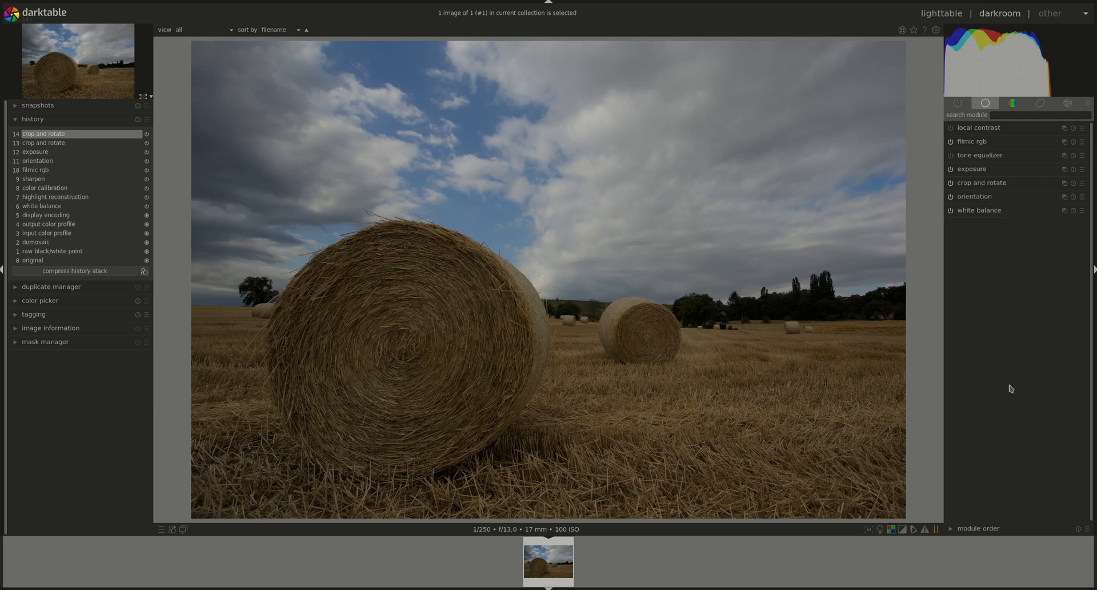
{"action": "mouse_move", "coordinate": [1012, 400]}
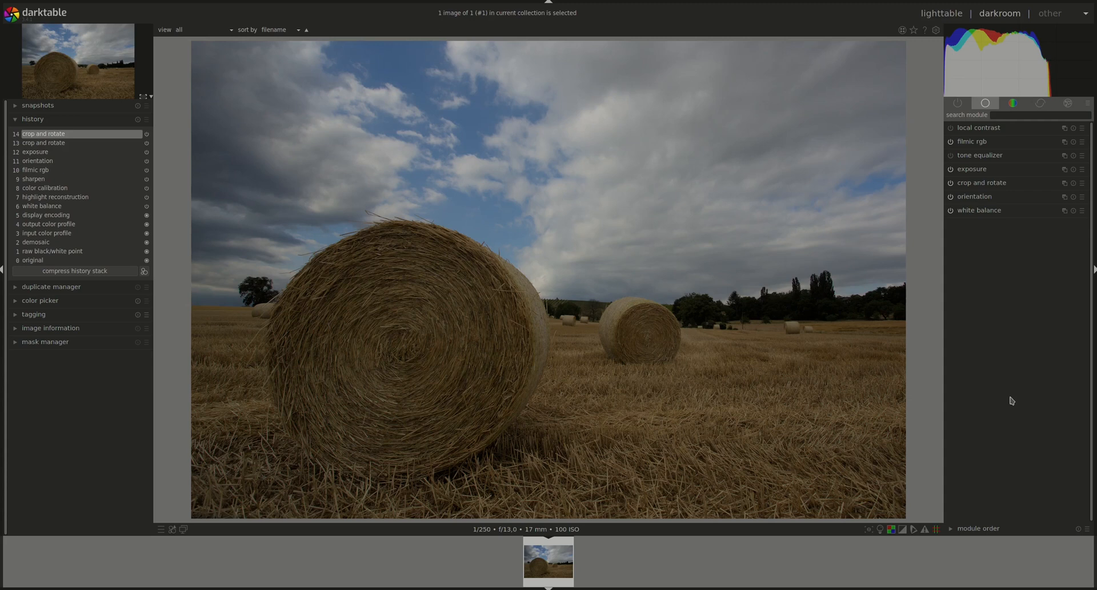
{"action": "mouse_move", "coordinate": [997, 424]}
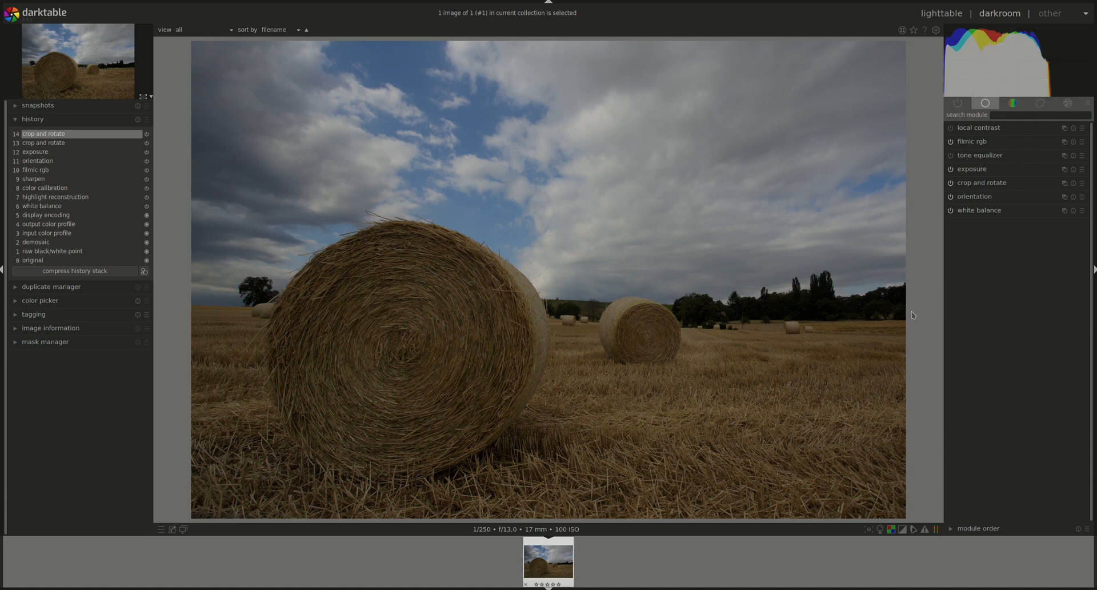
{"action": "mouse_move", "coordinate": [925, 308]}
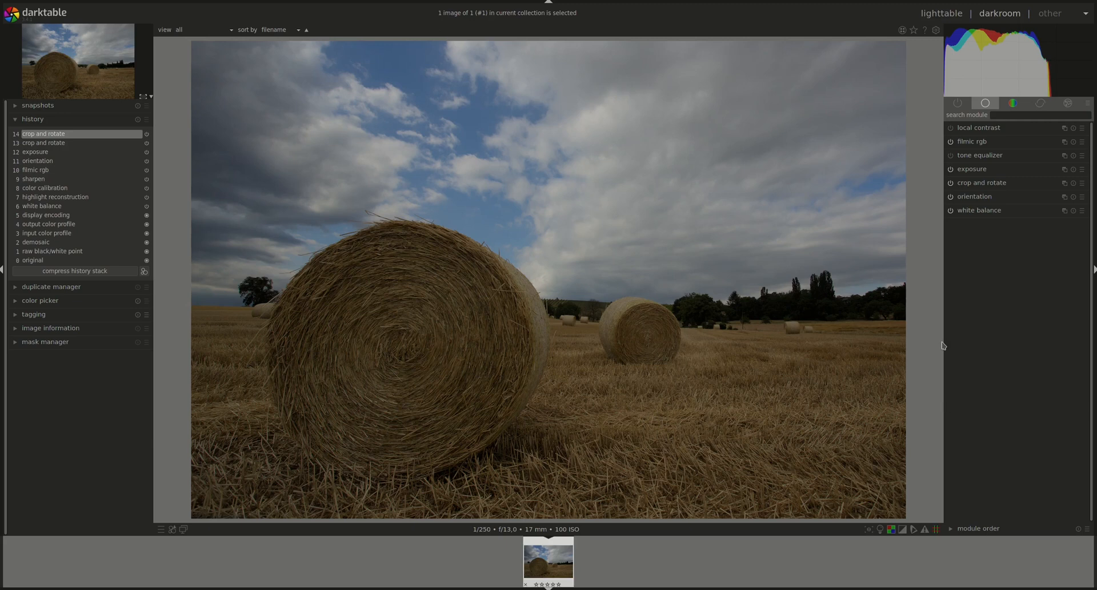
{"action": "mouse_move", "coordinate": [974, 176]}
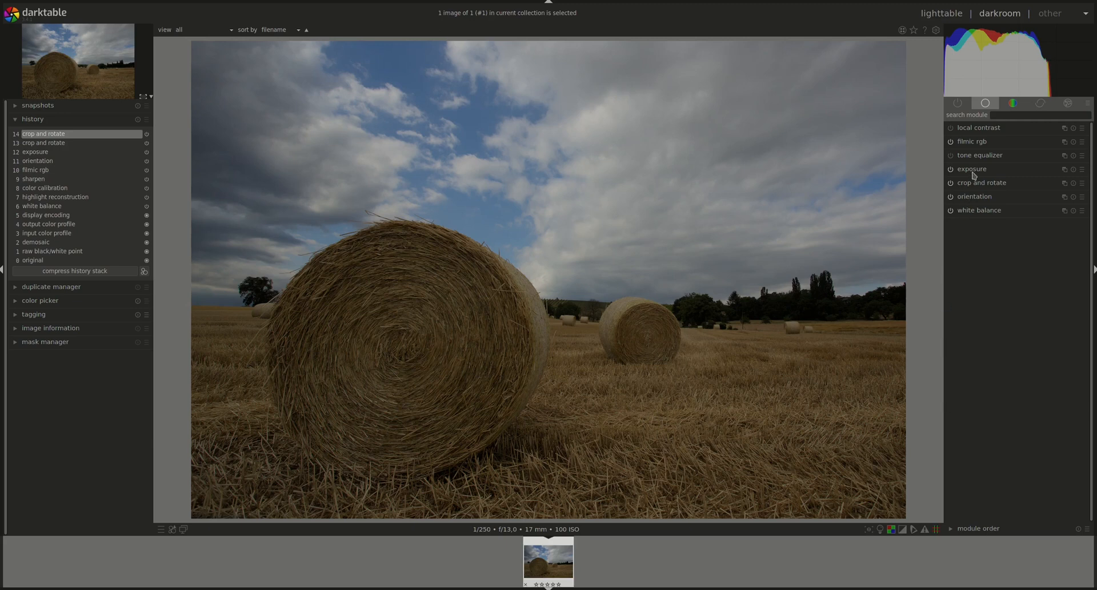
- Raise exposure to about +2.20 EV and lower black level correction to -0.0056
{"action": "left_click", "coordinate": [971, 168]}
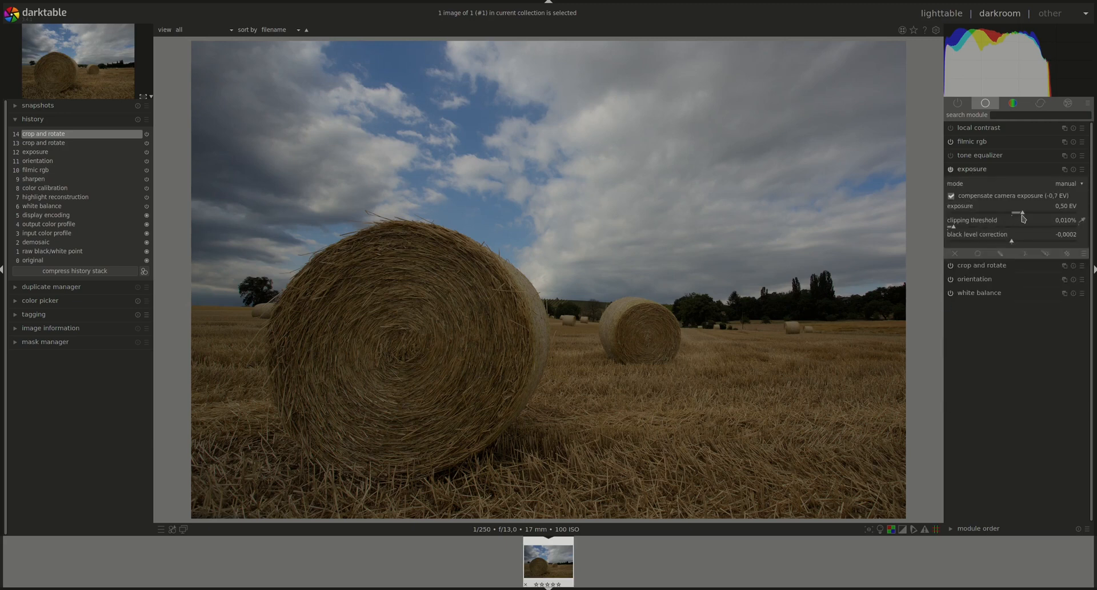
{"action": "left_click_drag", "start_coordinate": [1015, 213], "coordinate": [1023, 213]}
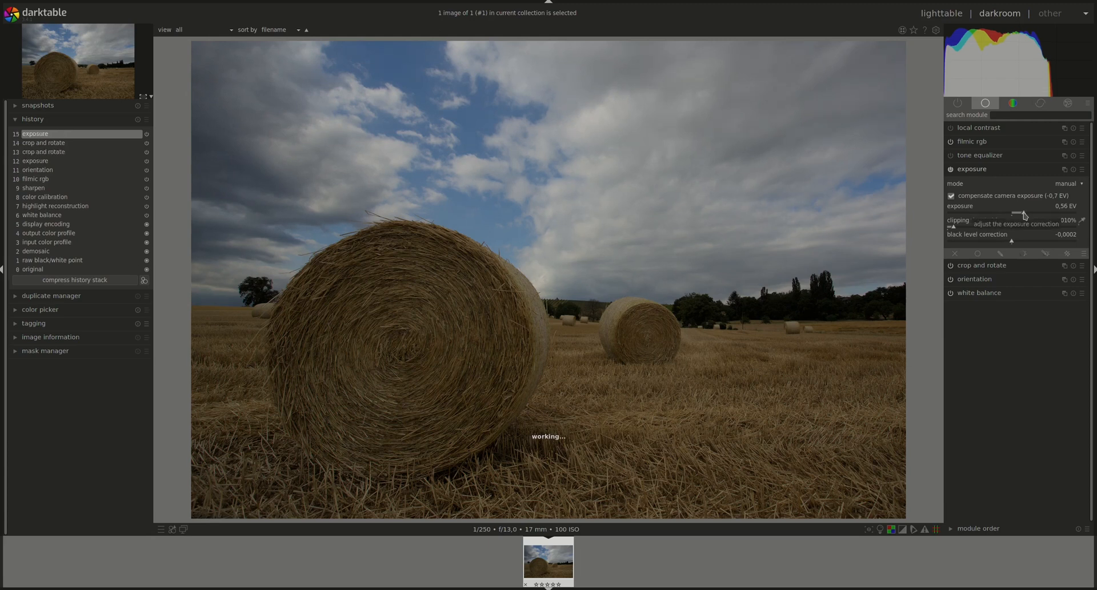
{"action": "left_click_drag", "start_coordinate": [1018, 213], "coordinate": [1030, 214]}
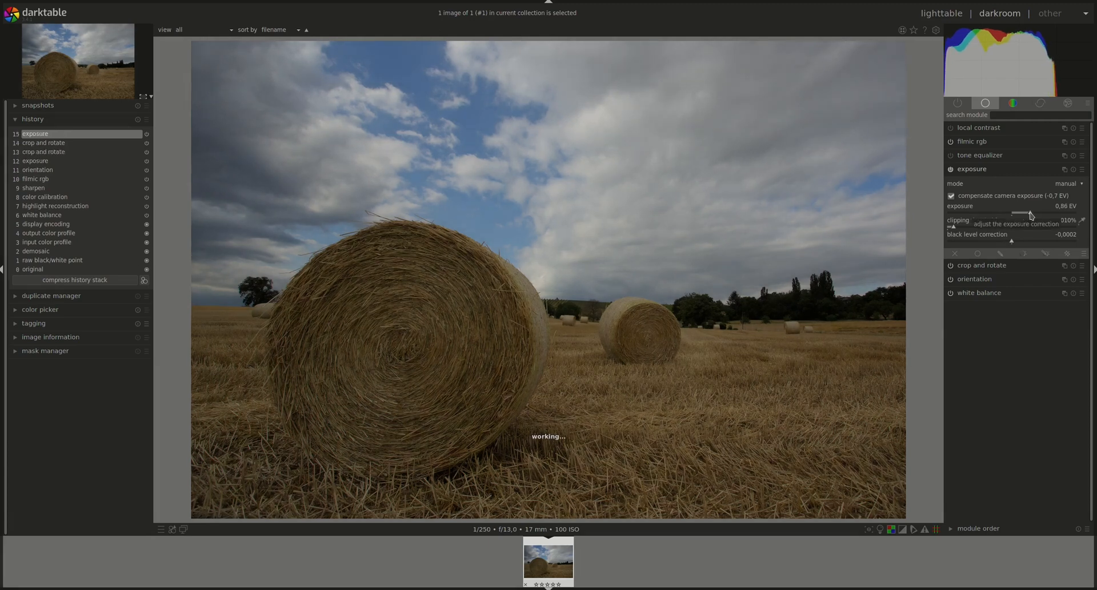
{"action": "left_click_drag", "start_coordinate": [1029, 212], "coordinate": [1034, 213]}
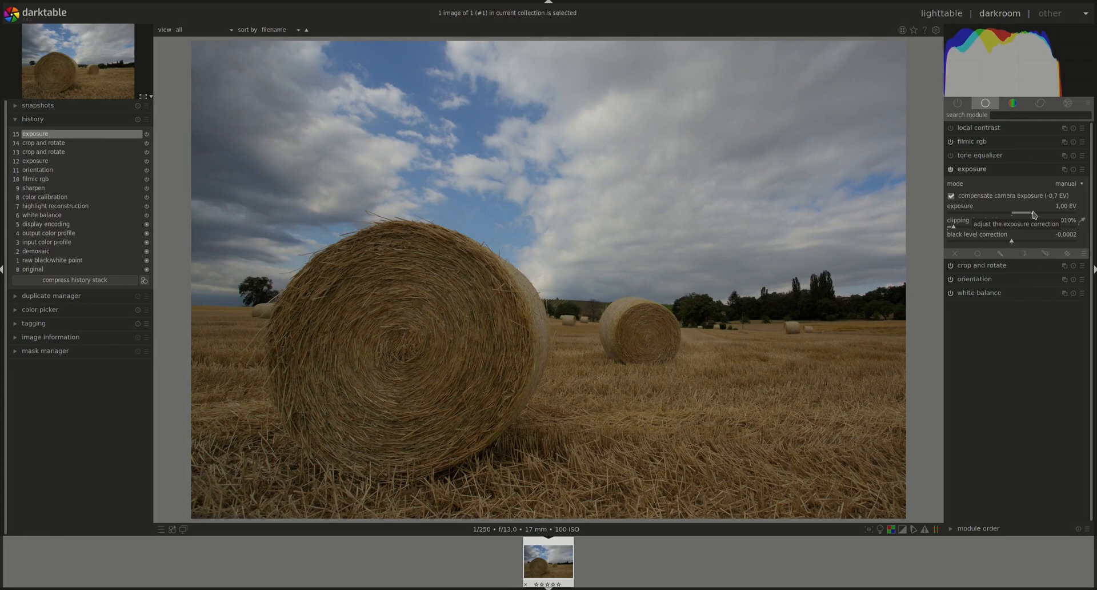
{"action": "left_click_drag", "start_coordinate": [1033, 214], "coordinate": [1037, 214]}
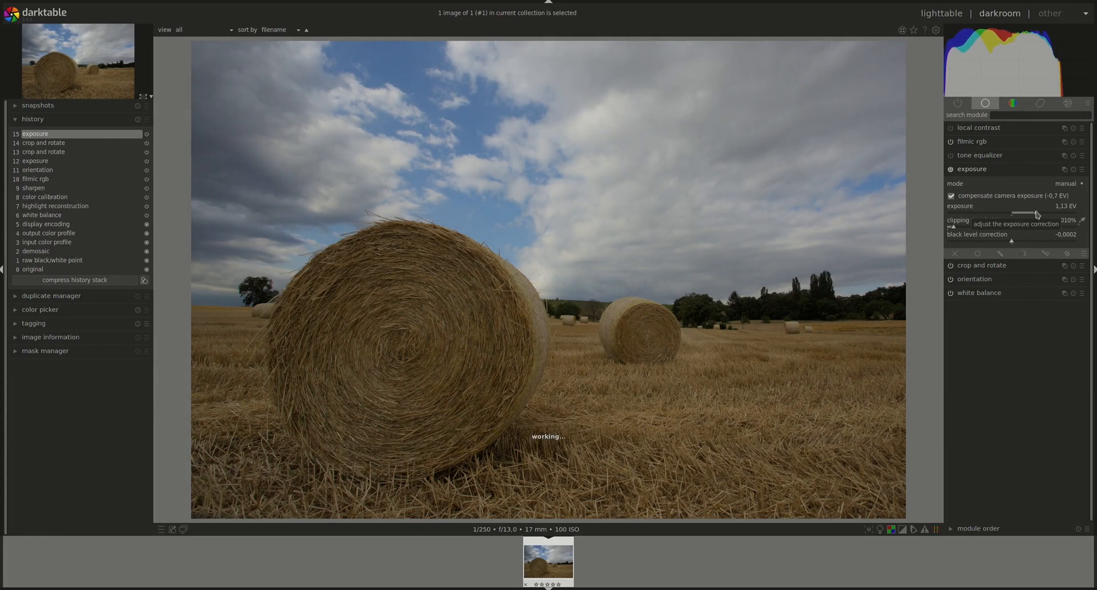
{"action": "left_click_drag", "start_coordinate": [1037, 213], "coordinate": [1041, 213]}
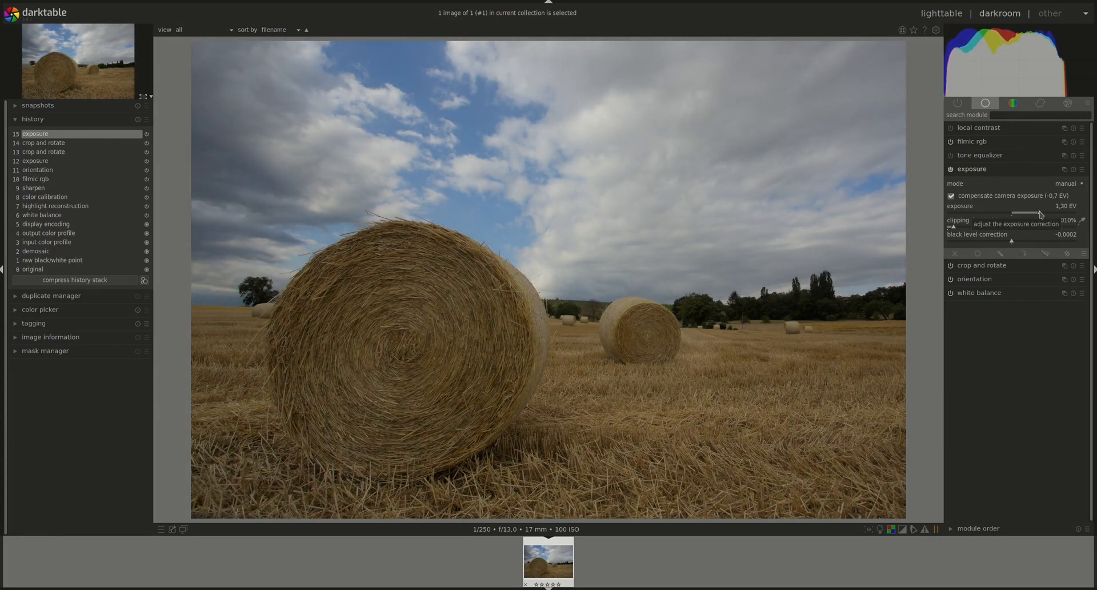
{"action": "left_click_drag", "start_coordinate": [1034, 212], "coordinate": [1044, 213]}
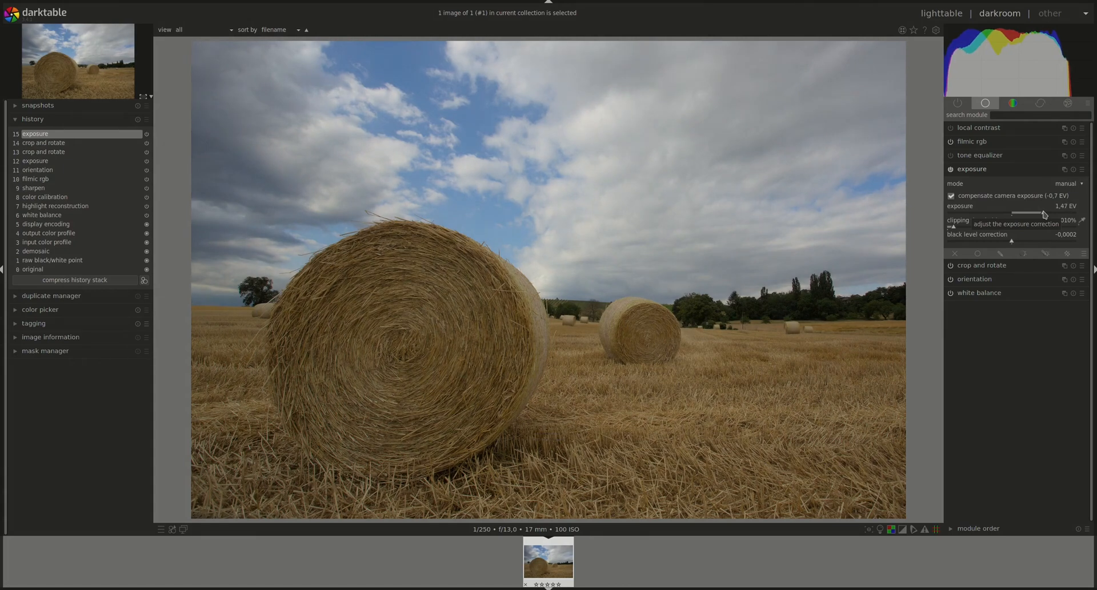
{"action": "left_click_drag", "start_coordinate": [1039, 213], "coordinate": [1048, 212]}
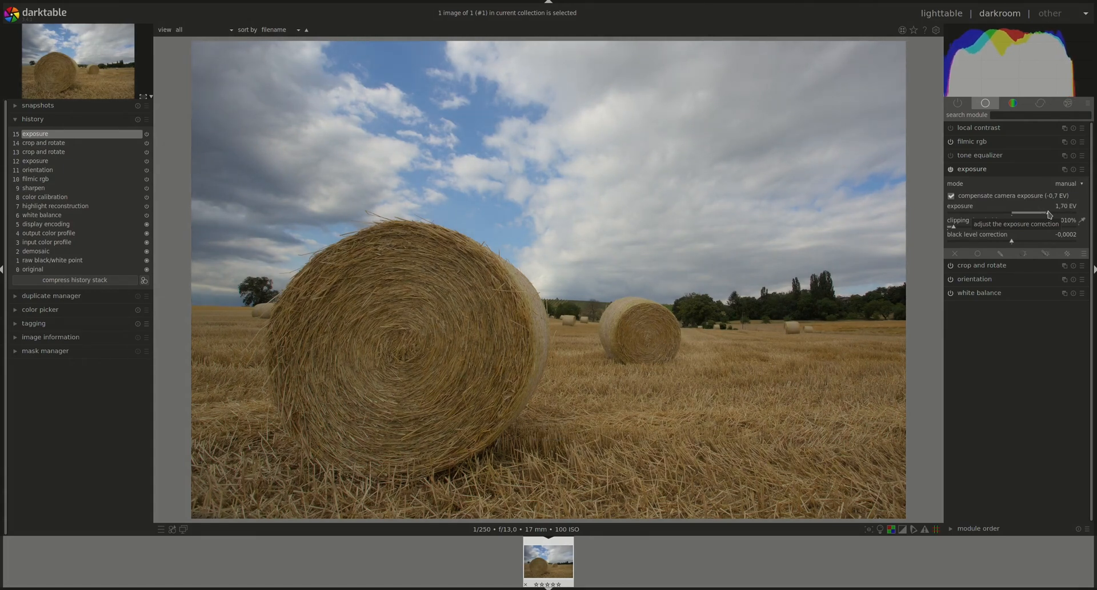
{"action": "left_click_drag", "start_coordinate": [1048, 212], "coordinate": [1056, 211]}
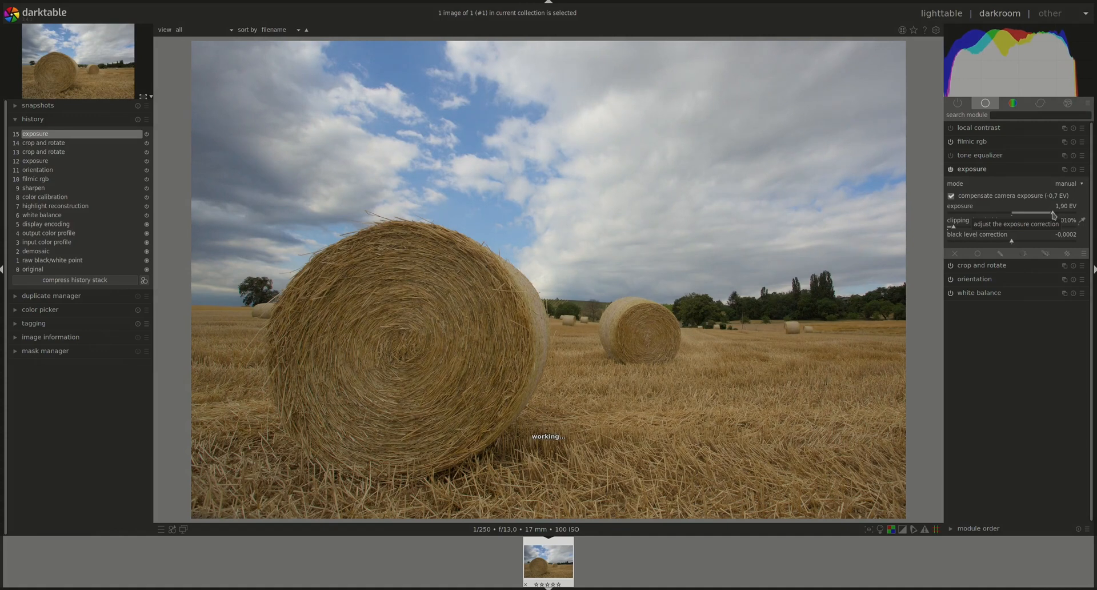
{"action": "left_click_drag", "start_coordinate": [1051, 214], "coordinate": [1059, 214]}
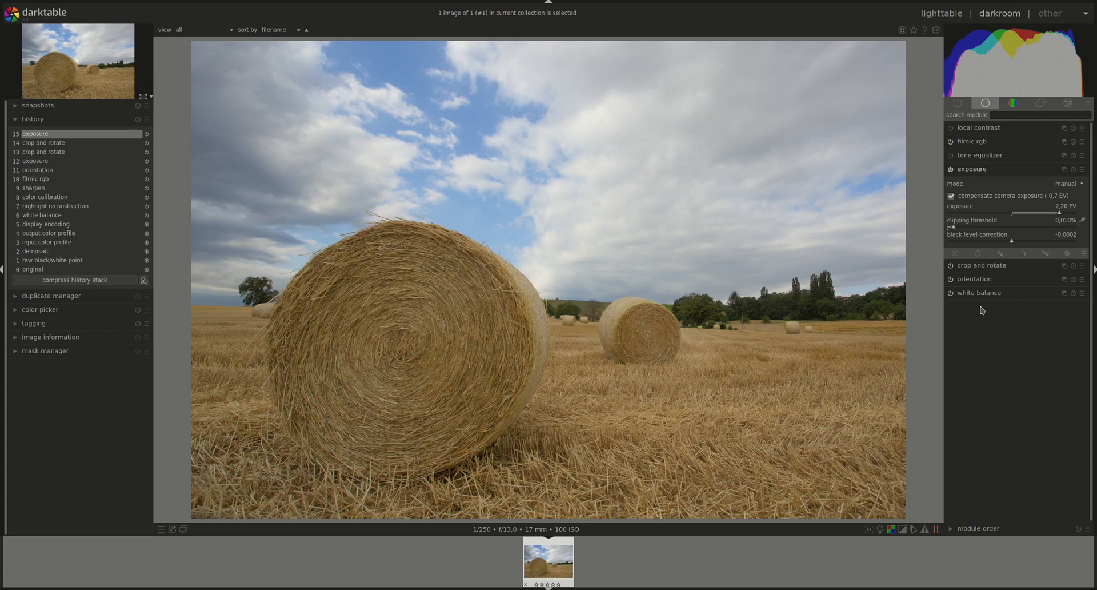
{"action": "mouse_move", "coordinate": [930, 115]}
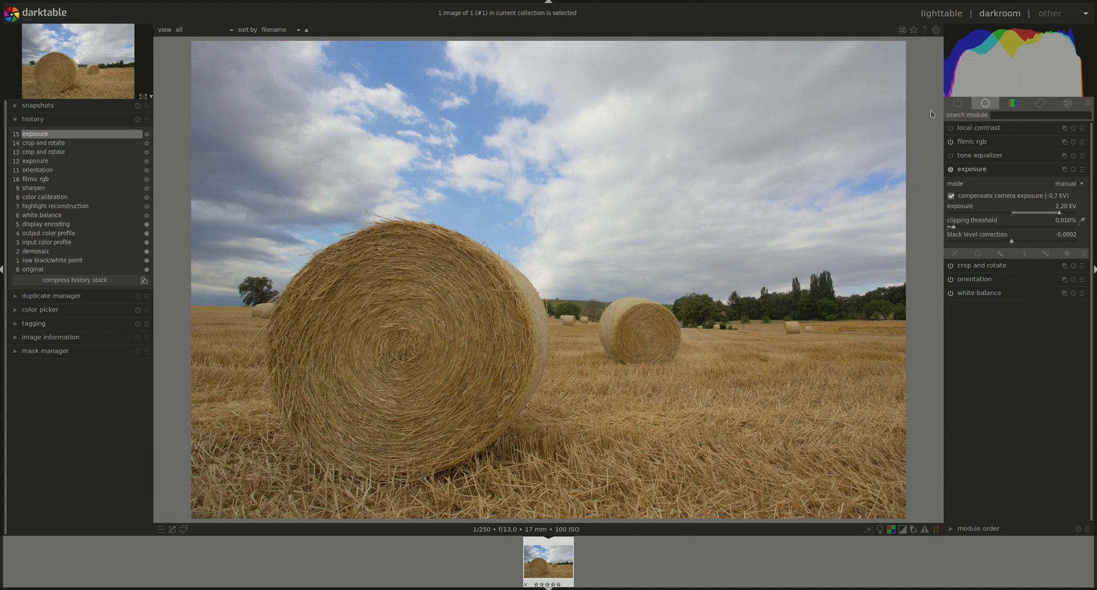
{"action": "mouse_move", "coordinate": [929, 108]}
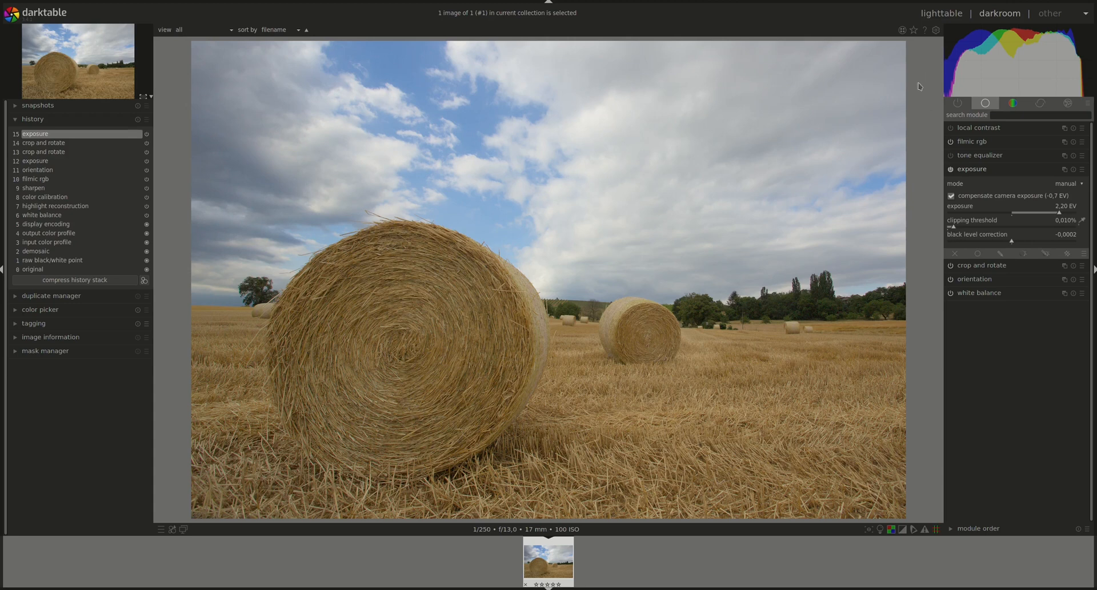
{"action": "mouse_move", "coordinate": [944, 231]}
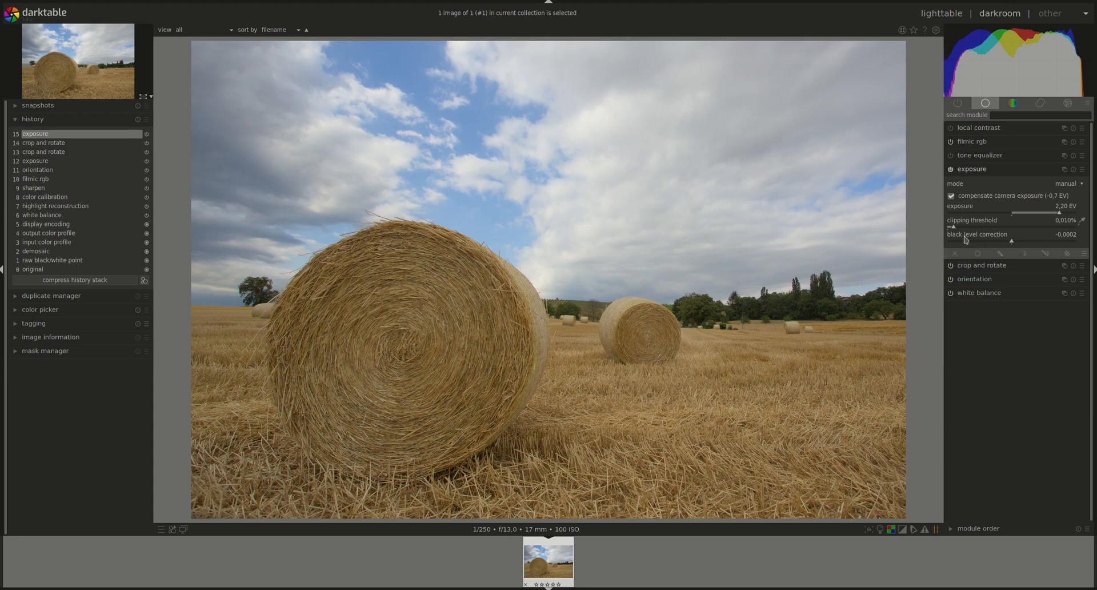
{"action": "mouse_move", "coordinate": [972, 241]}
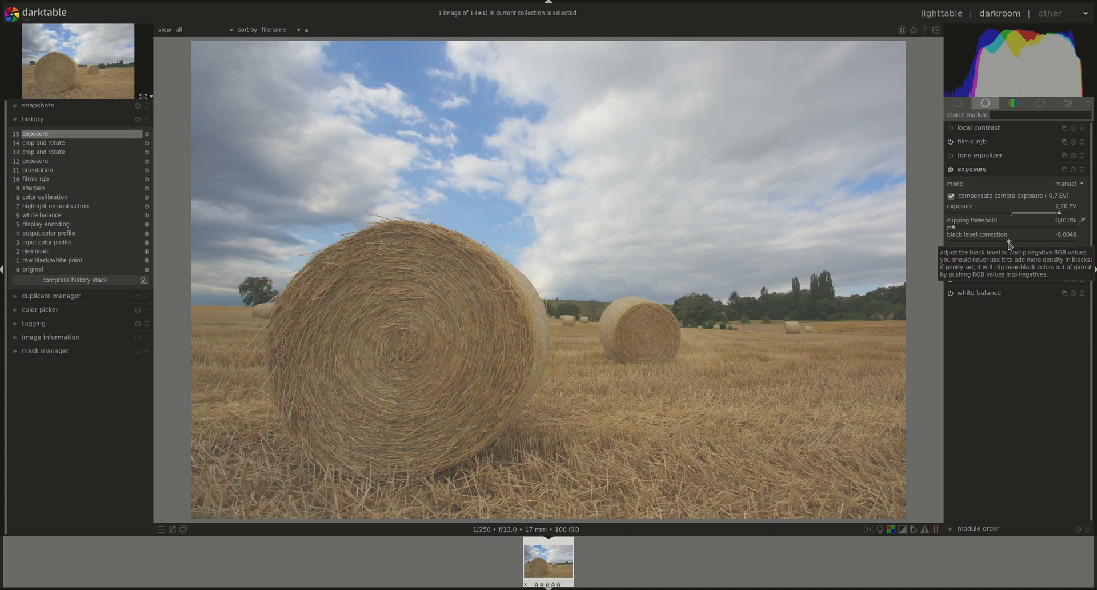
{"action": "left_click_drag", "start_coordinate": [1008, 242], "coordinate": [1005, 241]}
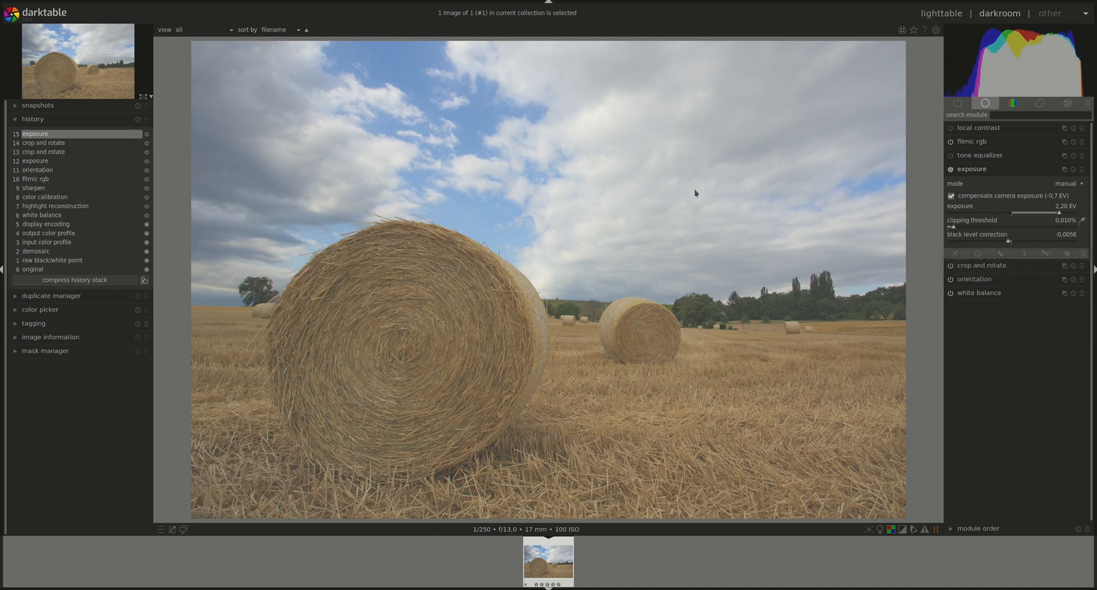
{"action": "mouse_move", "coordinate": [815, 381]}
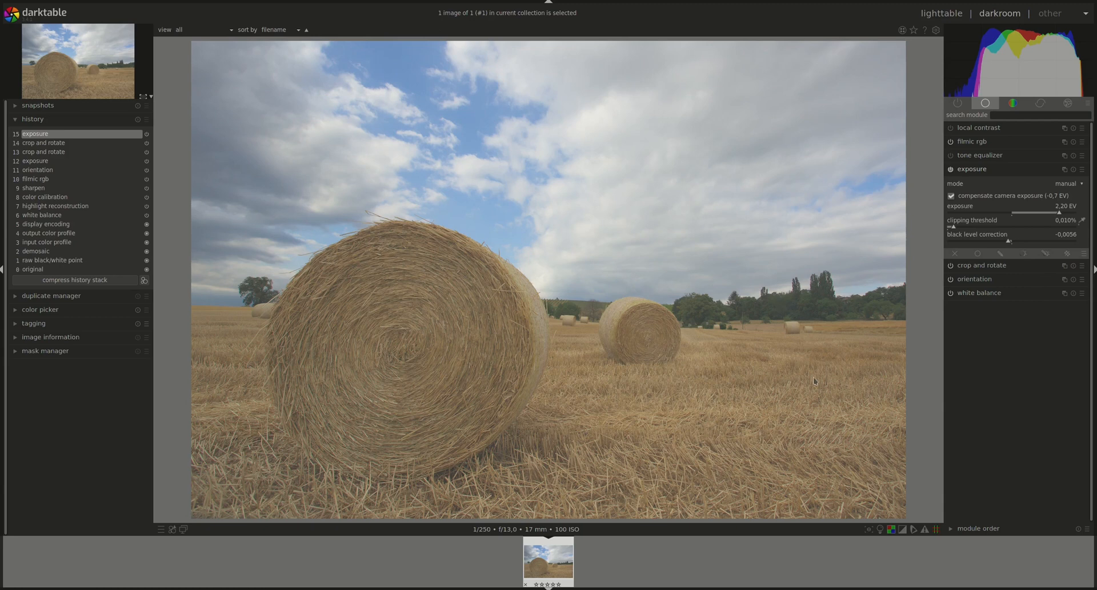
- Switch the demosaicing method from PPG to AMaZE (slow) in the demosaic module
{"action": "left_click", "coordinate": [972, 168]}
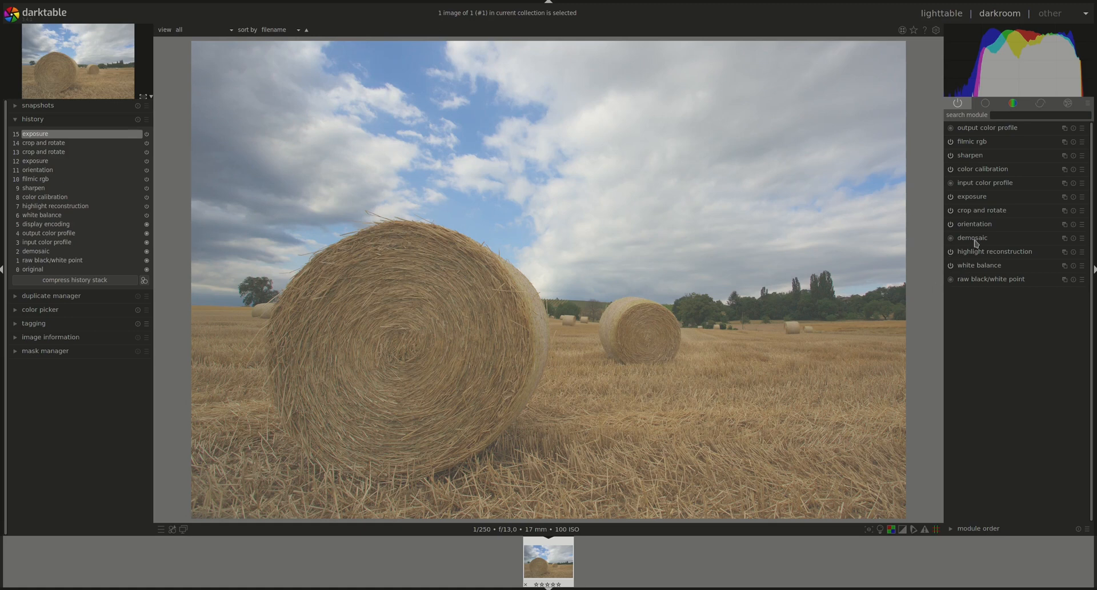
{"action": "left_click", "coordinate": [972, 237]}
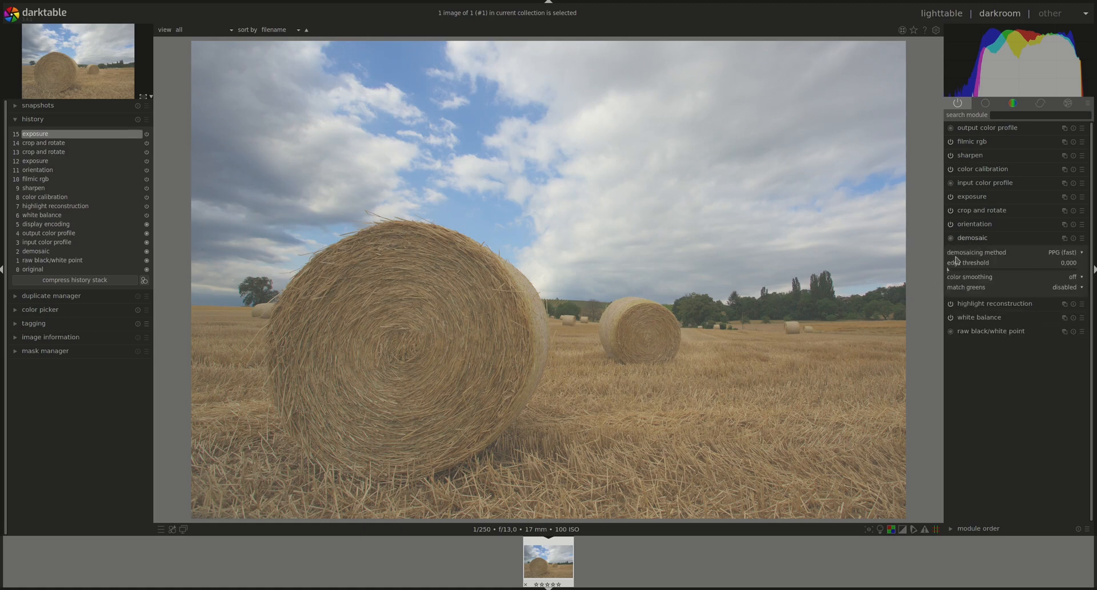
{"action": "left_click", "coordinate": [1069, 252]}
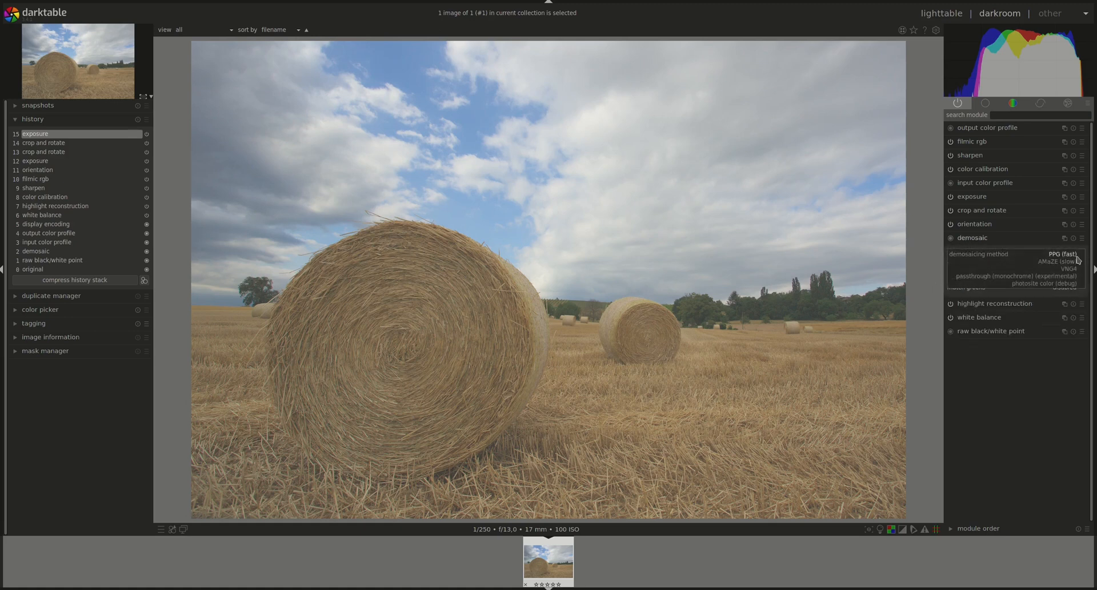
{"action": "left_click", "coordinate": [1056, 261]}
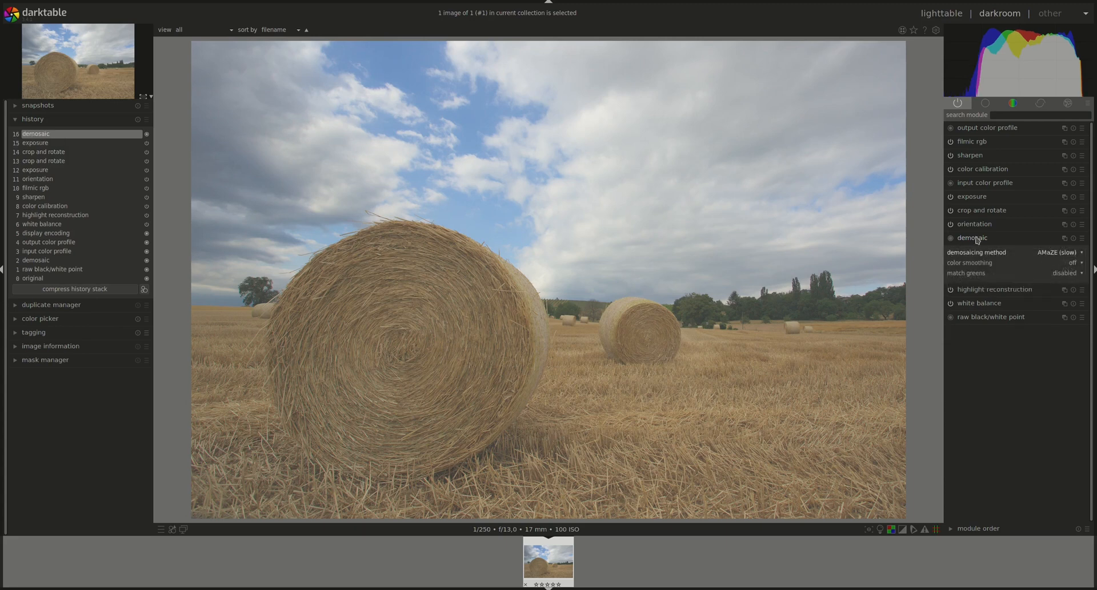
{"action": "left_click", "coordinate": [985, 103]}
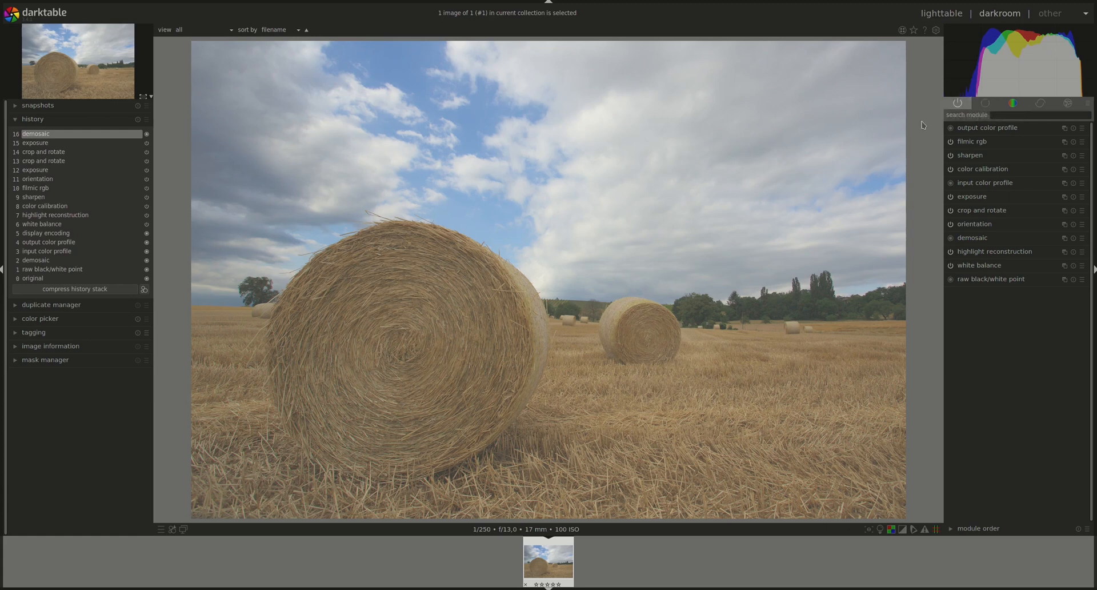
{"action": "mouse_move", "coordinate": [247, 126]}
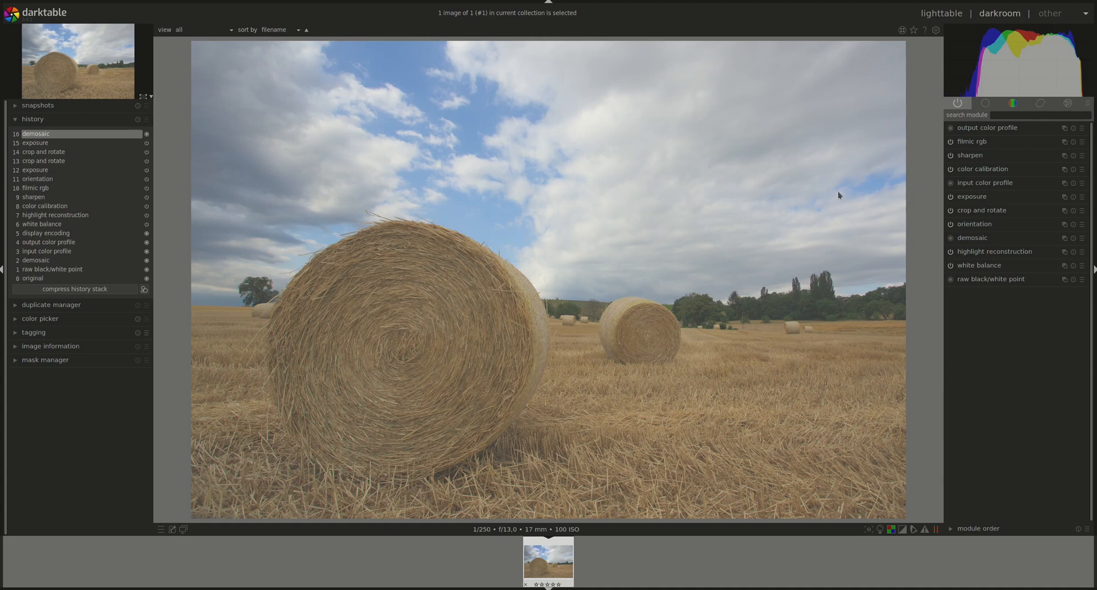
{"action": "mouse_move", "coordinate": [859, 252]}
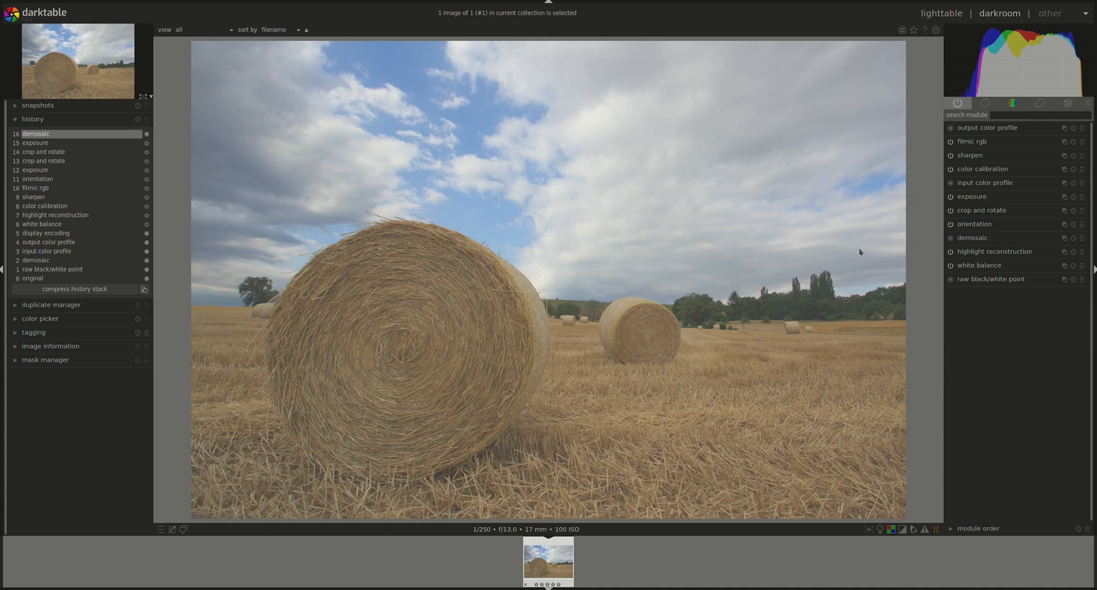
- Auto-detect white balance in color calibration's CAT settings, giving daylight at 5003 K
{"action": "left_click", "coordinate": [985, 103]}
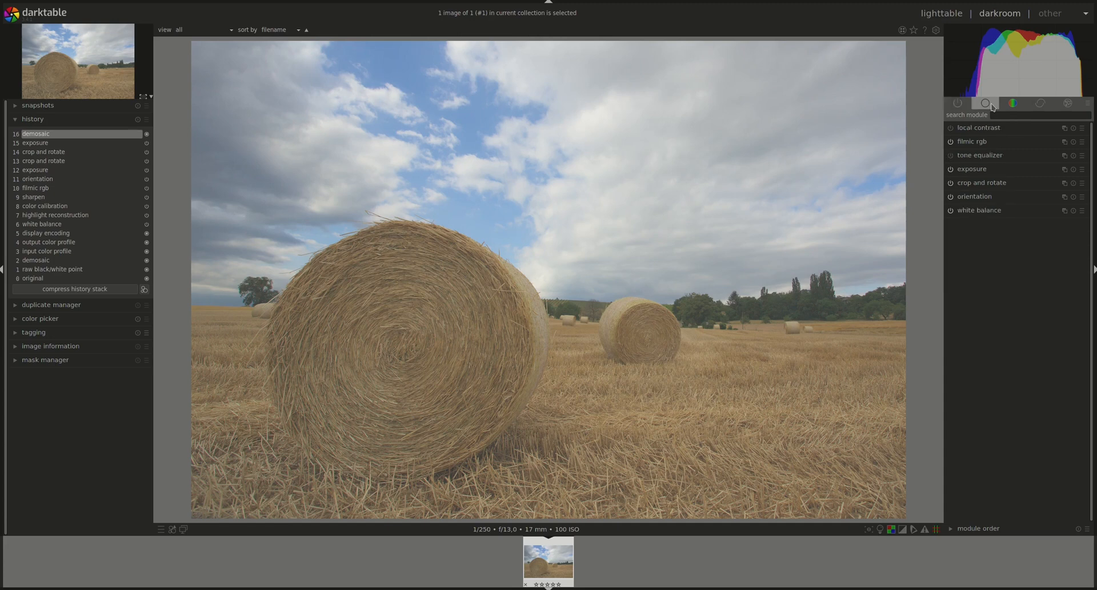
{"action": "left_click", "coordinate": [978, 209]}
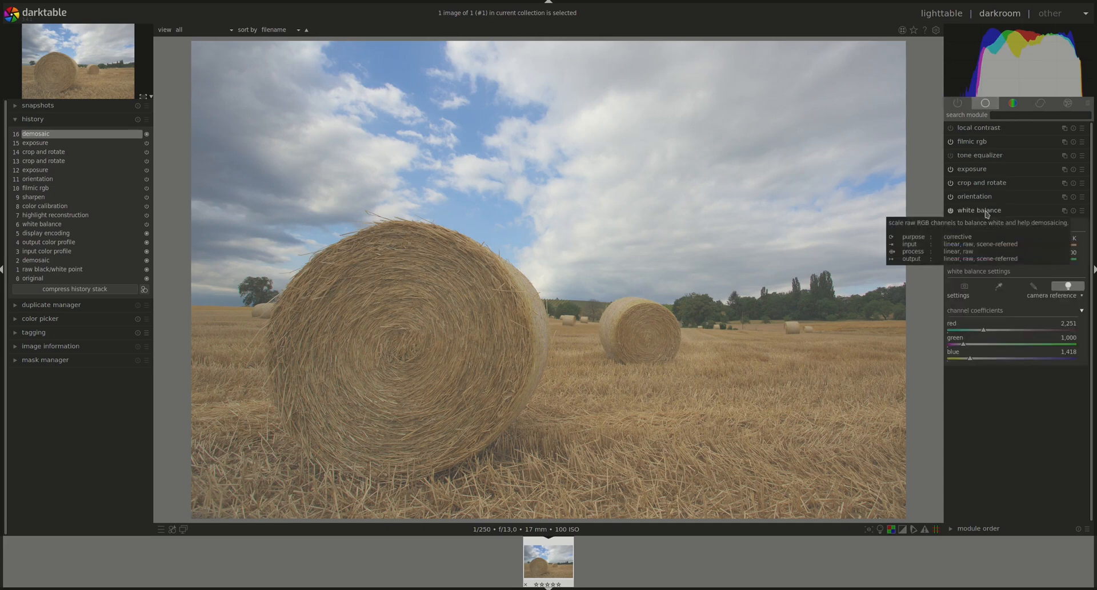
{"action": "left_click", "coordinate": [1013, 103]}
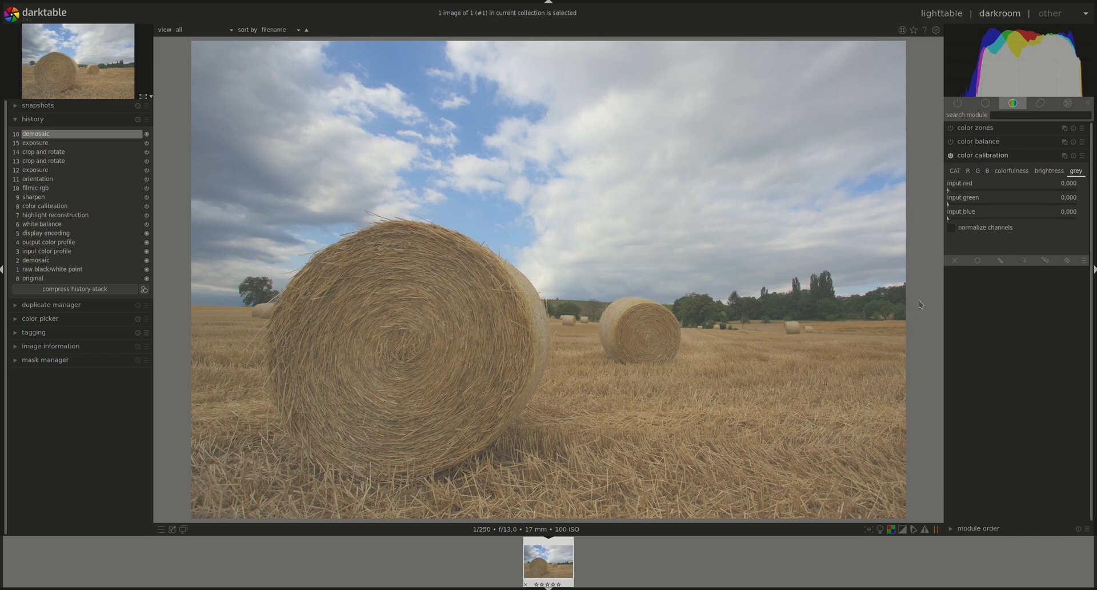
{"action": "mouse_move", "coordinate": [972, 171]}
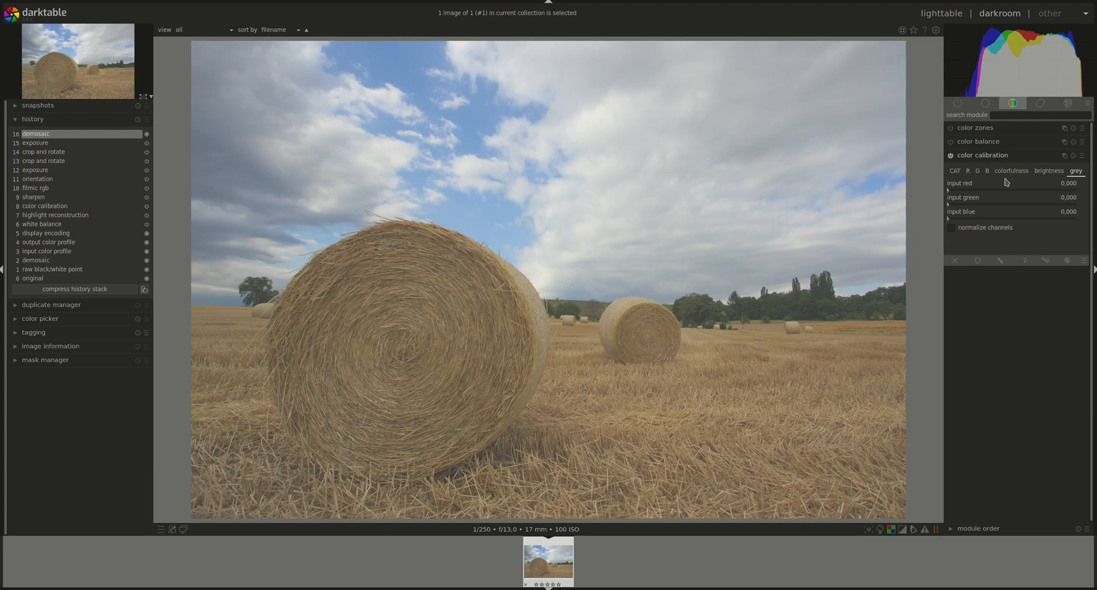
{"action": "left_click", "coordinate": [954, 171]}
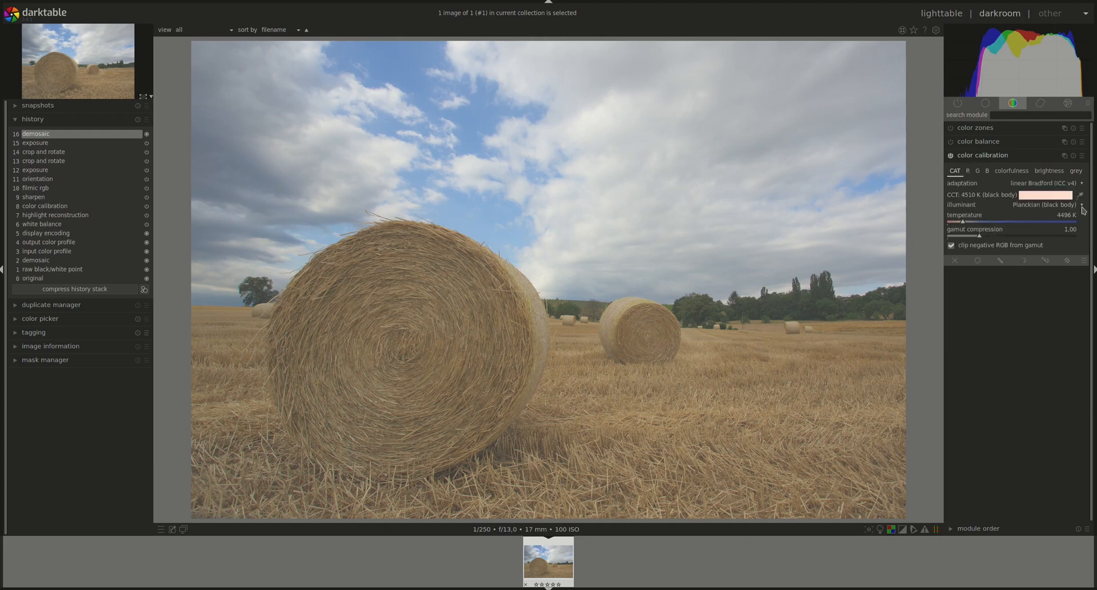
{"action": "left_click", "coordinate": [1084, 195]}
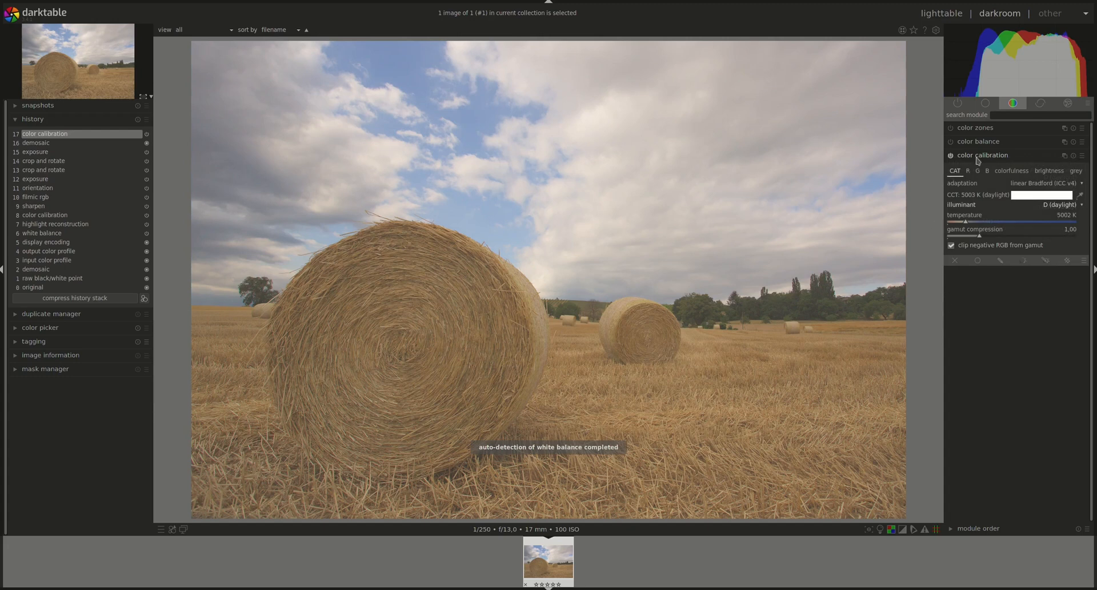
{"action": "left_click", "coordinate": [985, 103]}
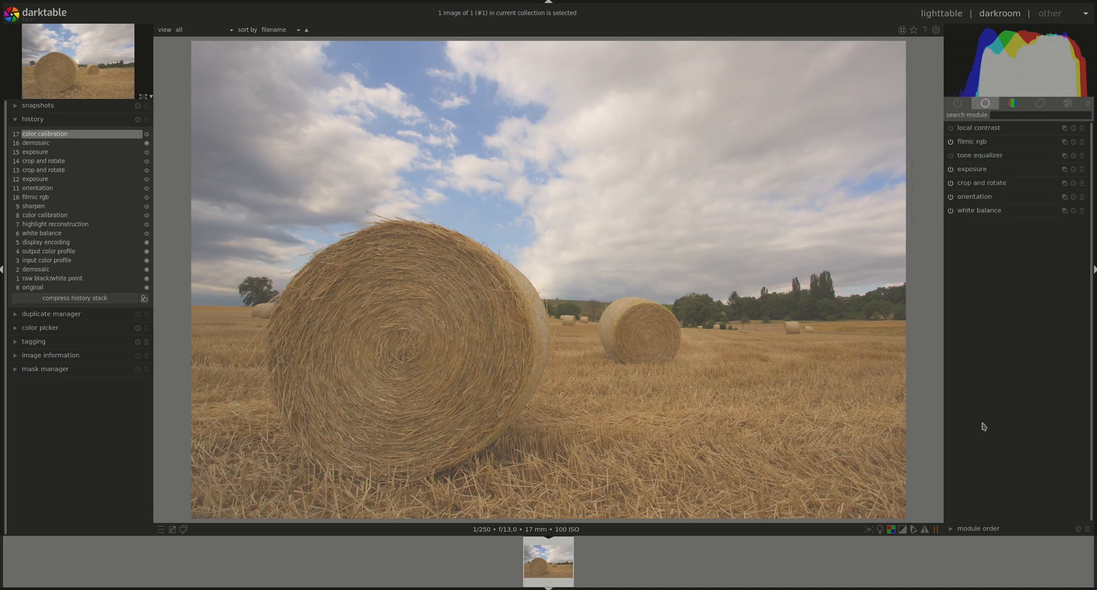
{"action": "mouse_move", "coordinate": [995, 227]}
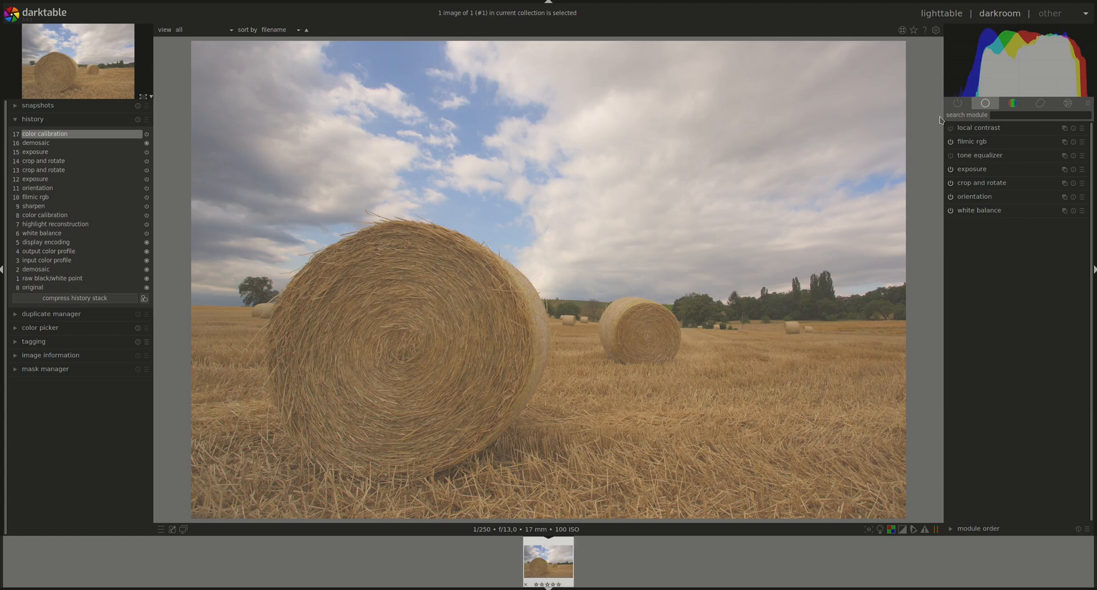
{"action": "left_click", "coordinate": [958, 103]}
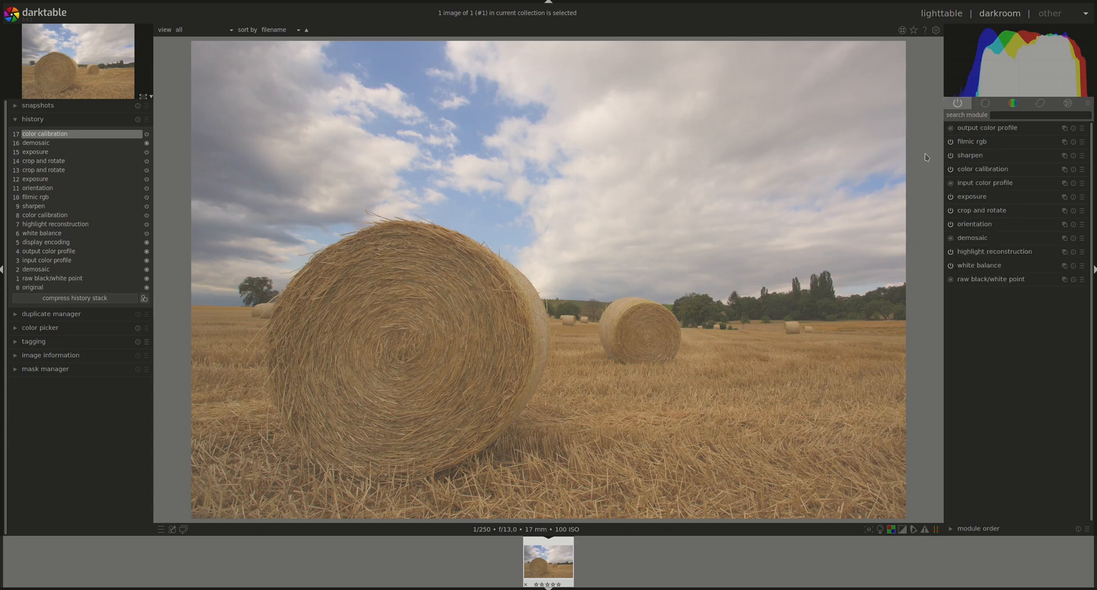
{"action": "mouse_move", "coordinate": [928, 279]}
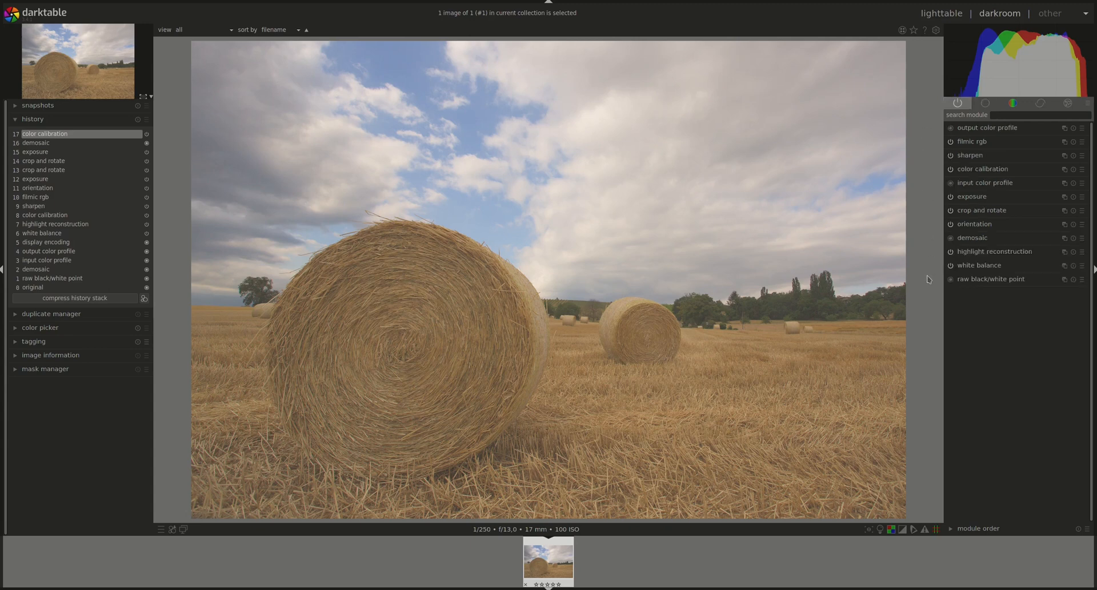
{"action": "left_click", "coordinate": [985, 103]}
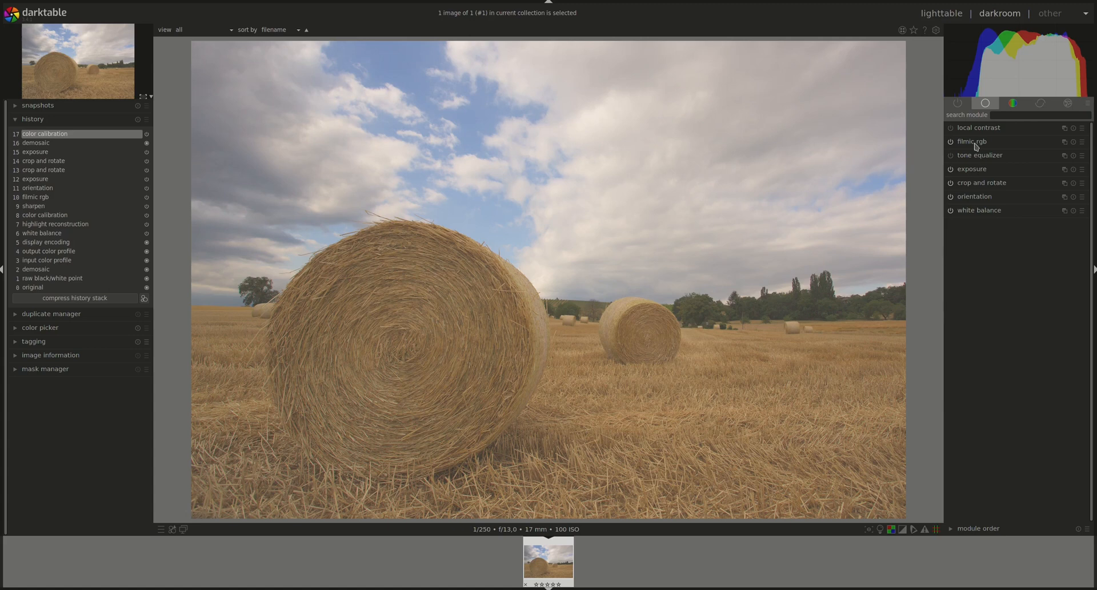
- Review filmic rgb's scene, reconstruct, look, display and options settings with the look-only graph
{"action": "left_click", "coordinate": [972, 140]}
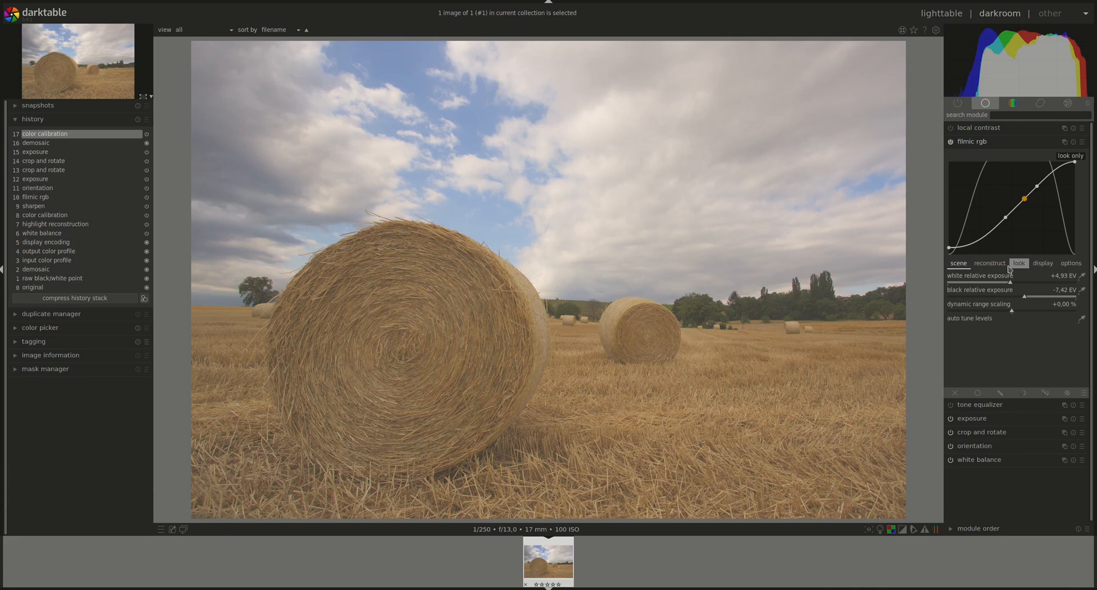
{"action": "mouse_move", "coordinate": [940, 270]}
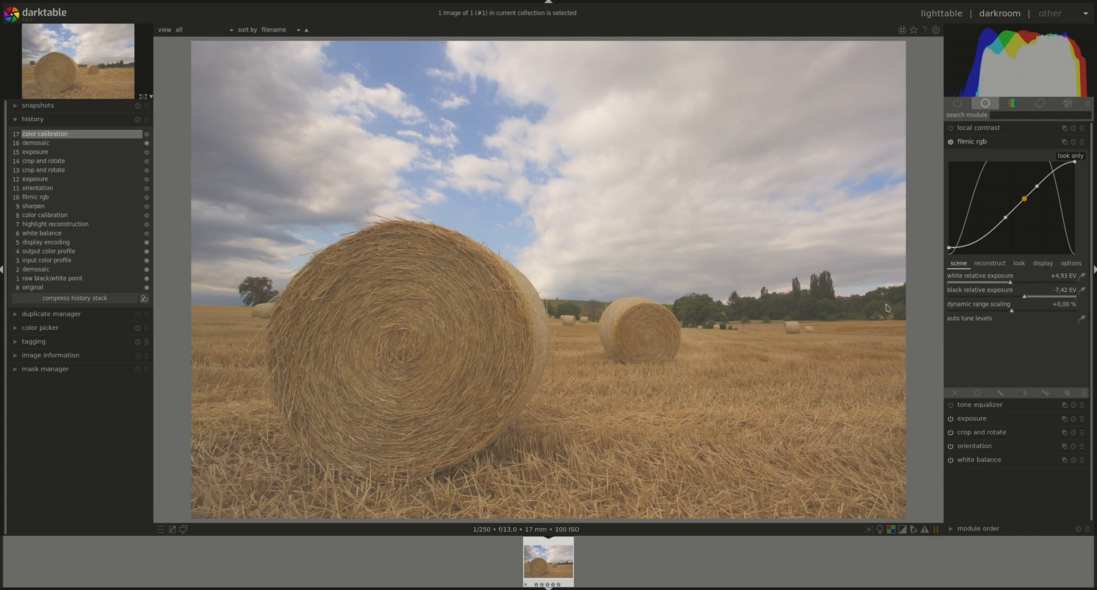
{"action": "mouse_move", "coordinate": [877, 296]}
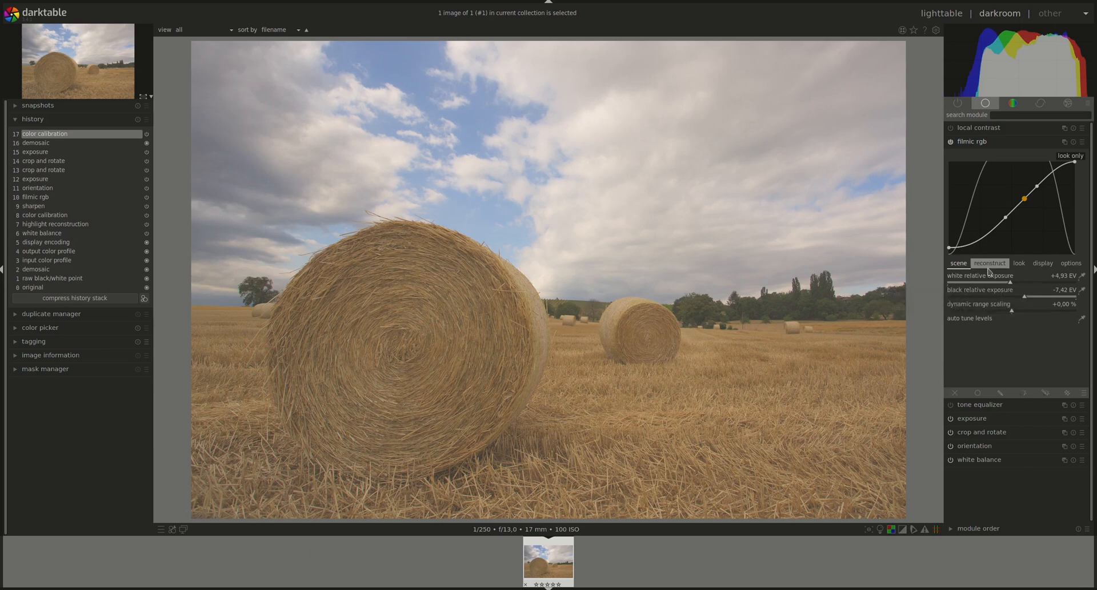
{"action": "left_click", "coordinate": [989, 263]}
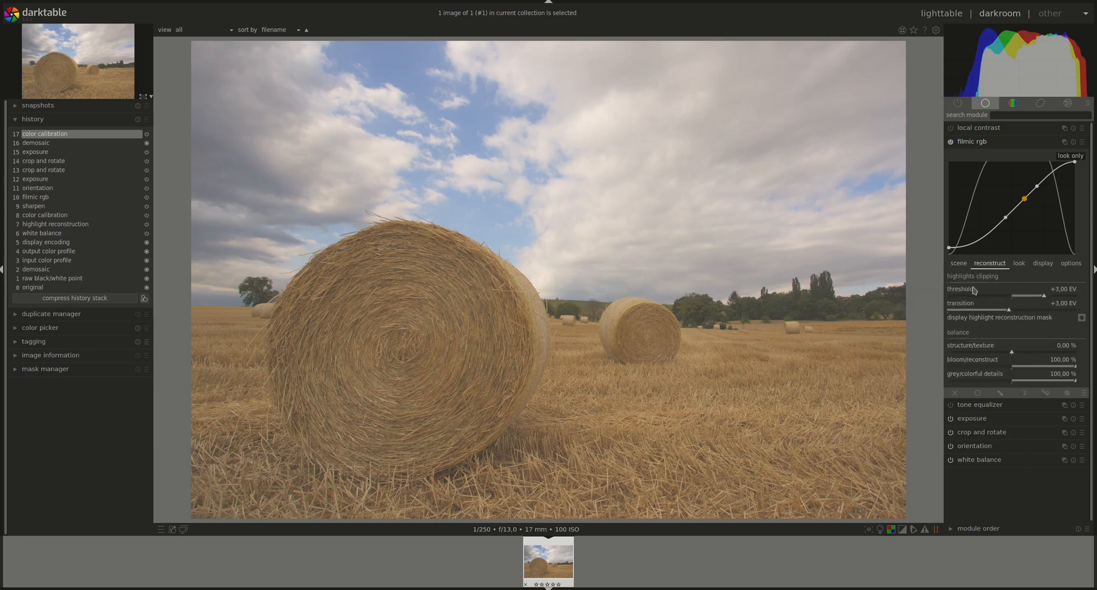
{"action": "mouse_move", "coordinate": [919, 319]}
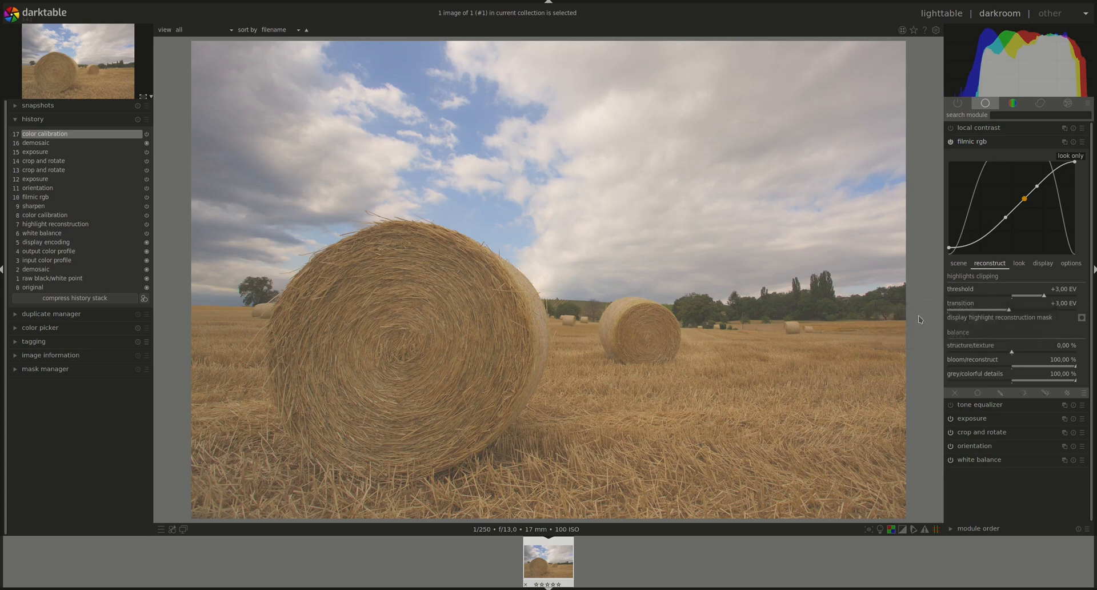
{"action": "mouse_move", "coordinate": [409, 80]}
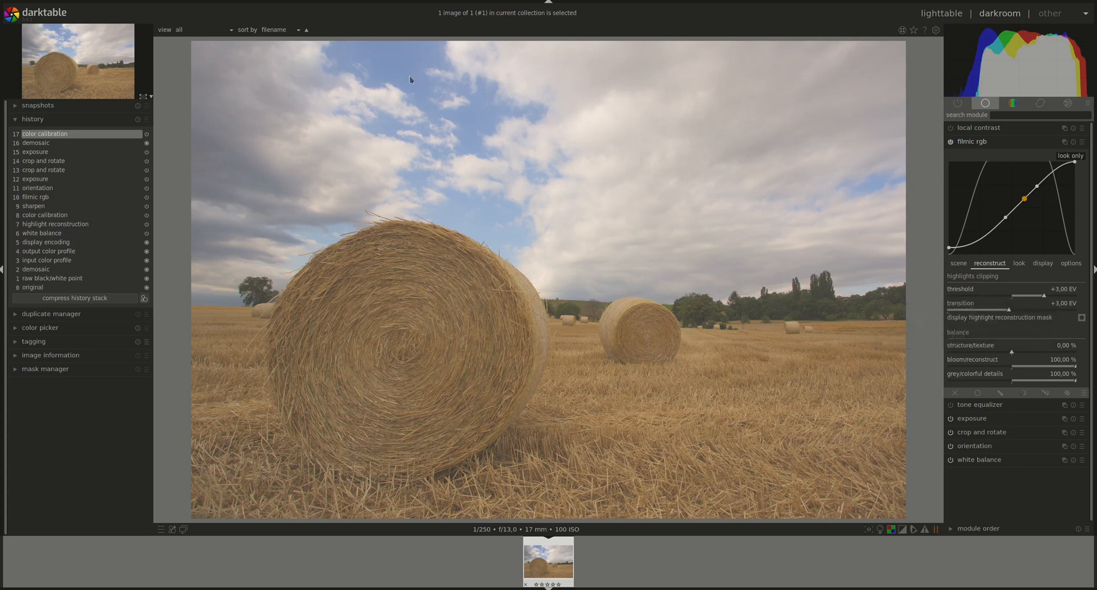
{"action": "left_click", "coordinate": [1019, 263]}
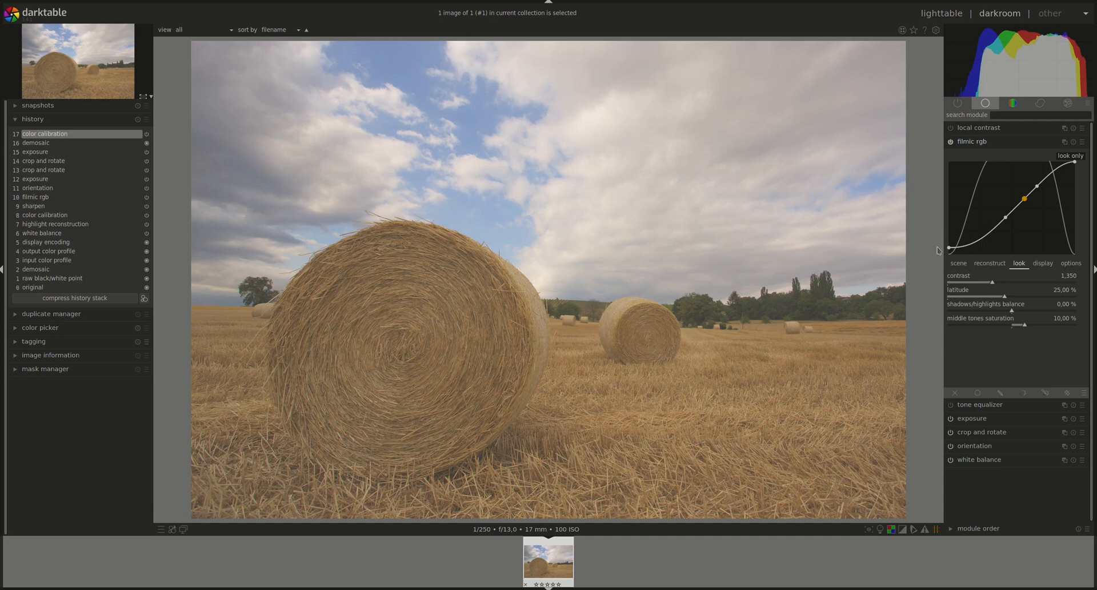
{"action": "mouse_move", "coordinate": [922, 228]}
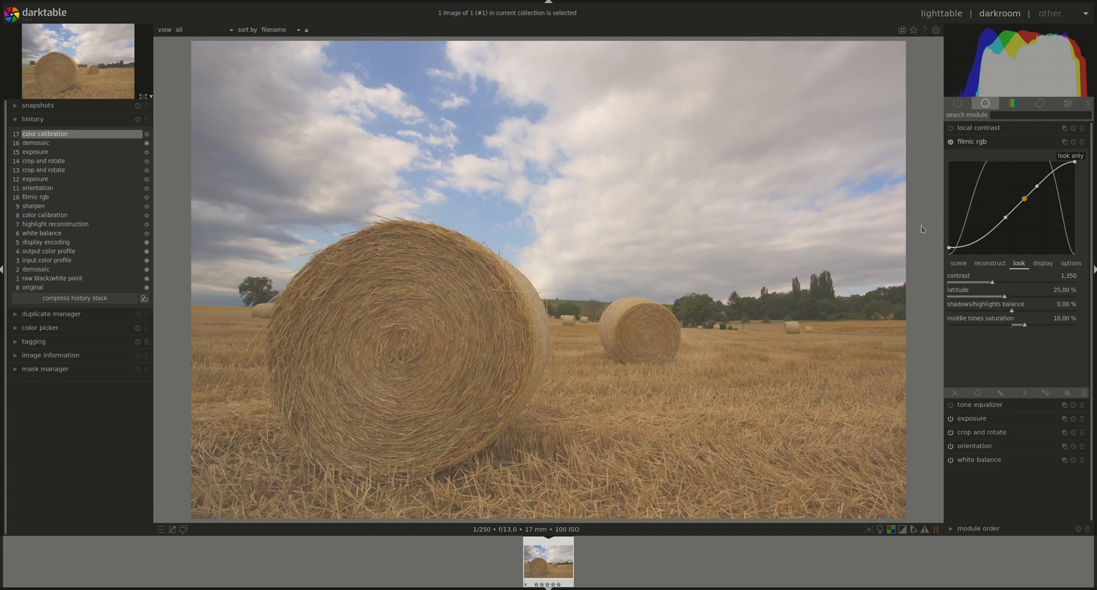
{"action": "mouse_move", "coordinate": [1042, 265]}
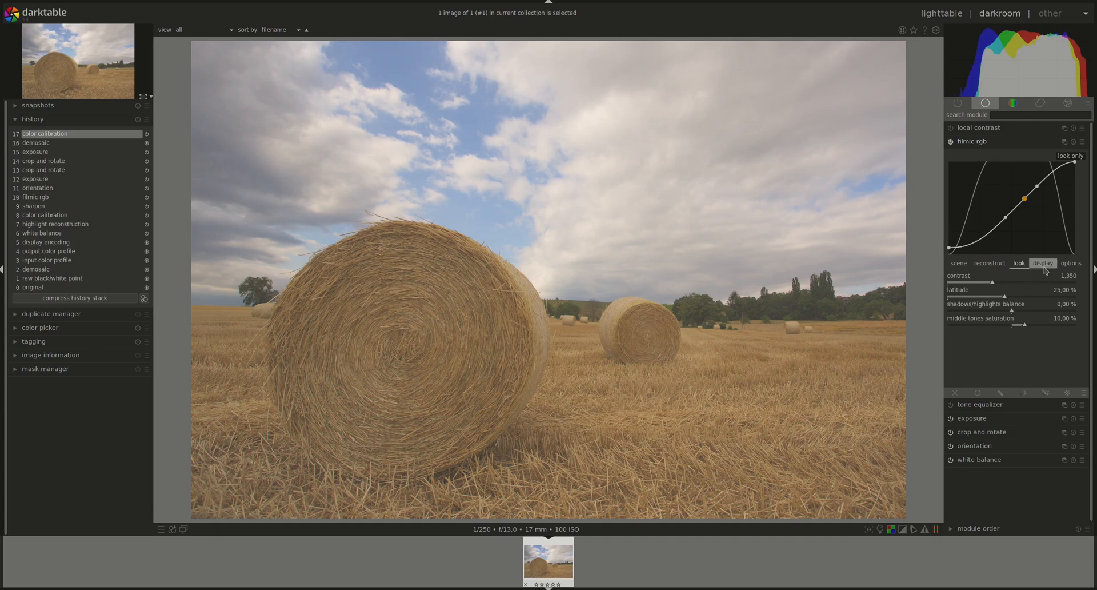
{"action": "left_click", "coordinate": [1043, 263]}
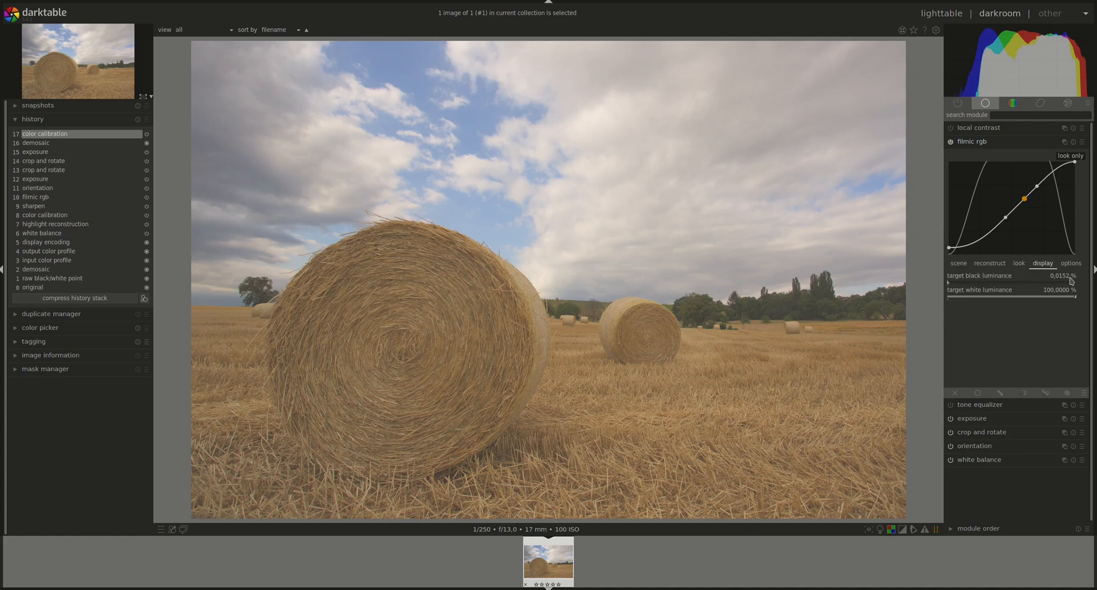
{"action": "mouse_move", "coordinate": [962, 280]}
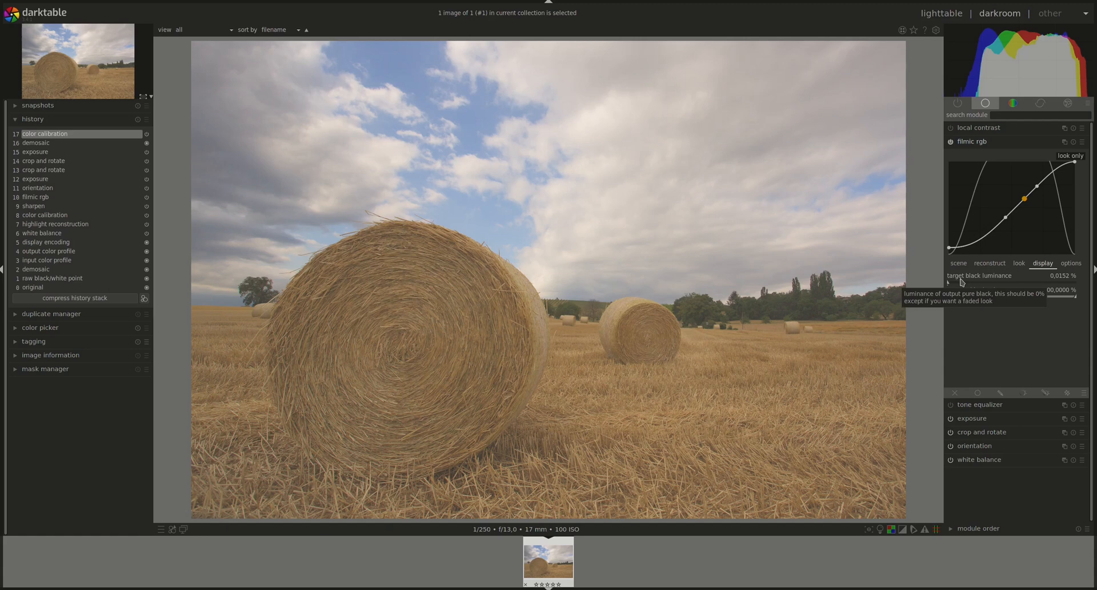
{"action": "mouse_move", "coordinate": [910, 316]}
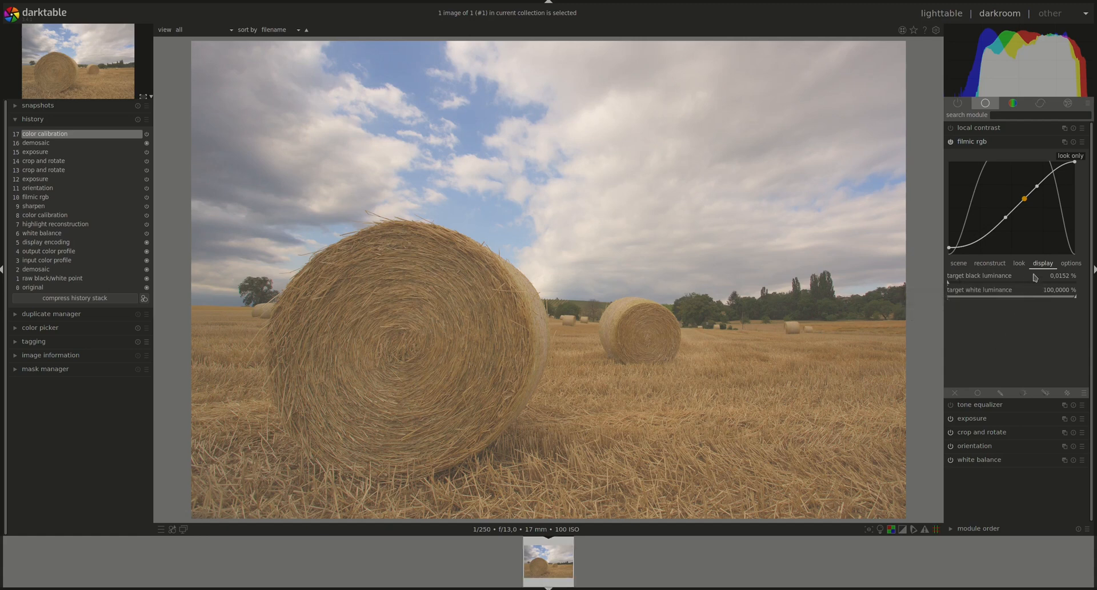
{"action": "left_click", "coordinate": [1071, 263]}
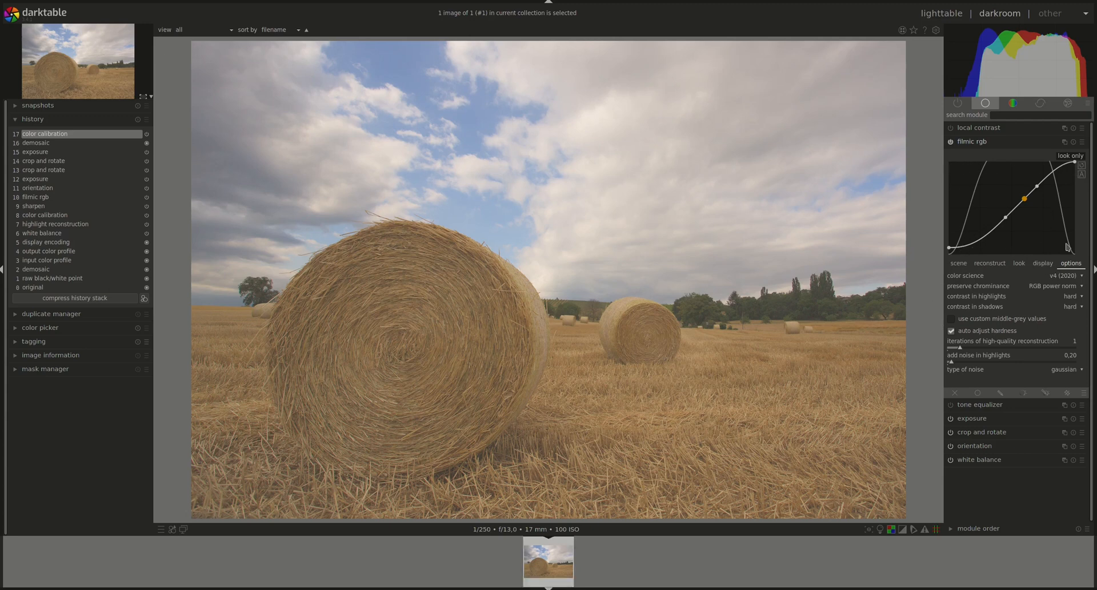
{"action": "mouse_move", "coordinate": [1088, 166]}
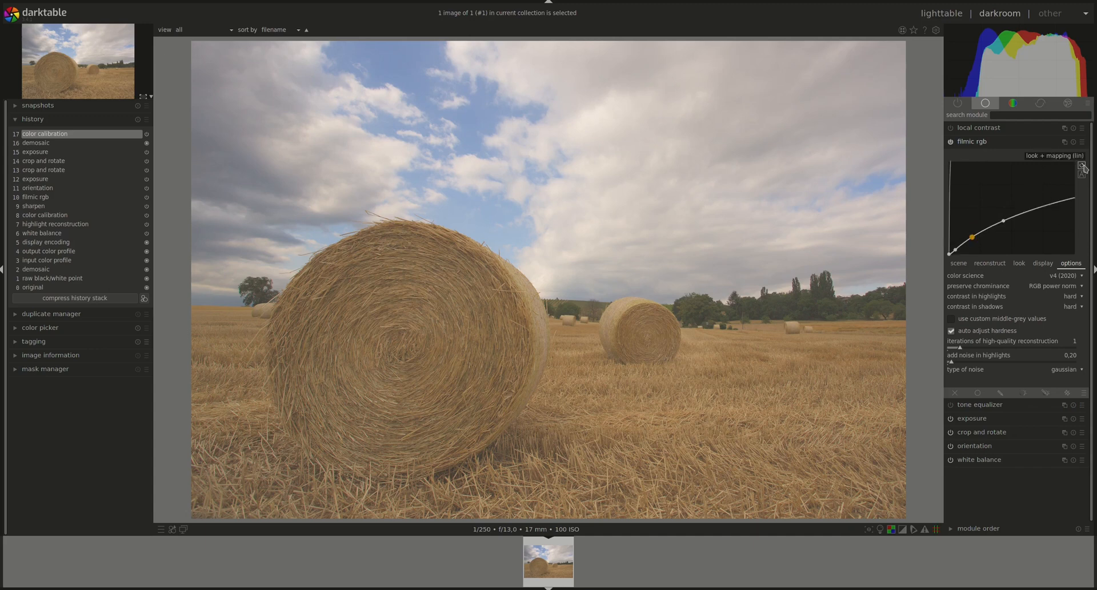
{"action": "left_click", "coordinate": [1078, 167]}
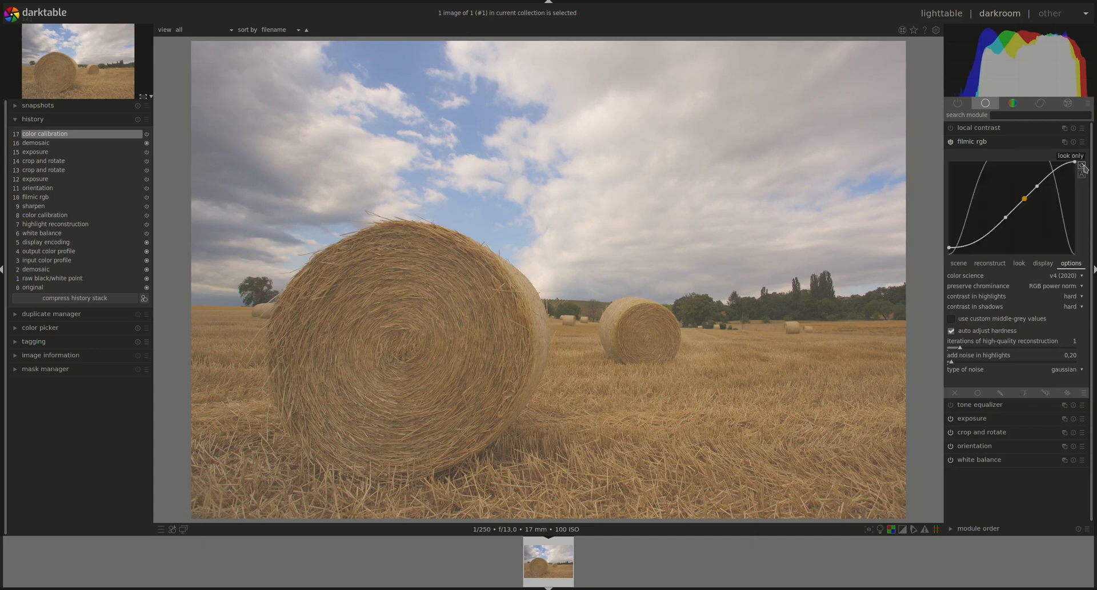
{"action": "mouse_move", "coordinate": [1088, 221]}
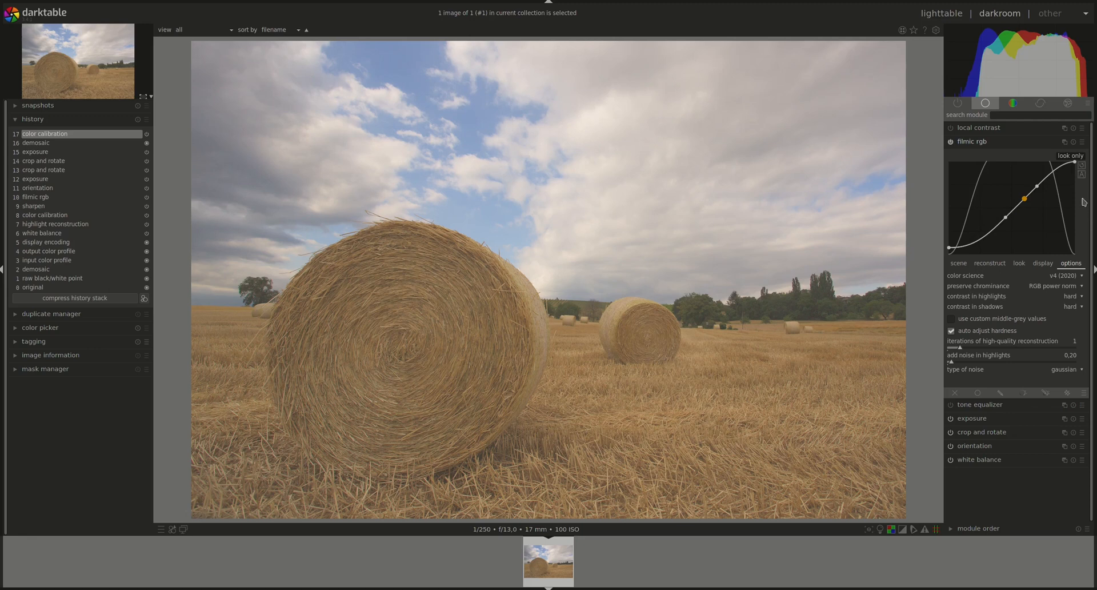
{"action": "mouse_move", "coordinate": [983, 165]}
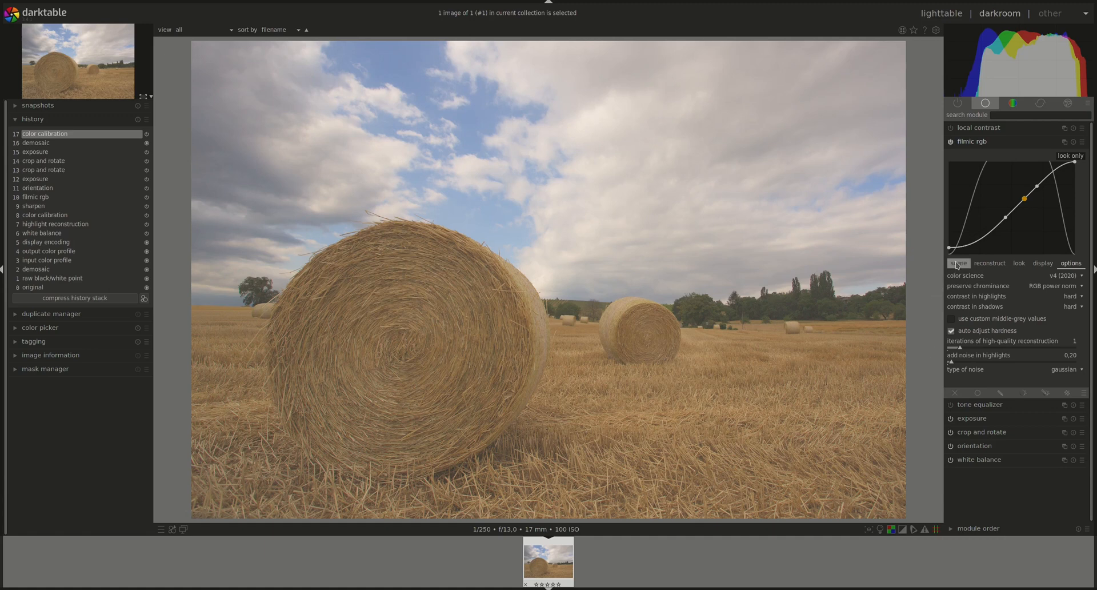
- Return to filmic rgb's scene settings with white +4.93 EV and black -7.42 EV
{"action": "left_click", "coordinate": [959, 263]}
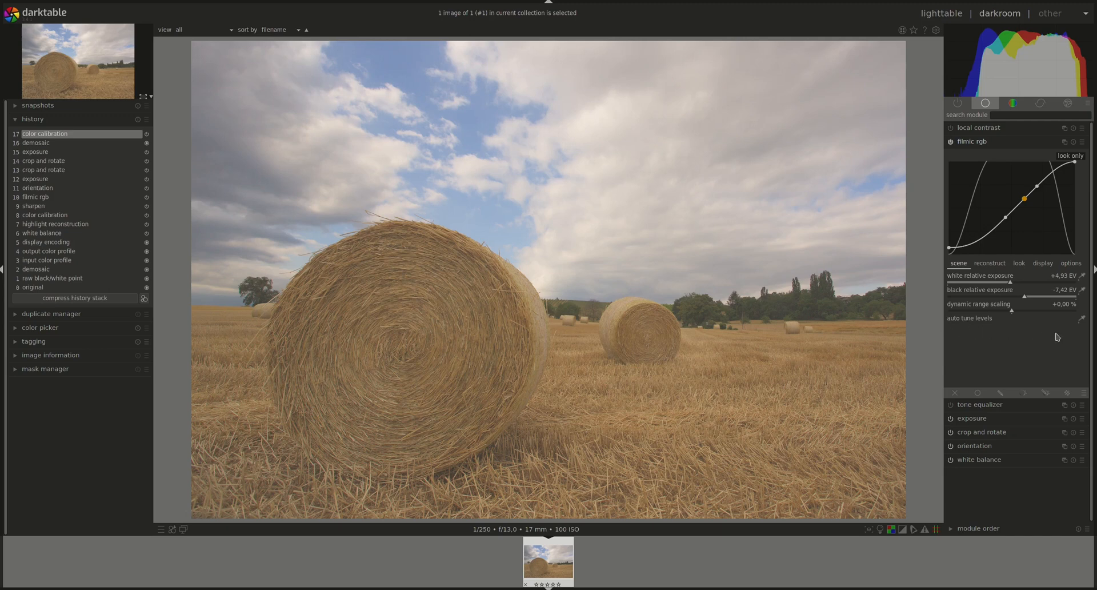
{"action": "mouse_move", "coordinate": [944, 289]}
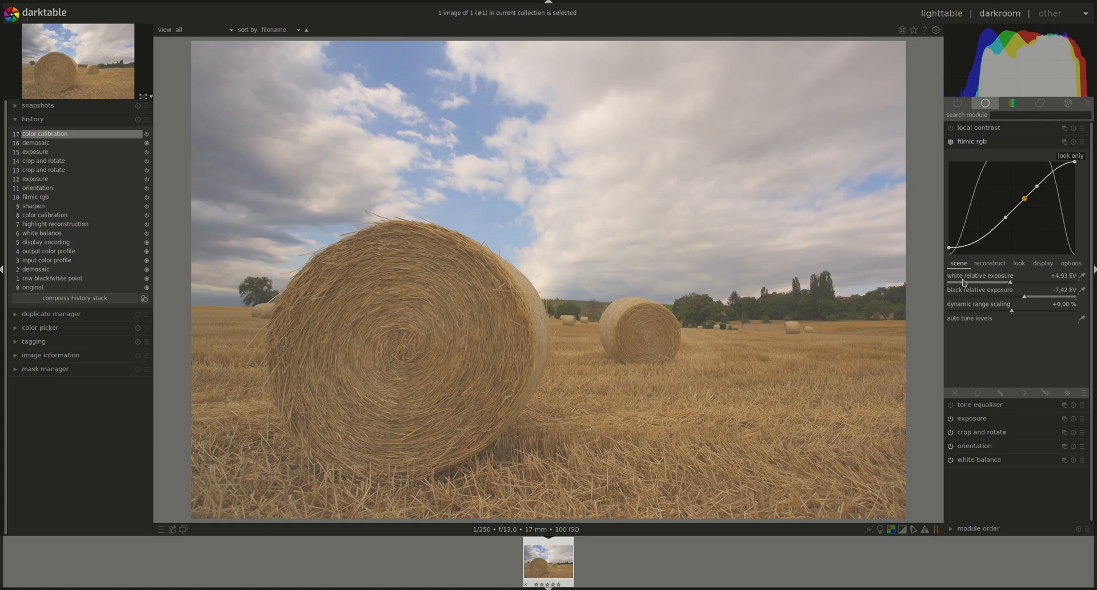
{"action": "mouse_move", "coordinate": [965, 281]}
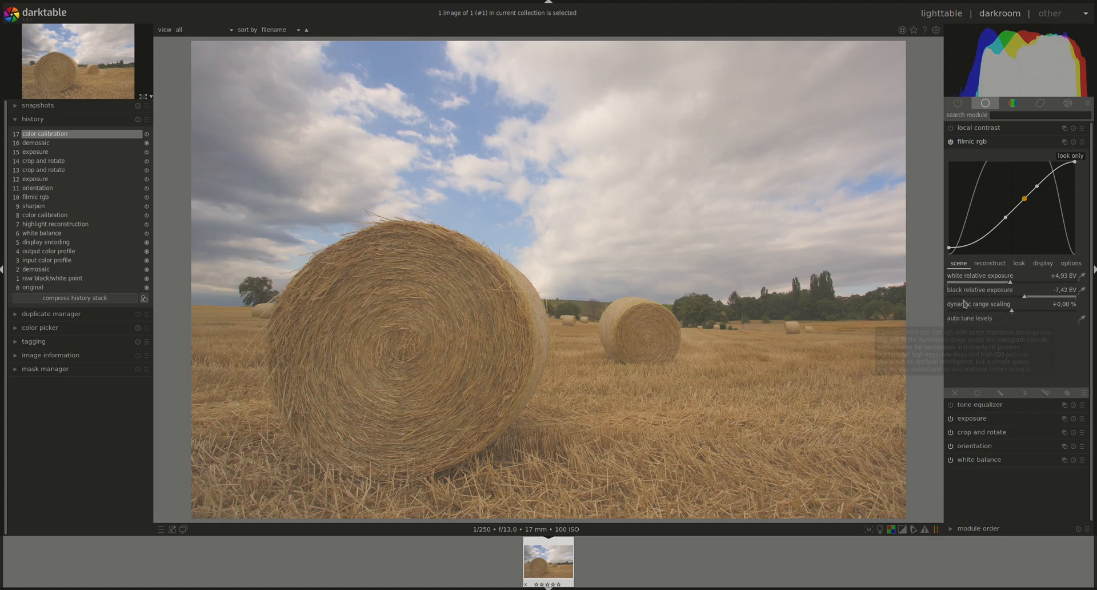
{"action": "mouse_move", "coordinate": [1006, 303]}
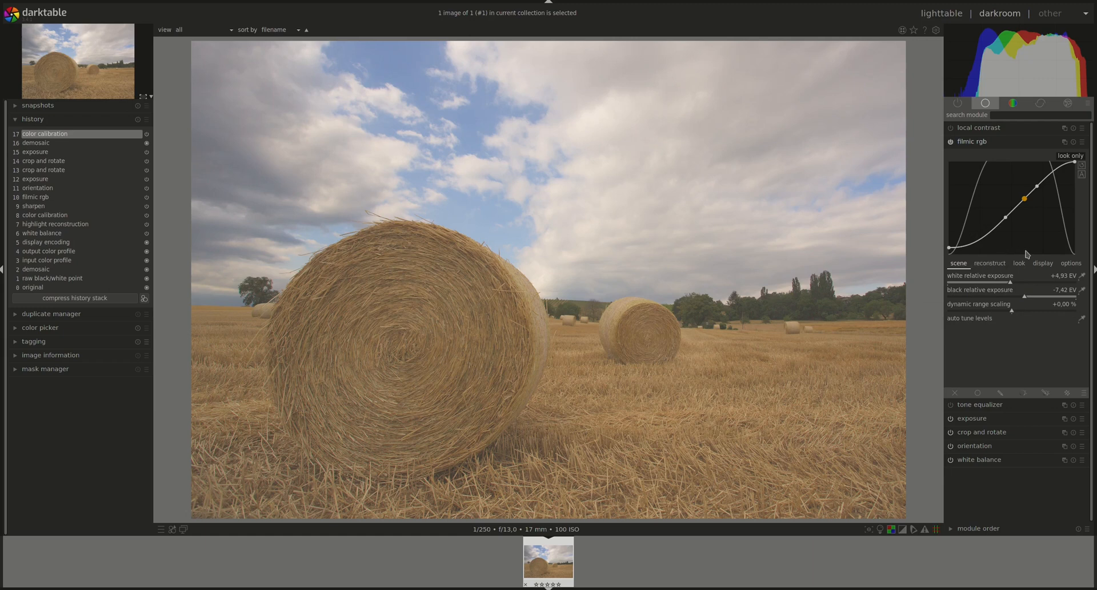
{"action": "mouse_move", "coordinate": [1000, 263]}
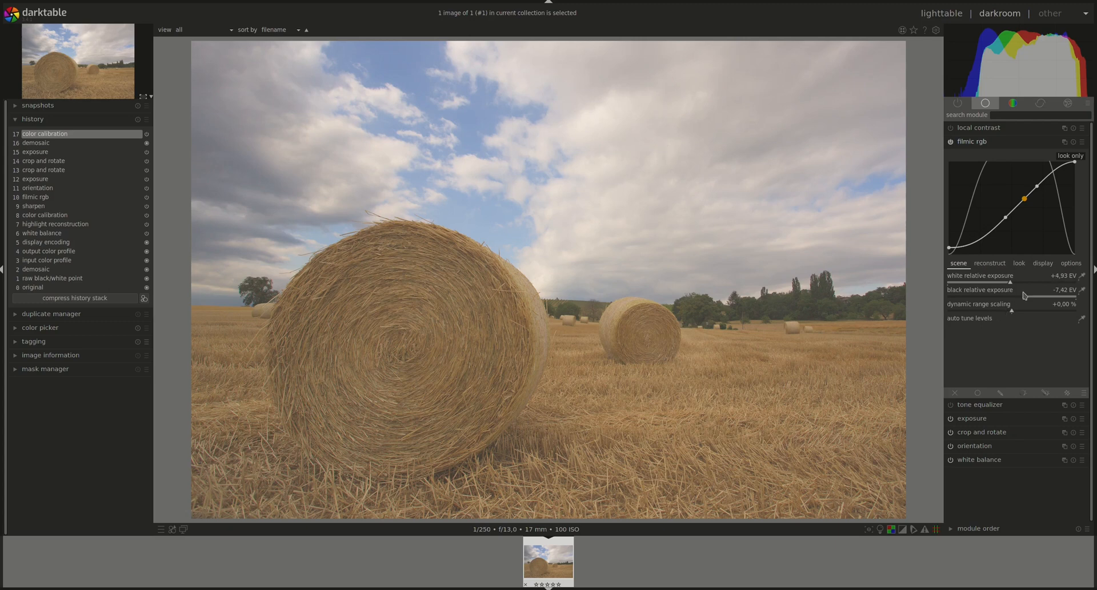
{"action": "mouse_move", "coordinate": [1088, 275]}
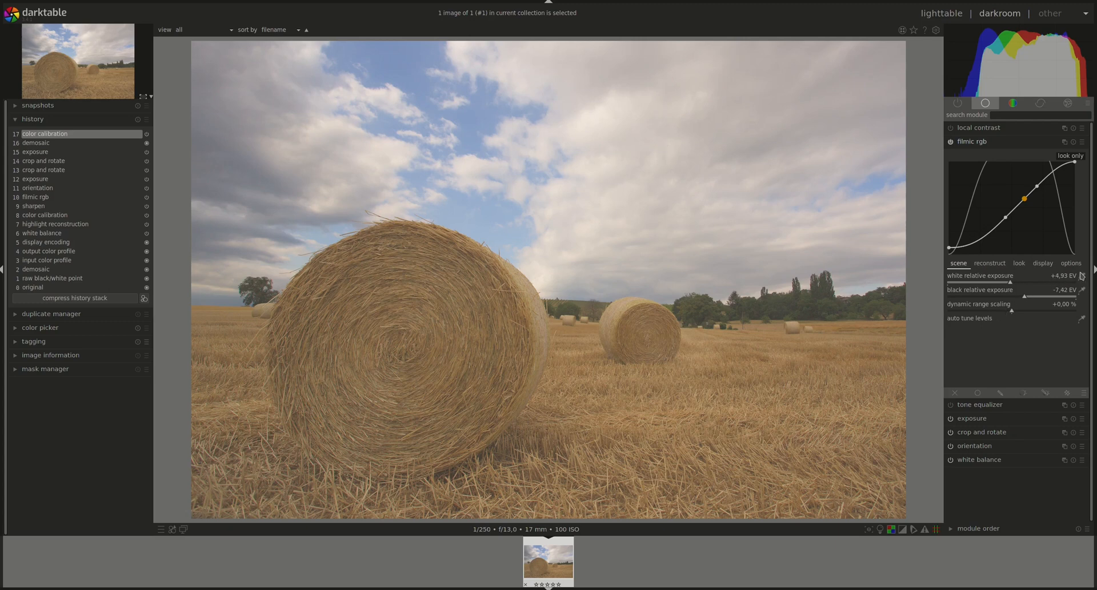
{"action": "mouse_move", "coordinate": [794, 176]}
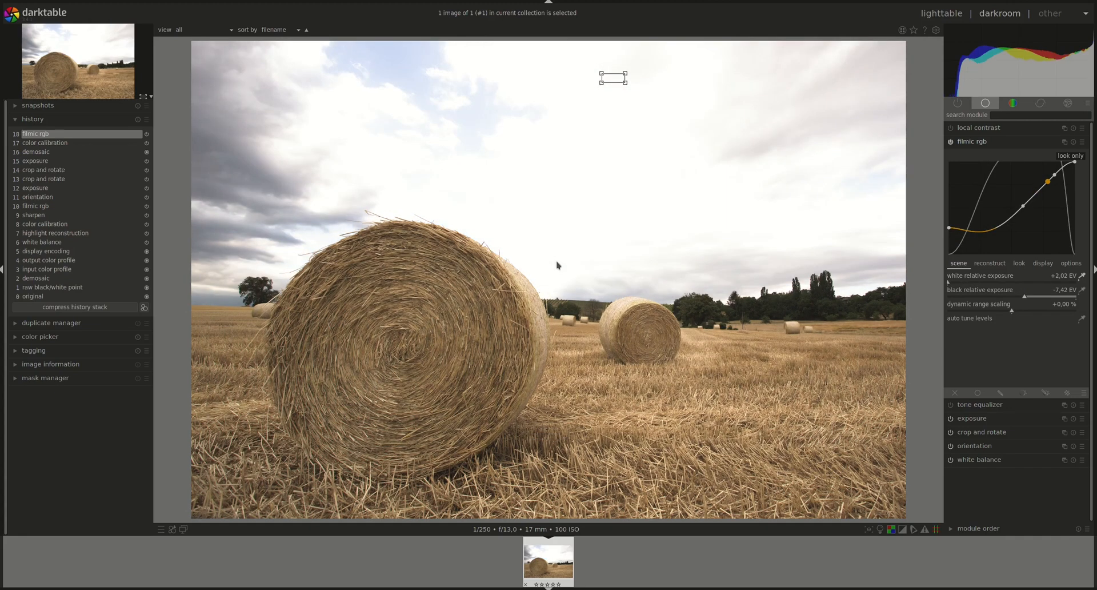
{"action": "mouse_move", "coordinate": [653, 419]}
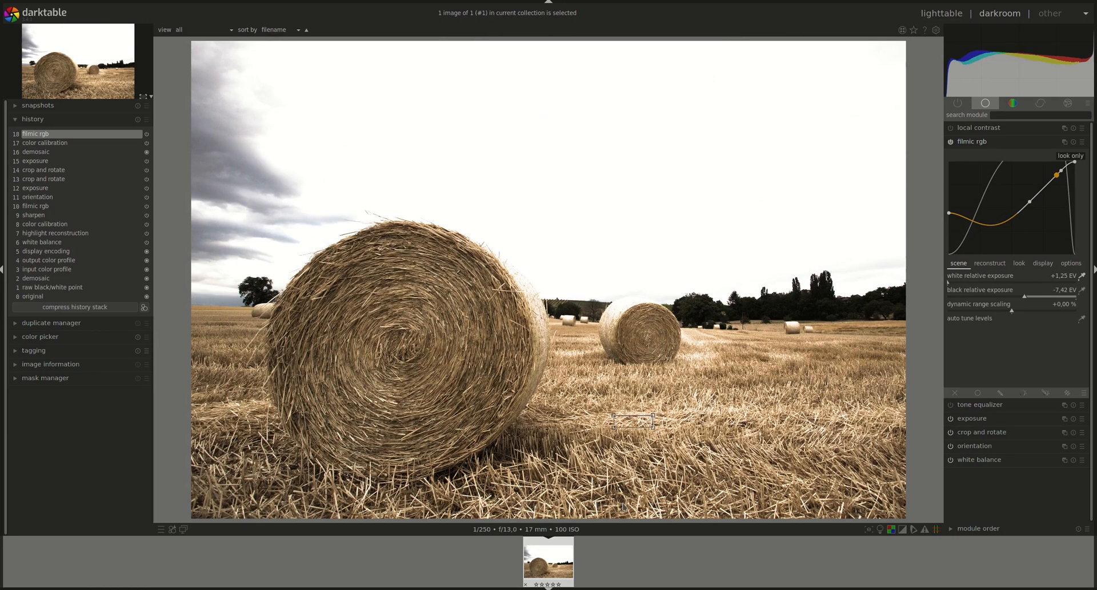
{"action": "mouse_move", "coordinate": [567, 296]}
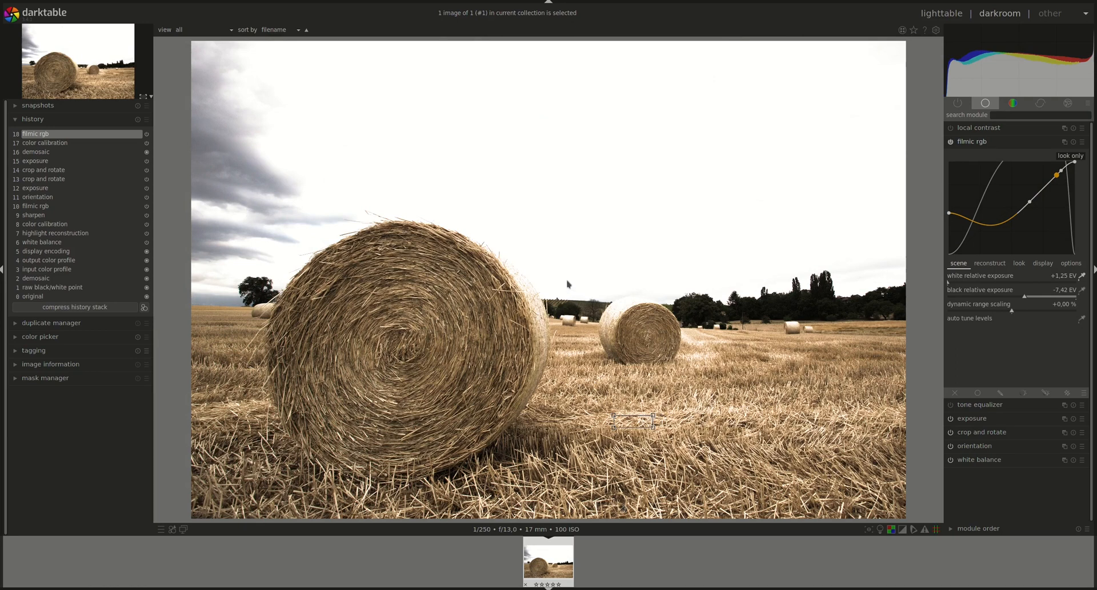
{"action": "mouse_move", "coordinate": [773, 248]}
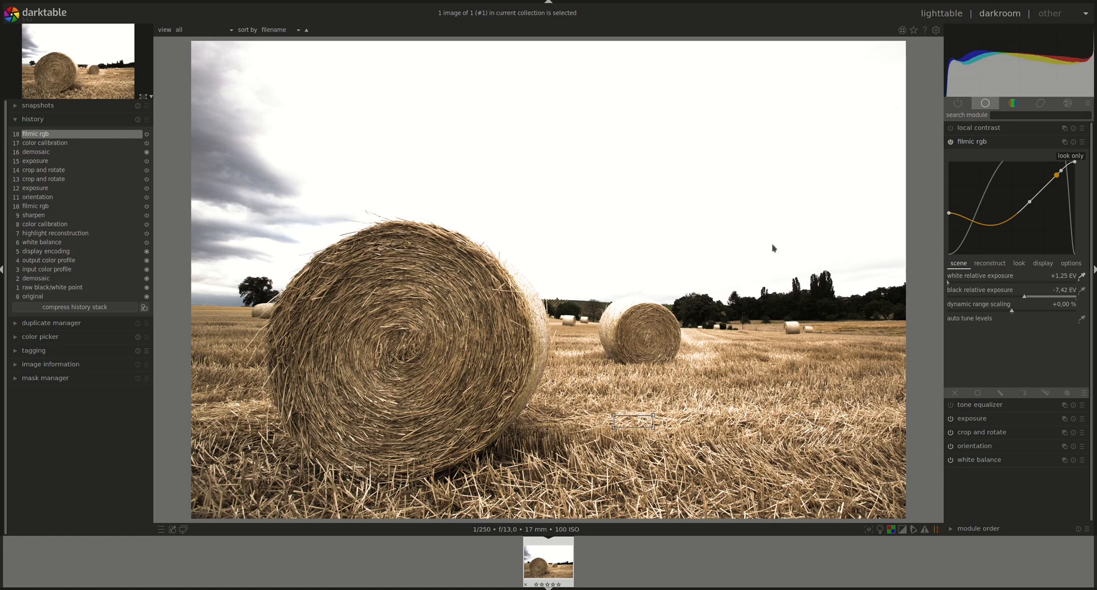
{"action": "mouse_move", "coordinate": [236, 255]}
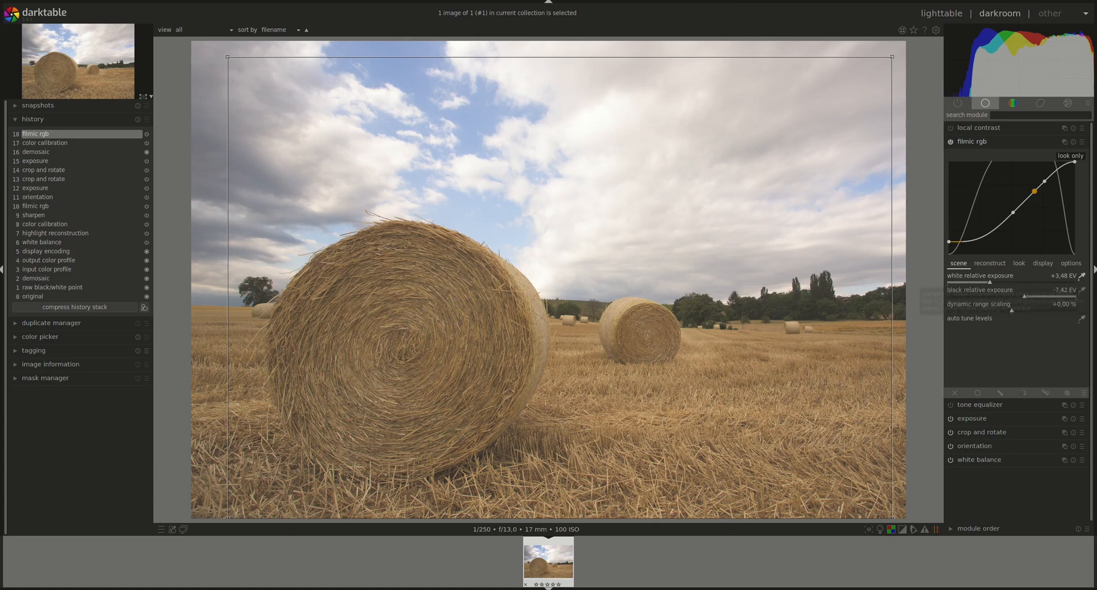
- Raise filmic white relative exposure to +4.47 EV to recover sky detail
{"action": "left_click_drag", "start_coordinate": [980, 275], "coordinate": [1022, 275]}
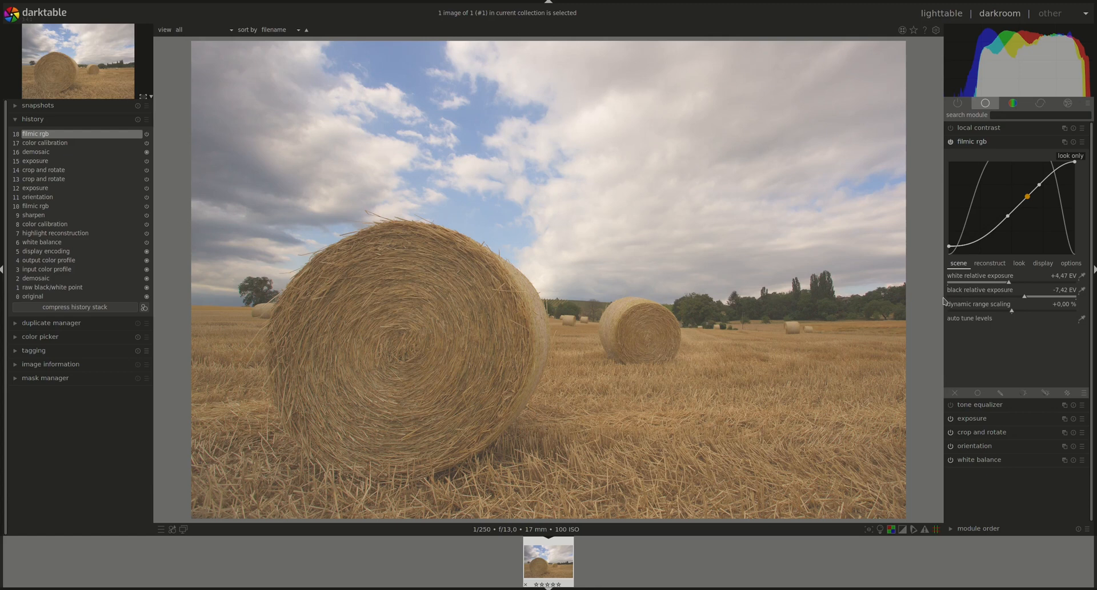
{"action": "mouse_move", "coordinate": [956, 291]}
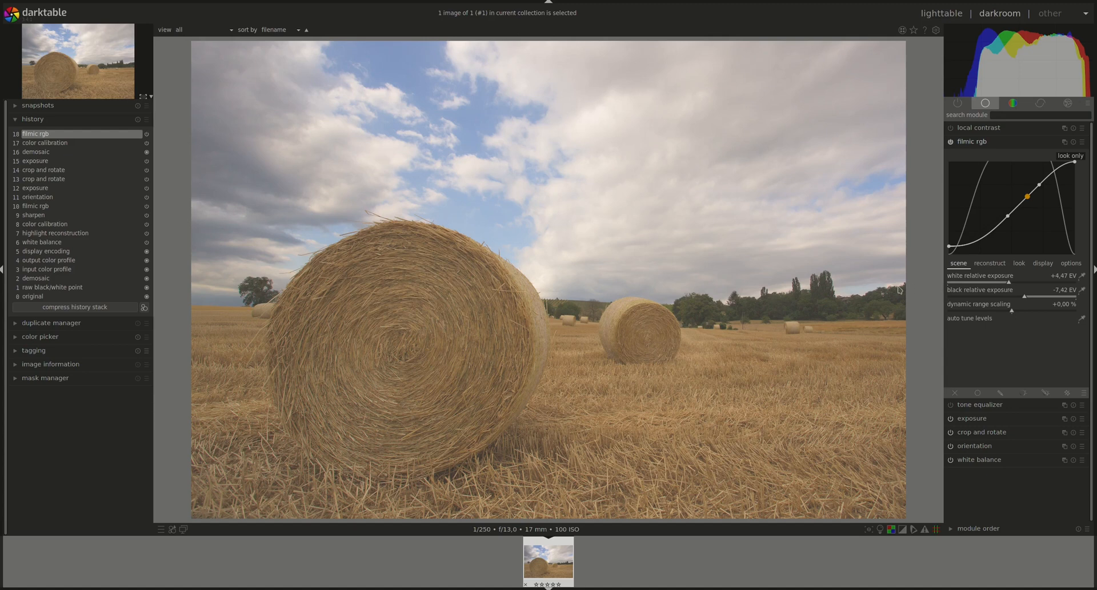
{"action": "mouse_move", "coordinate": [977, 296]}
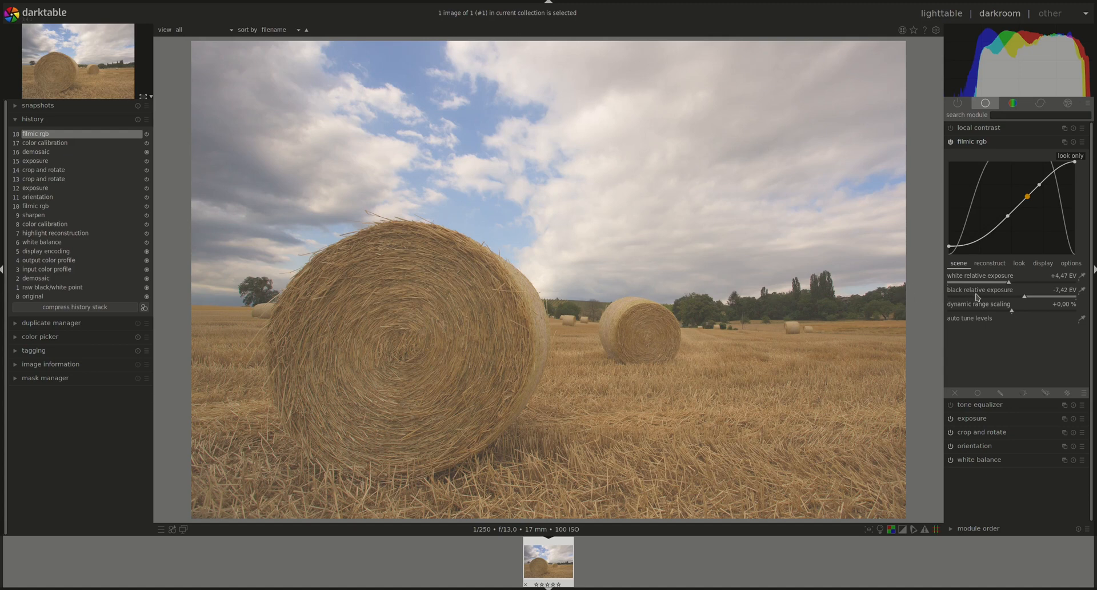
{"action": "mouse_move", "coordinate": [1002, 276]}
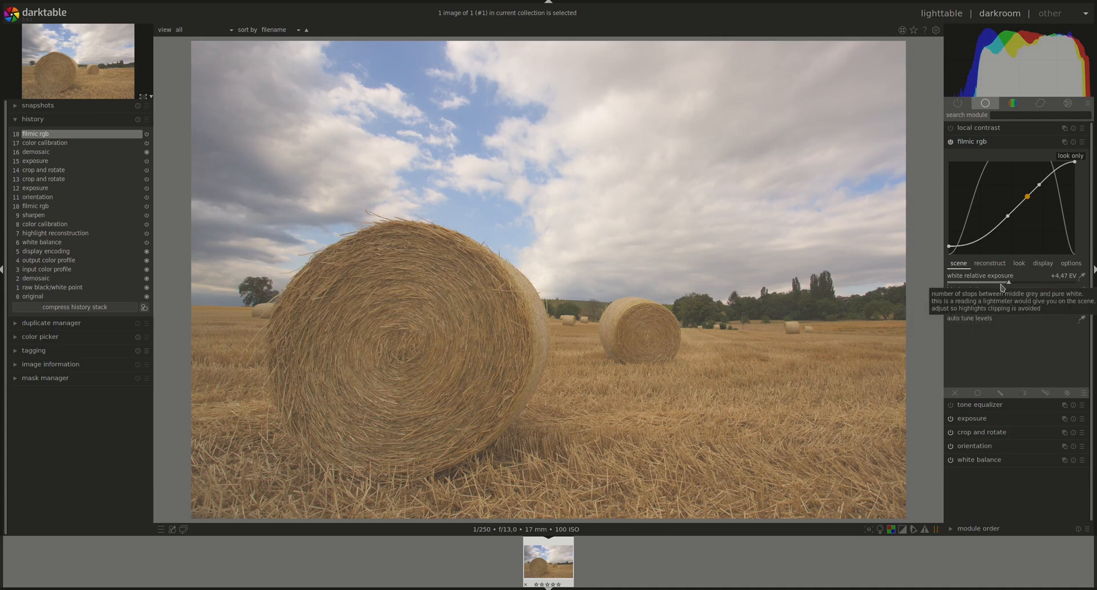
{"action": "mouse_move", "coordinate": [736, 281]}
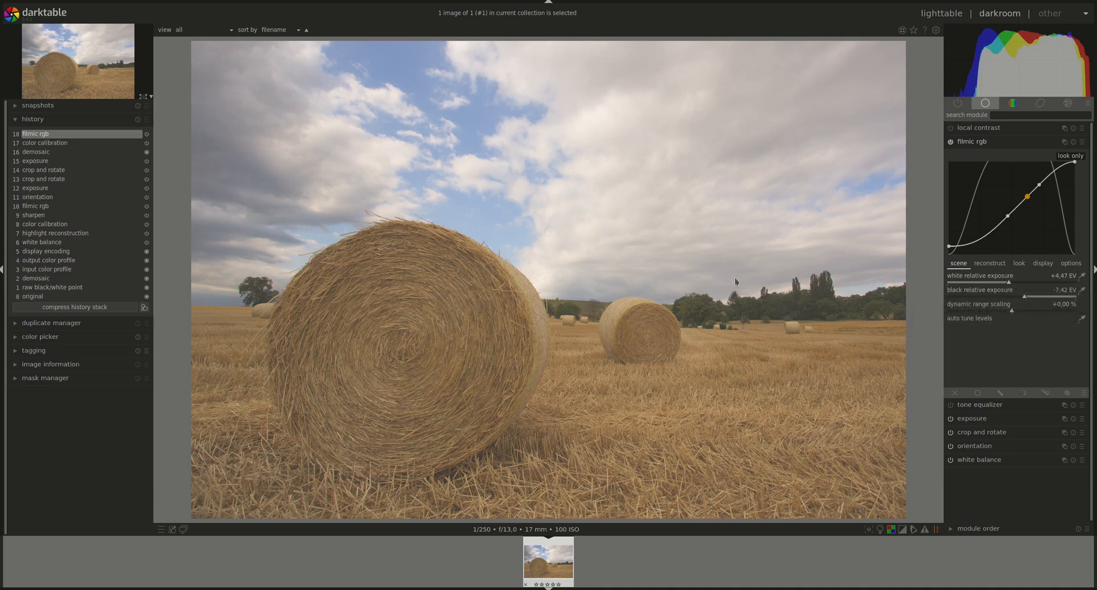
{"action": "mouse_move", "coordinate": [910, 279]}
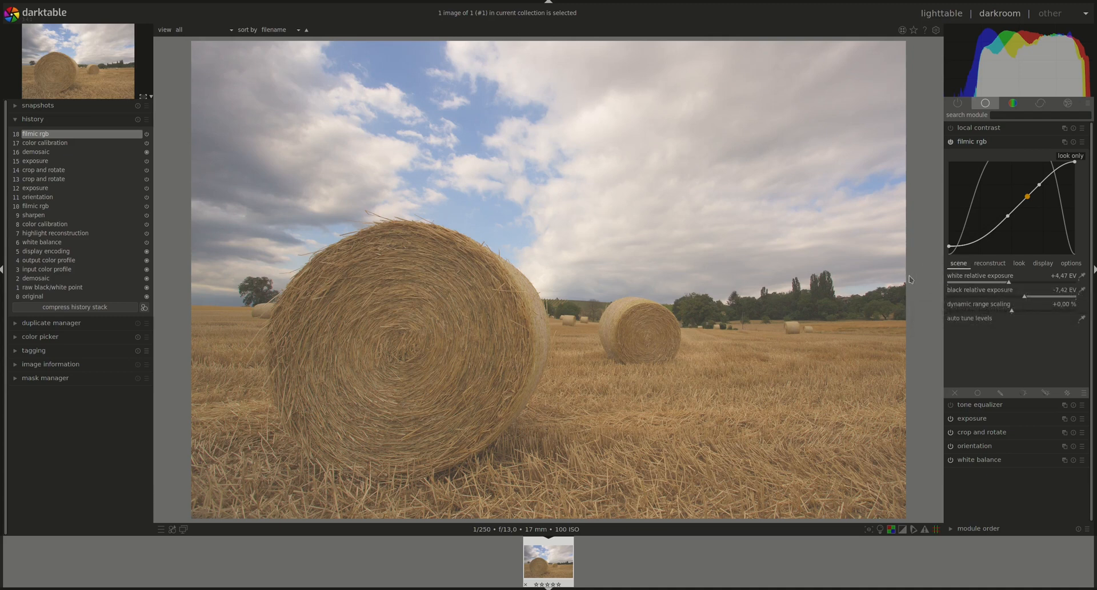
{"action": "mouse_move", "coordinate": [1008, 281]}
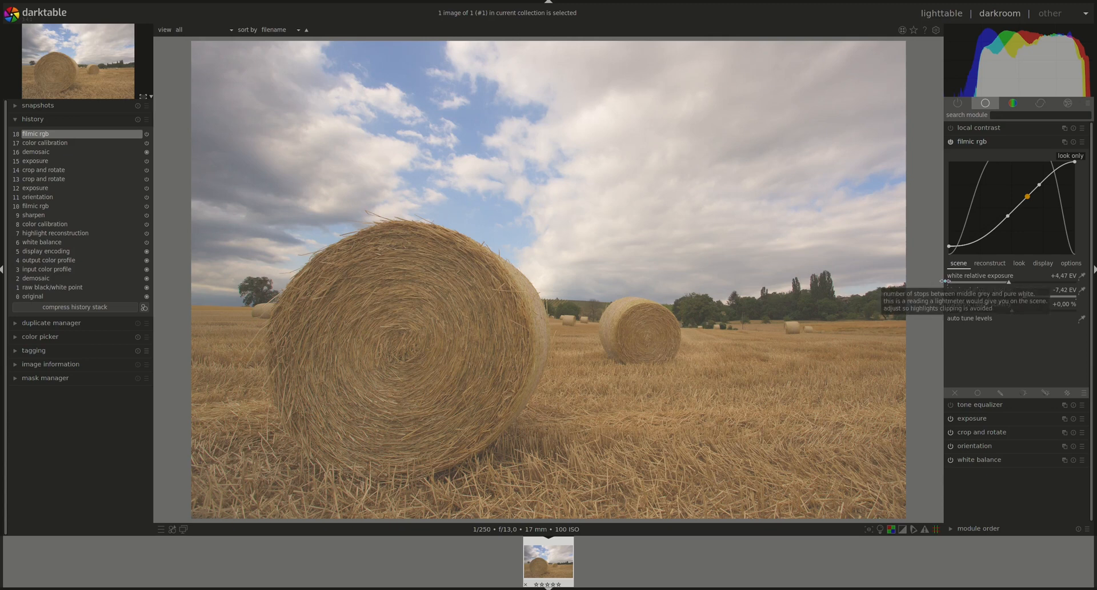
{"action": "mouse_move", "coordinate": [917, 286]}
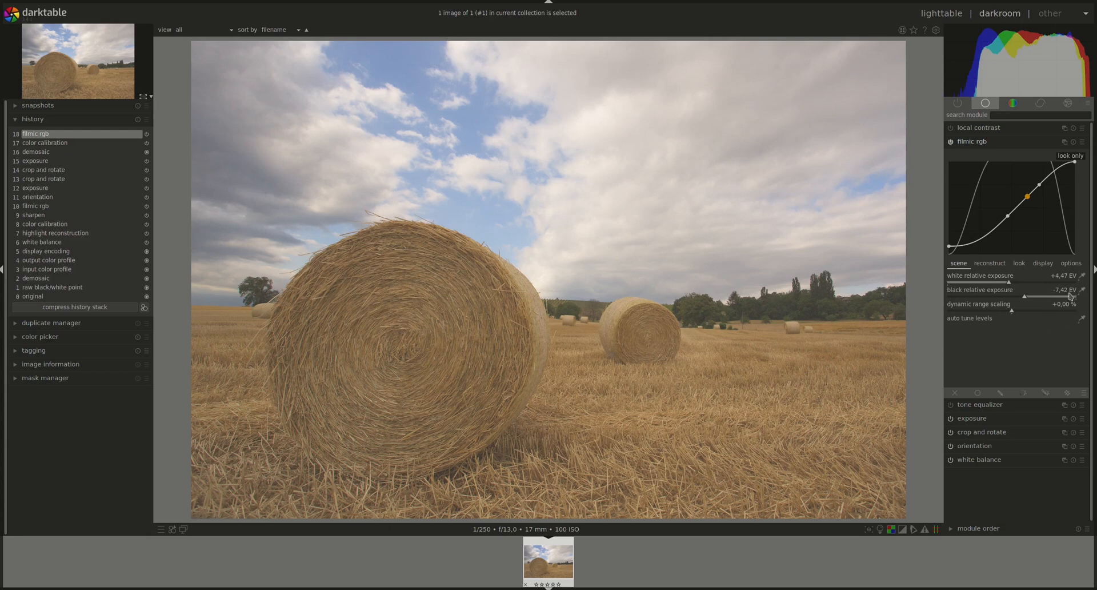
{"action": "mouse_move", "coordinate": [1019, 303]}
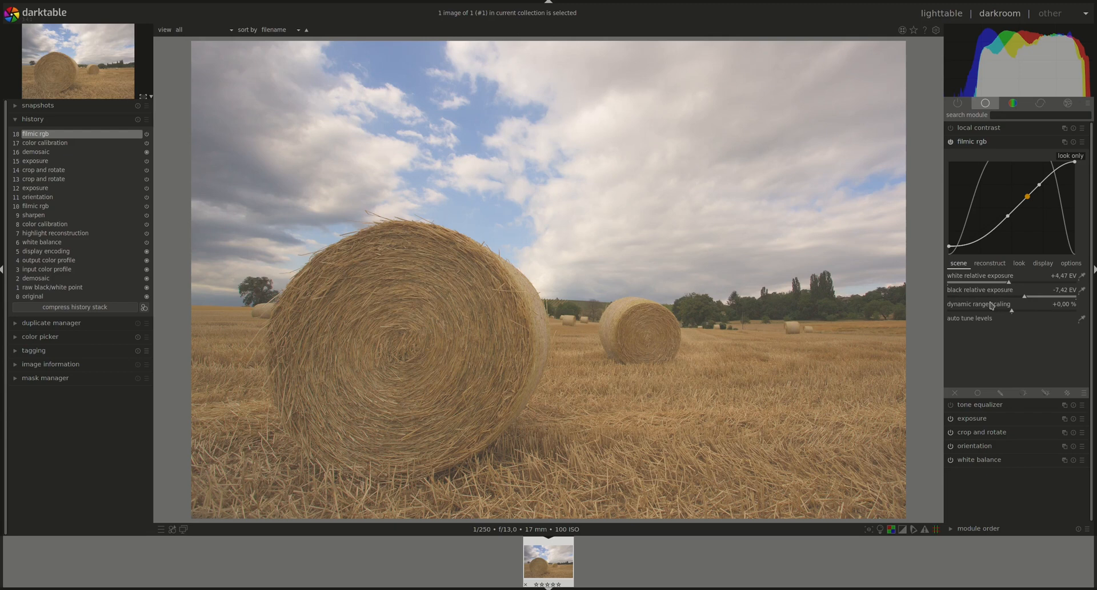
{"action": "mouse_move", "coordinate": [993, 306]}
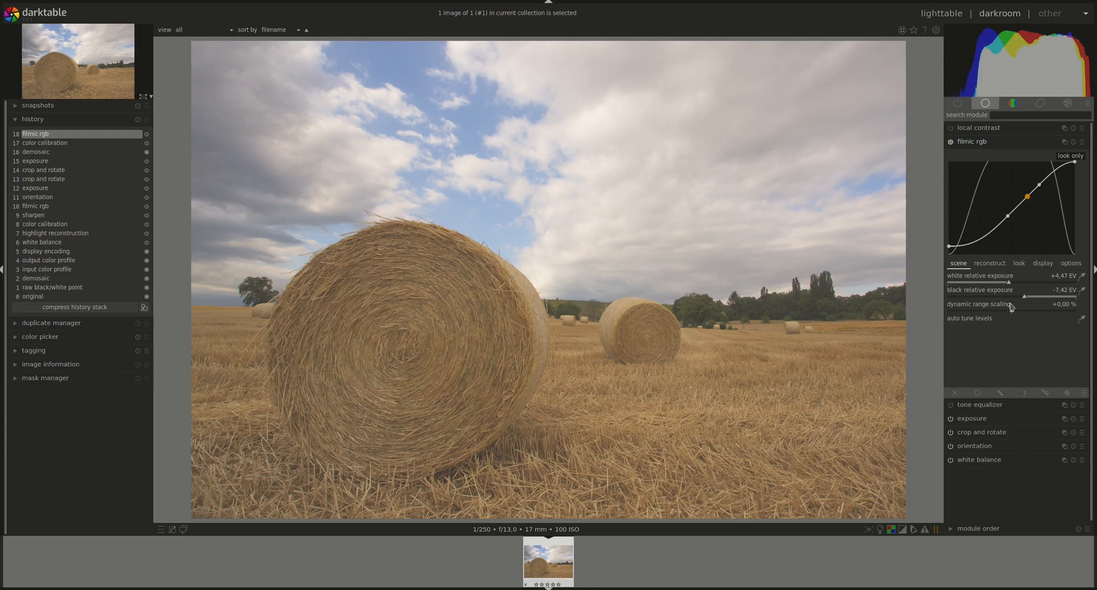
- Set filmic black -2.56 EV, dynamic range scaling -15.37 % and white +4.77 EV
{"action": "left_click_drag", "start_coordinate": [1036, 297], "coordinate": [1022, 297]}
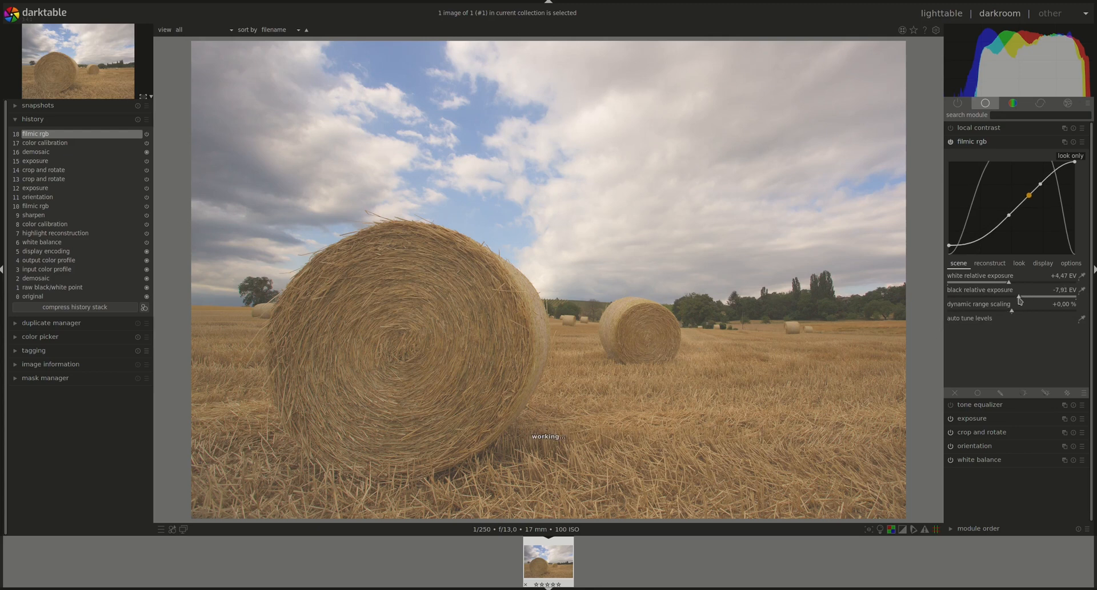
{"action": "left_click_drag", "start_coordinate": [1018, 289], "coordinate": [1039, 289]}
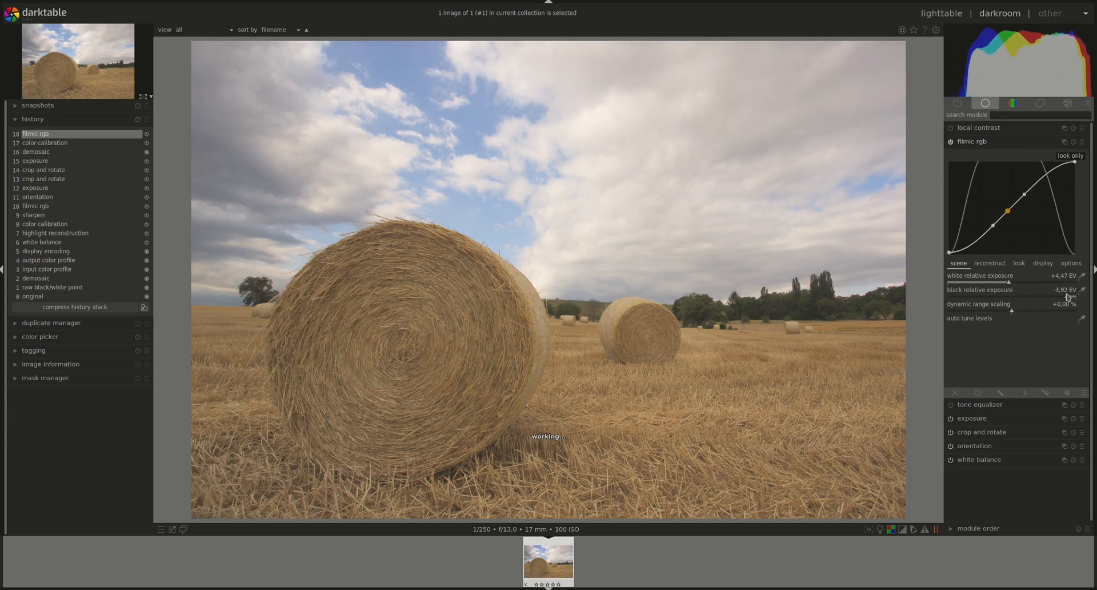
{"action": "left_click_drag", "start_coordinate": [1036, 289], "coordinate": [1075, 289]}
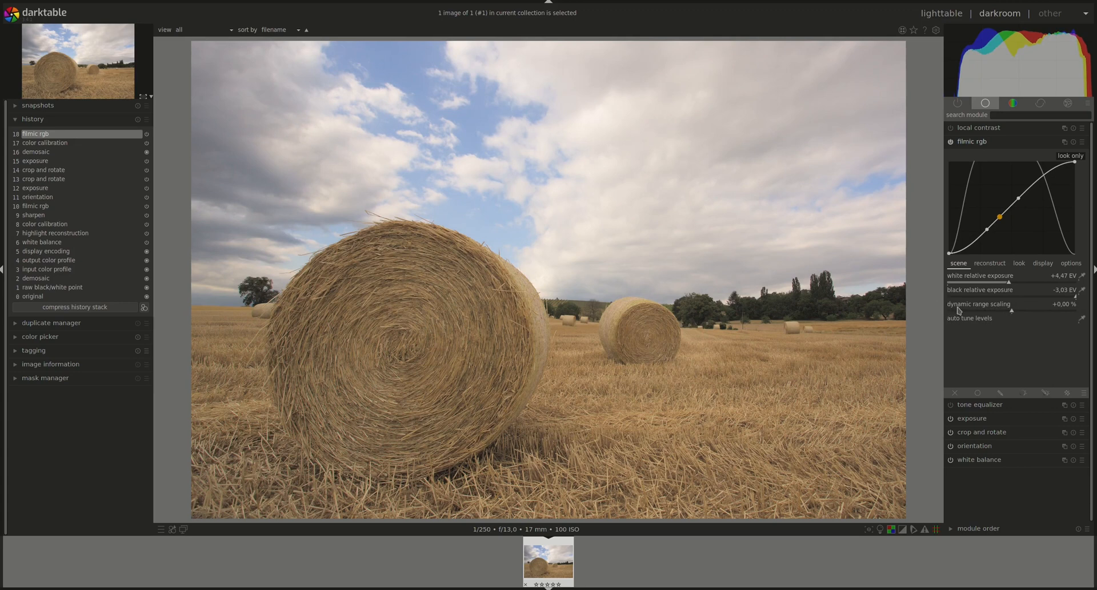
{"action": "mouse_move", "coordinate": [998, 309]}
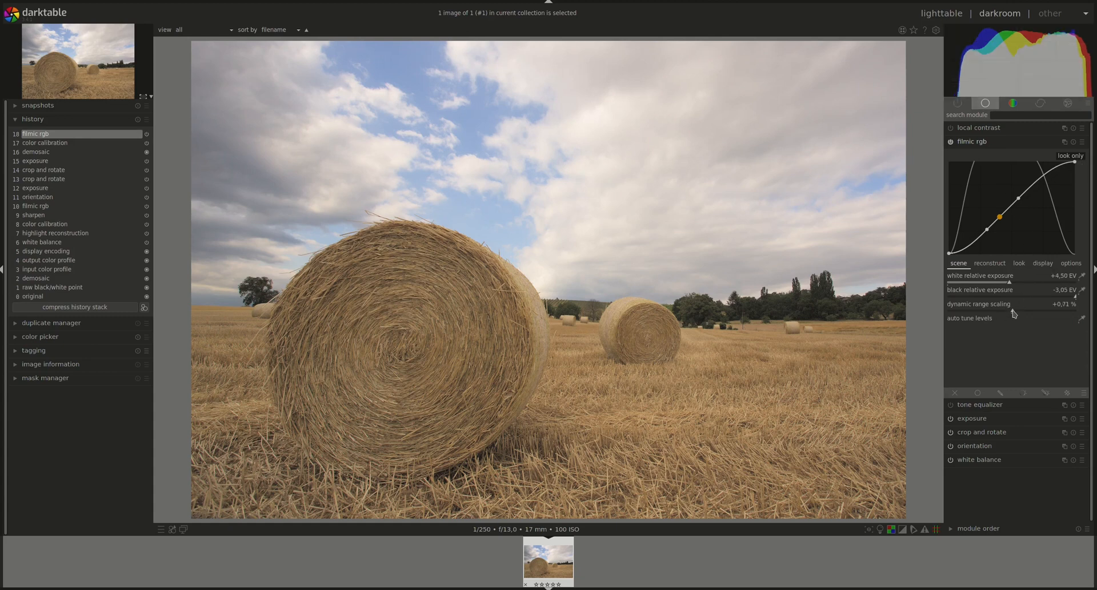
{"action": "left_click_drag", "start_coordinate": [1015, 303], "coordinate": [1029, 314]}
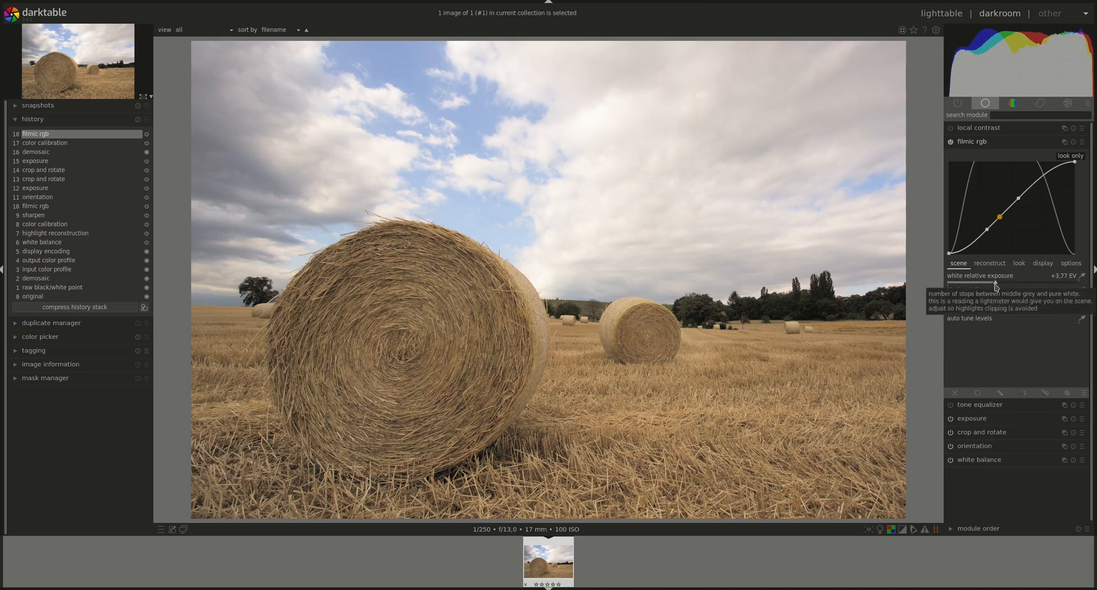
{"action": "left_click_drag", "start_coordinate": [987, 276], "coordinate": [1005, 276]}
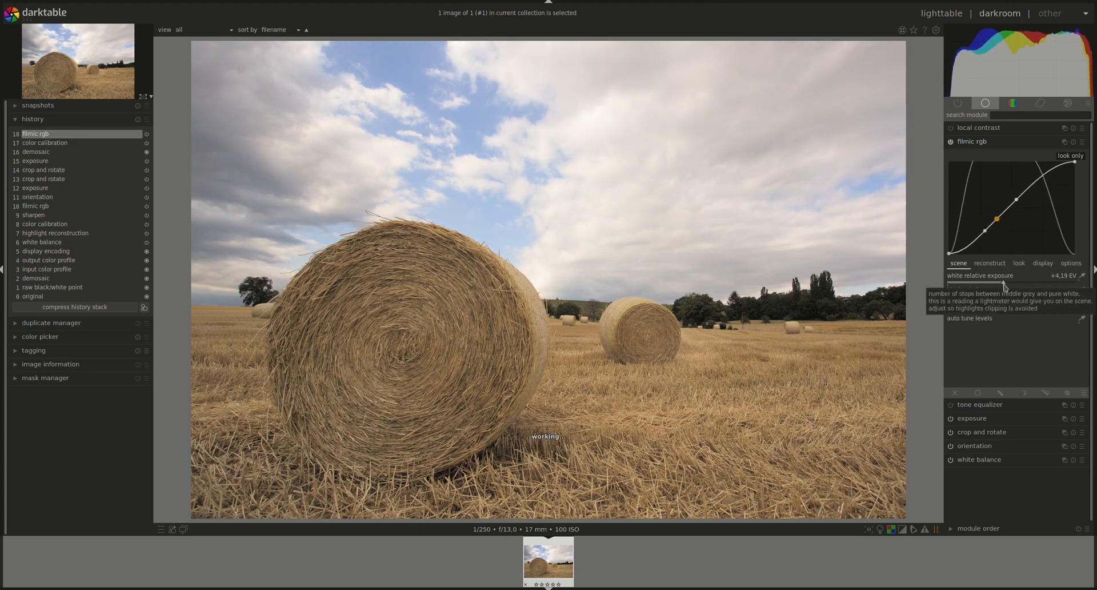
{"action": "left_click_drag", "start_coordinate": [1002, 276], "coordinate": [1022, 276]}
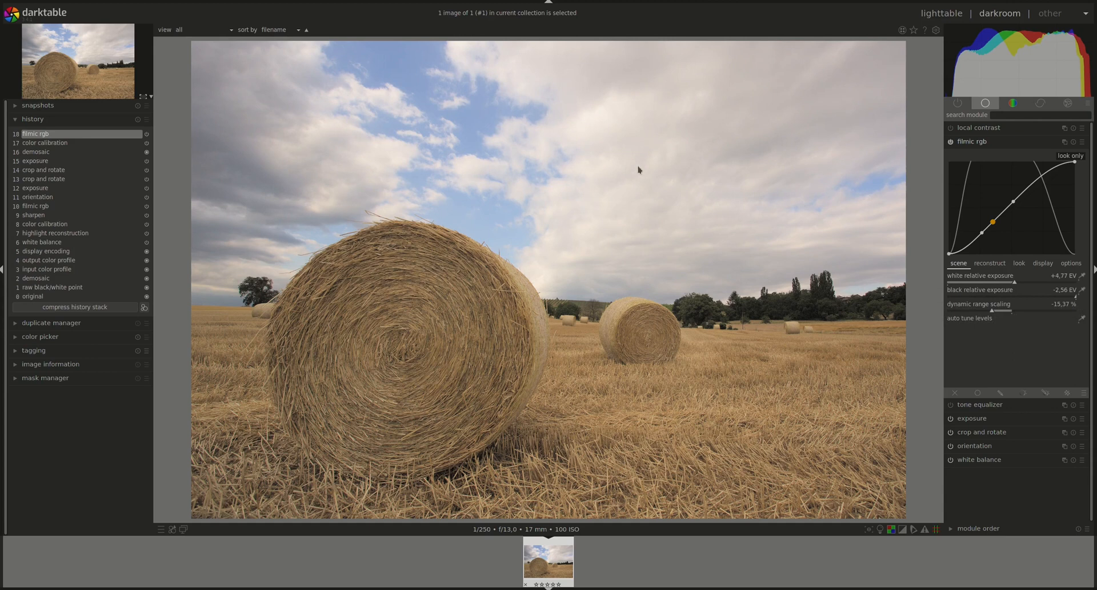
{"action": "mouse_move", "coordinate": [937, 343]}
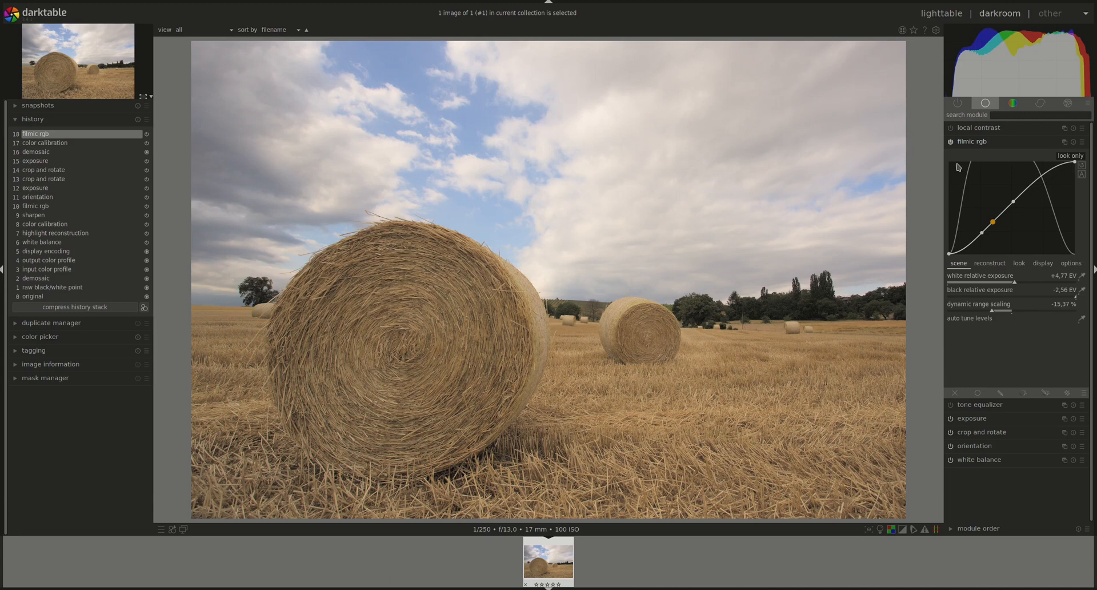
{"action": "mouse_move", "coordinate": [916, 172]}
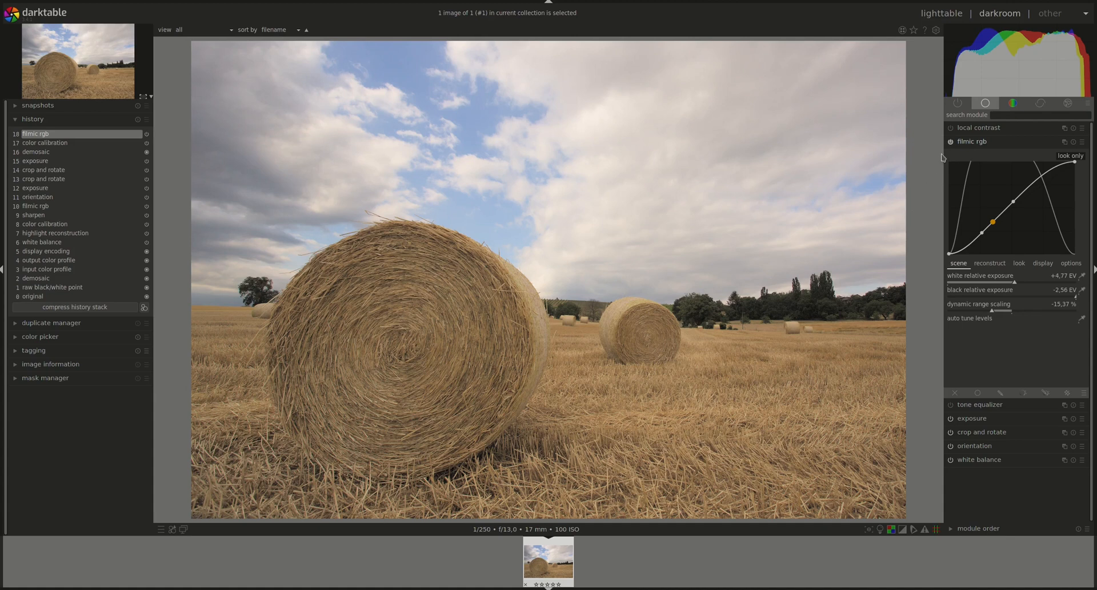
- Toggle filmic off and on to compare, then view its highlight reconstruction settings
{"action": "left_click", "coordinate": [950, 141]}
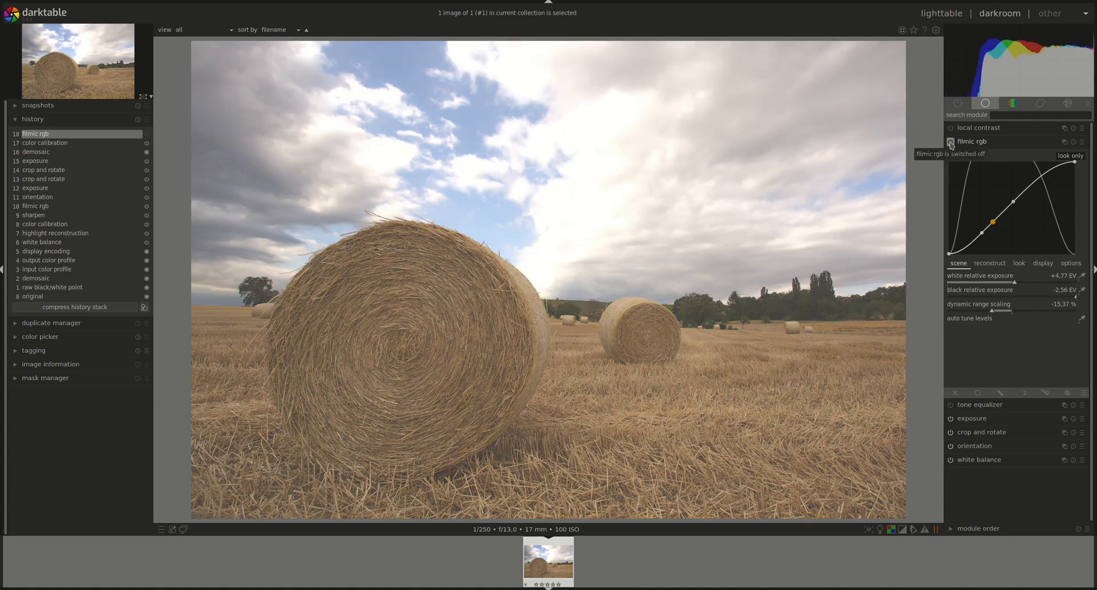
{"action": "left_click", "coordinate": [949, 141]}
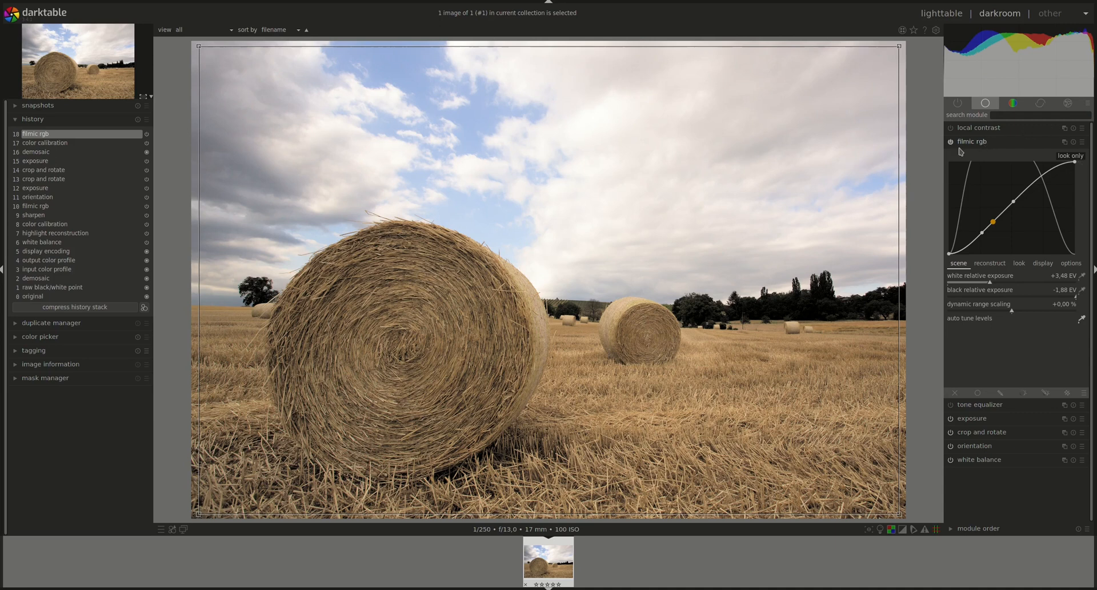
{"action": "mouse_move", "coordinate": [546, 247]}
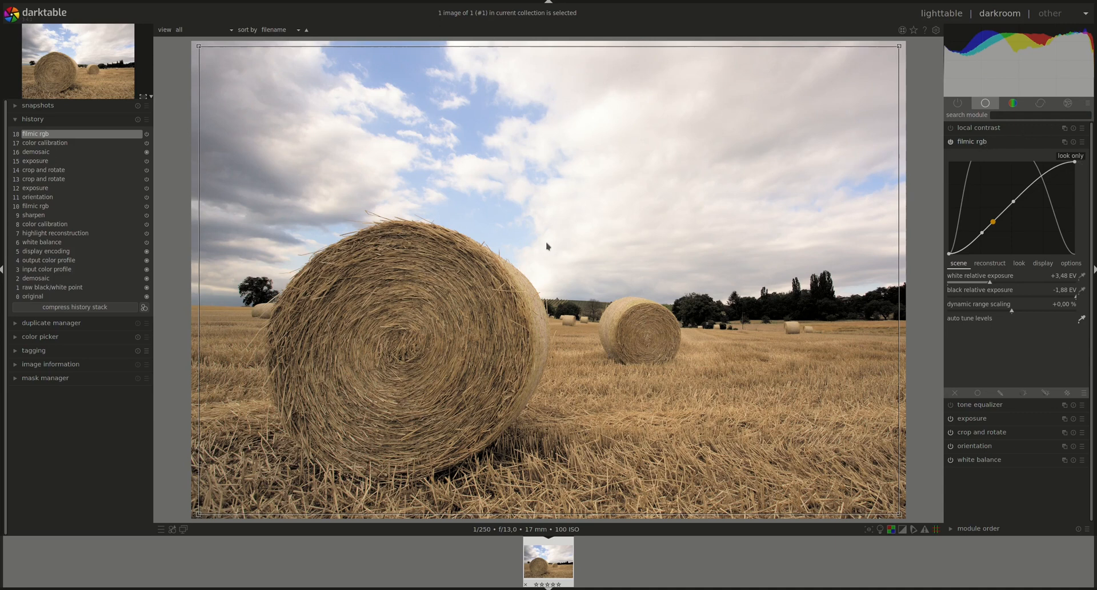
{"action": "mouse_move", "coordinate": [289, 91]}
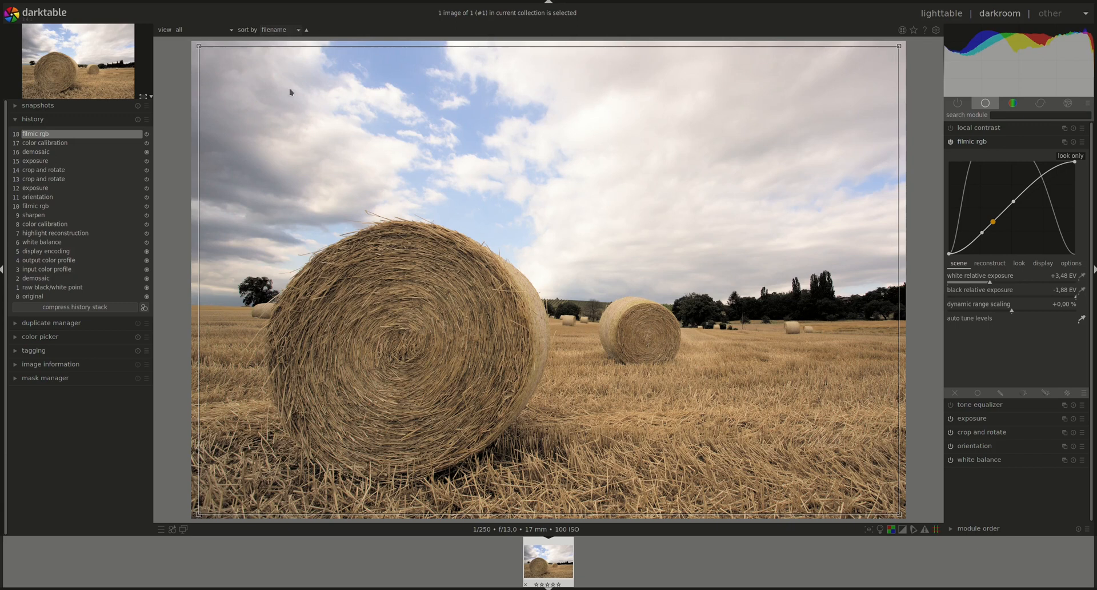
{"action": "mouse_move", "coordinate": [768, 301]}
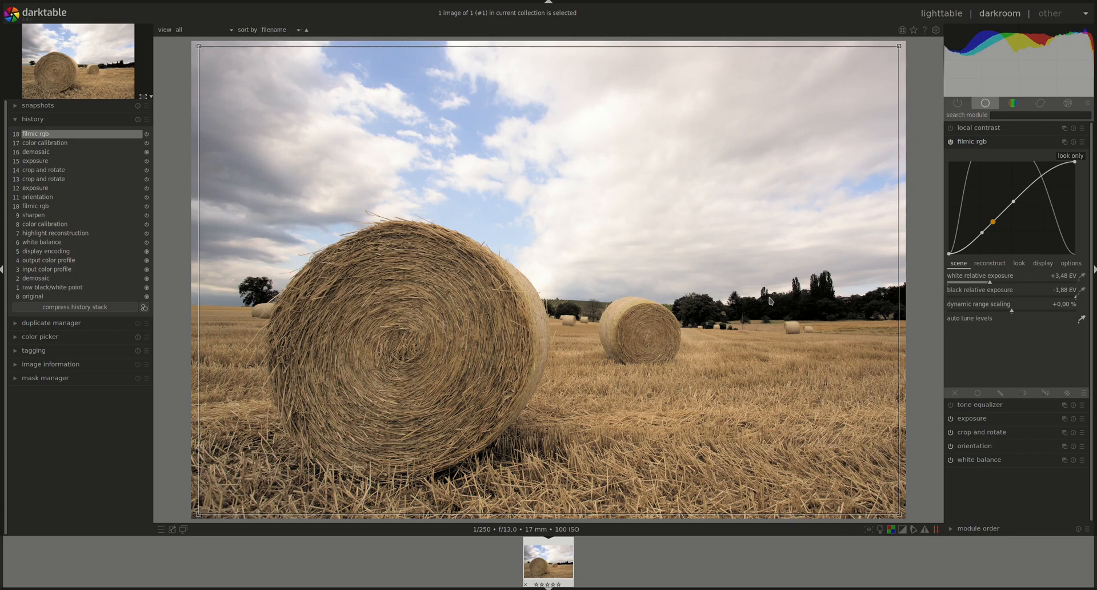
{"action": "mouse_move", "coordinate": [971, 116]}
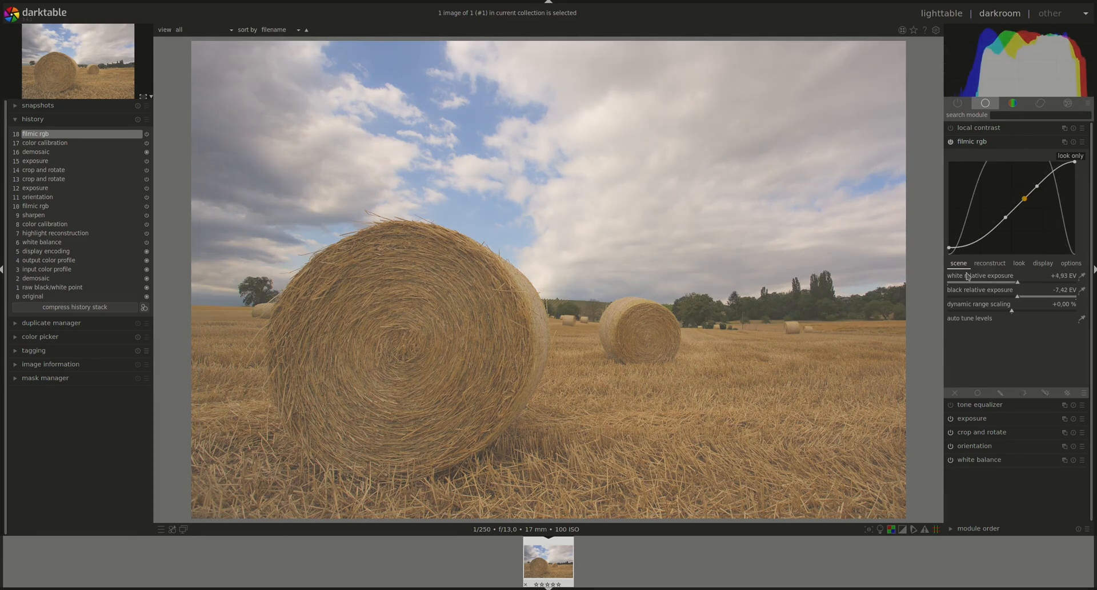
{"action": "left_click", "coordinate": [990, 263]}
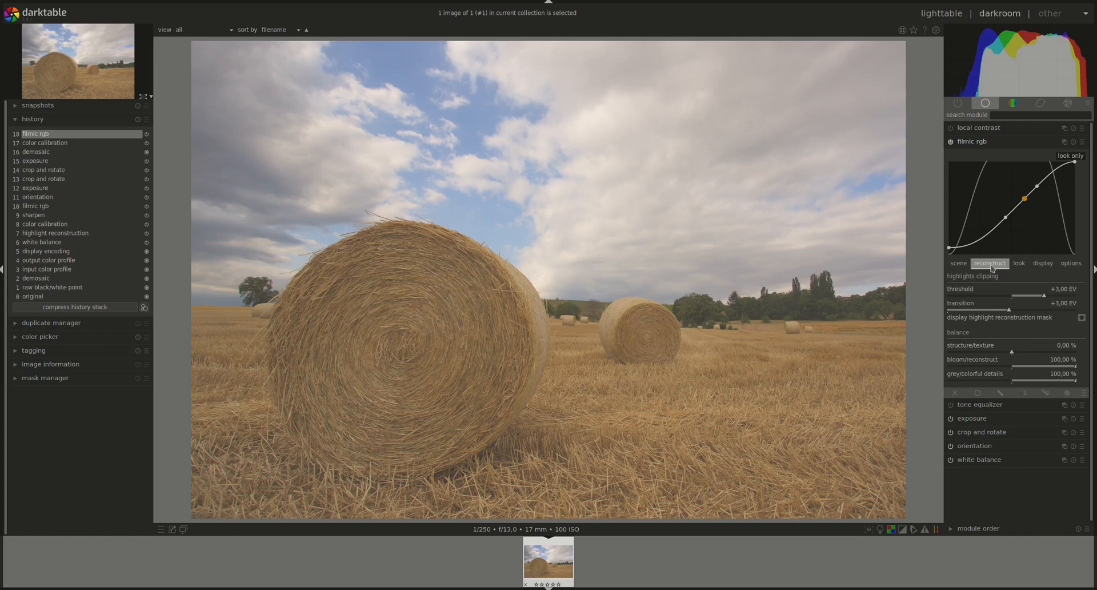
{"action": "mouse_move", "coordinate": [940, 280]}
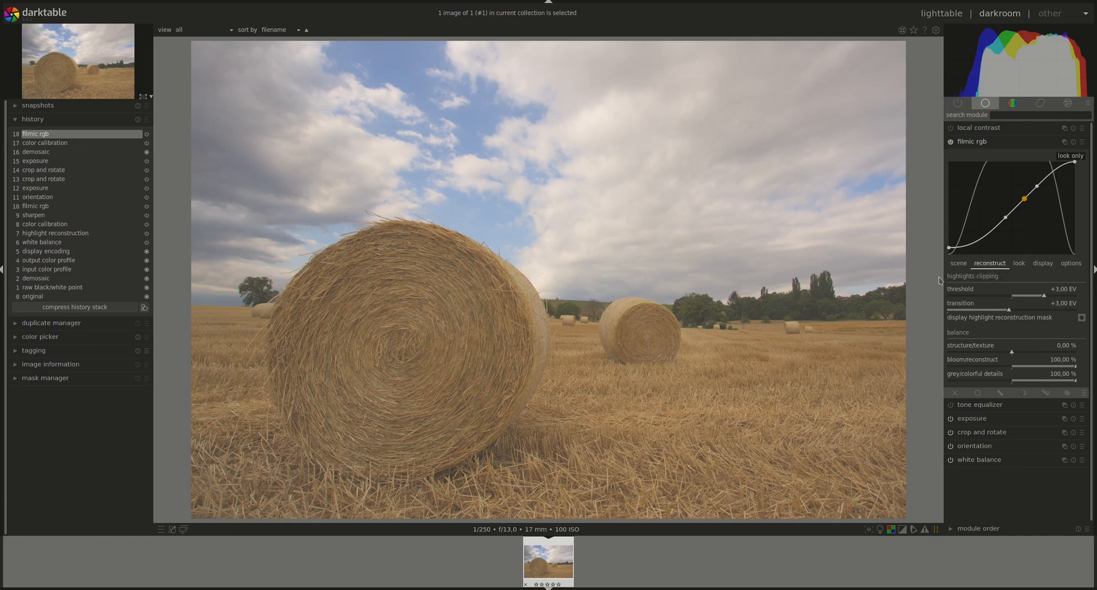
{"action": "mouse_move", "coordinate": [915, 275]}
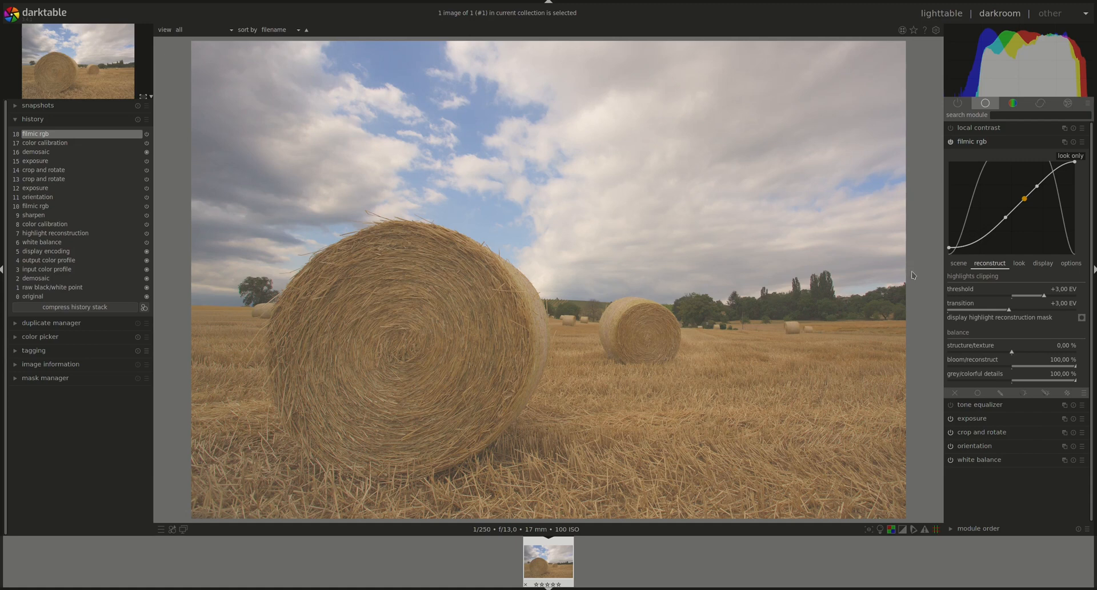
{"action": "mouse_move", "coordinate": [810, 206]}
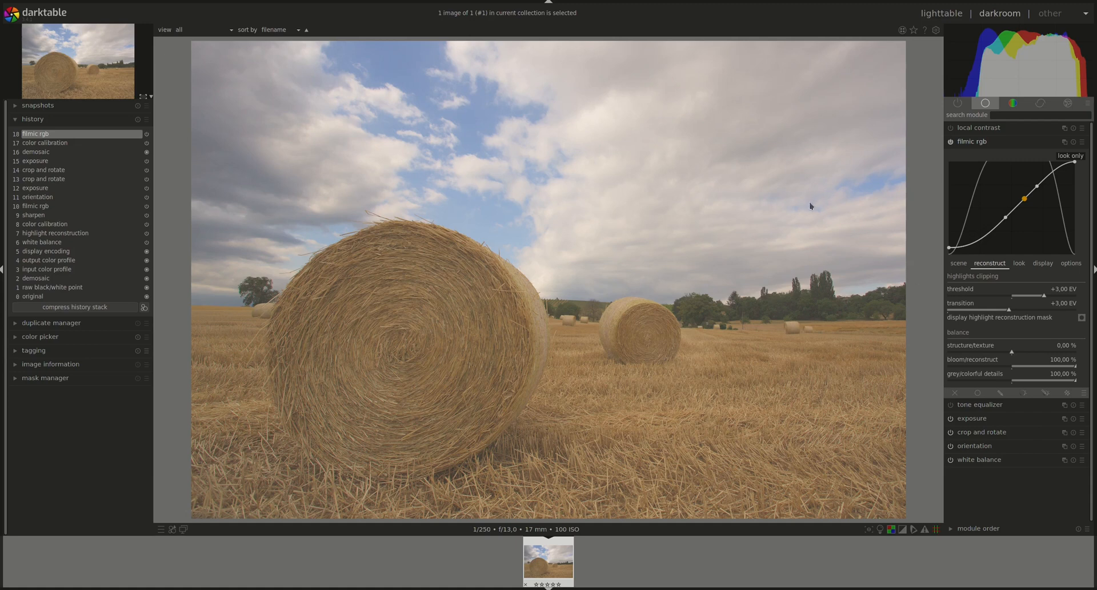
{"action": "mouse_move", "coordinate": [789, 229]}
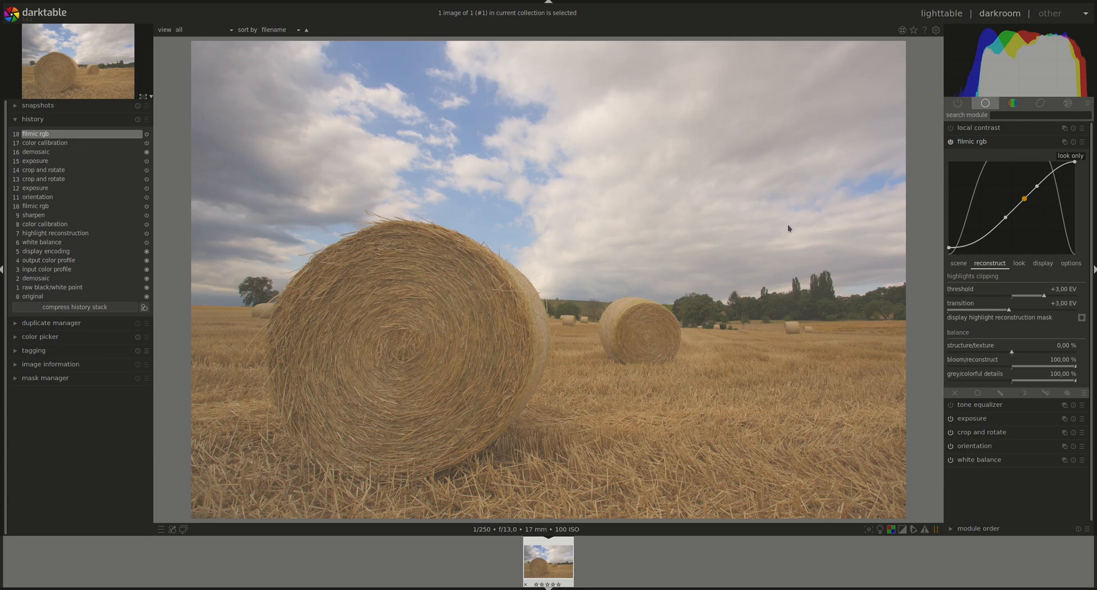
{"action": "mouse_move", "coordinate": [735, 153]}
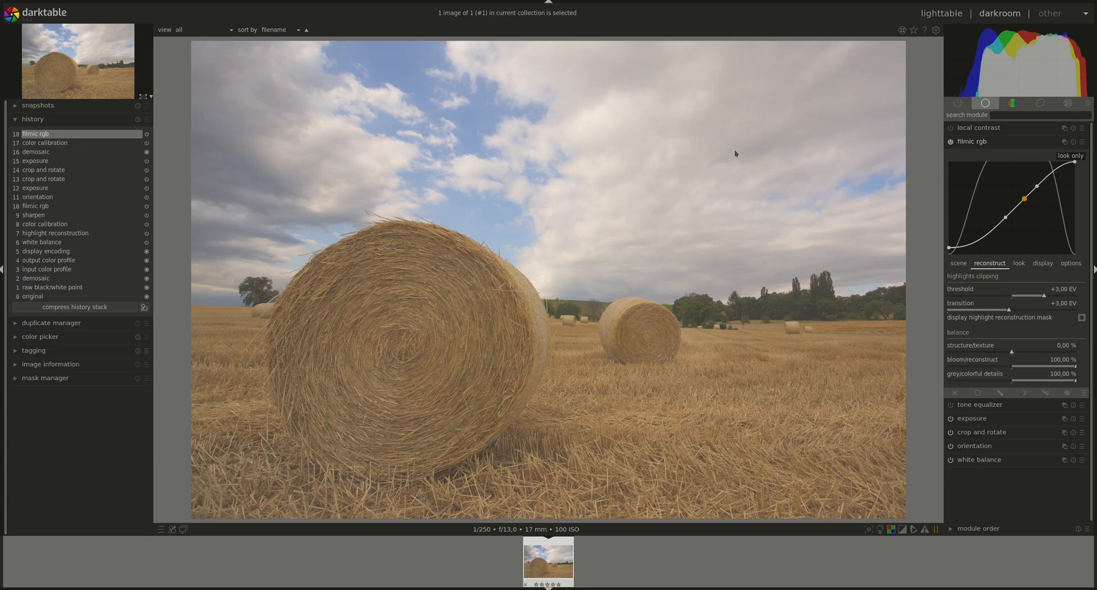
{"action": "mouse_move", "coordinate": [1056, 87]}
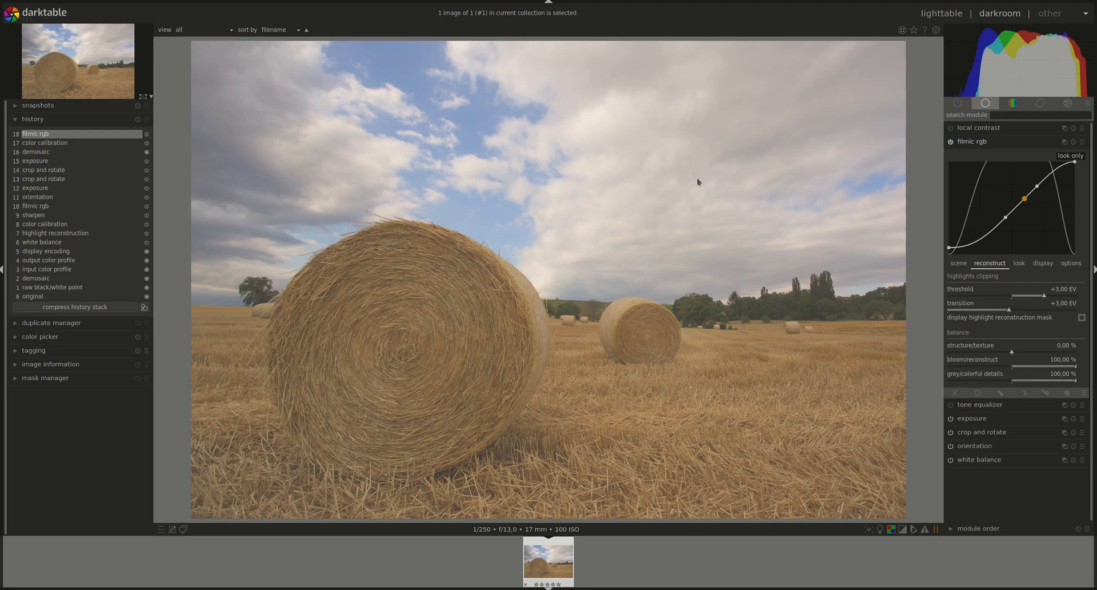
{"action": "mouse_move", "coordinate": [752, 349]}
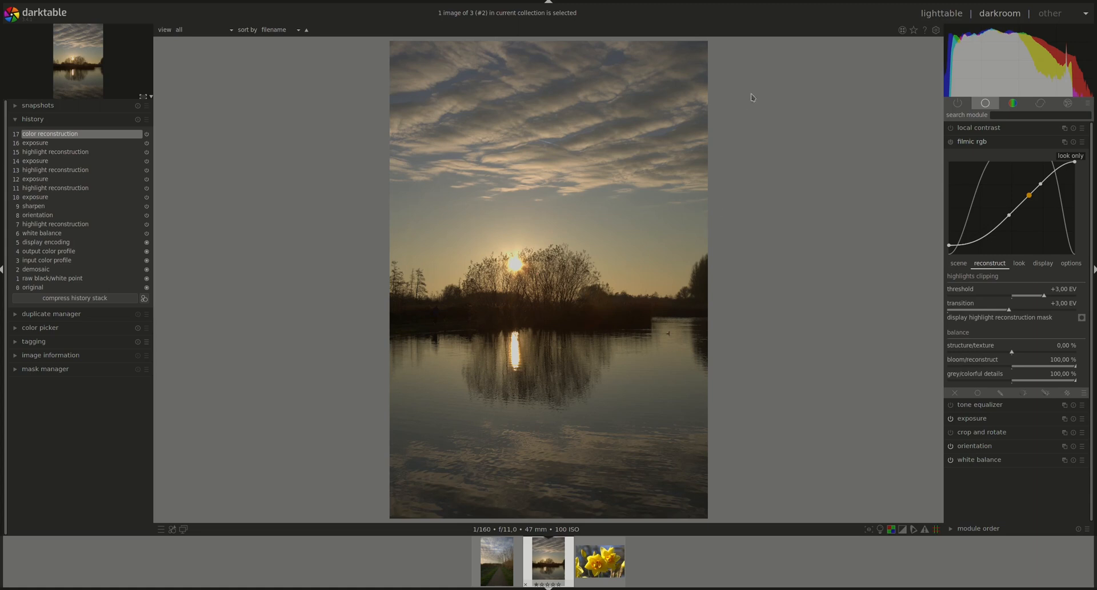
{"action": "mouse_move", "coordinate": [513, 379]}
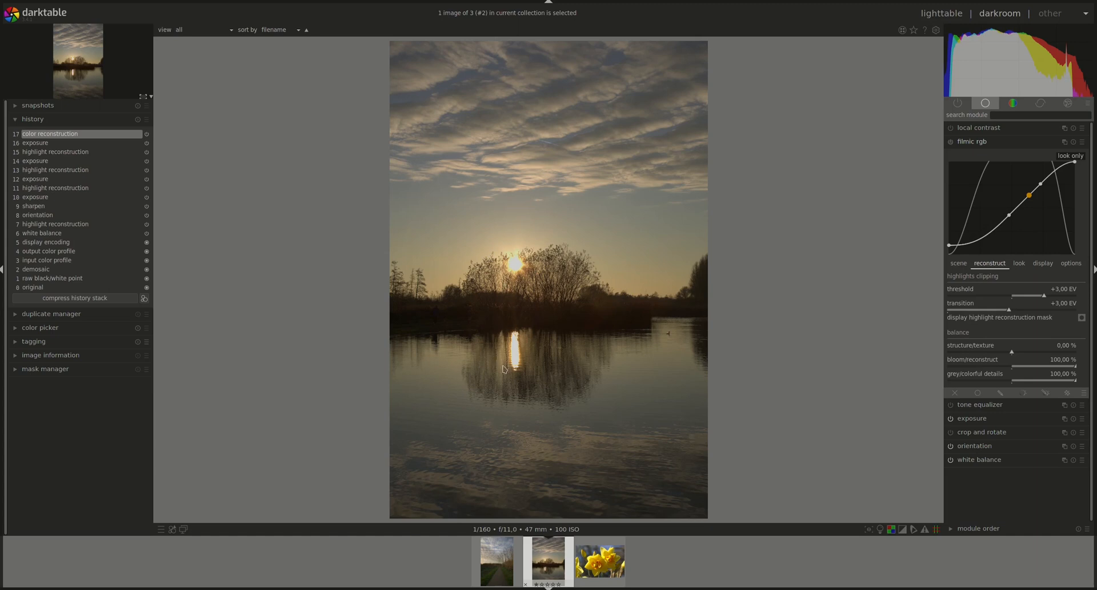
{"action": "mouse_move", "coordinate": [496, 249]}
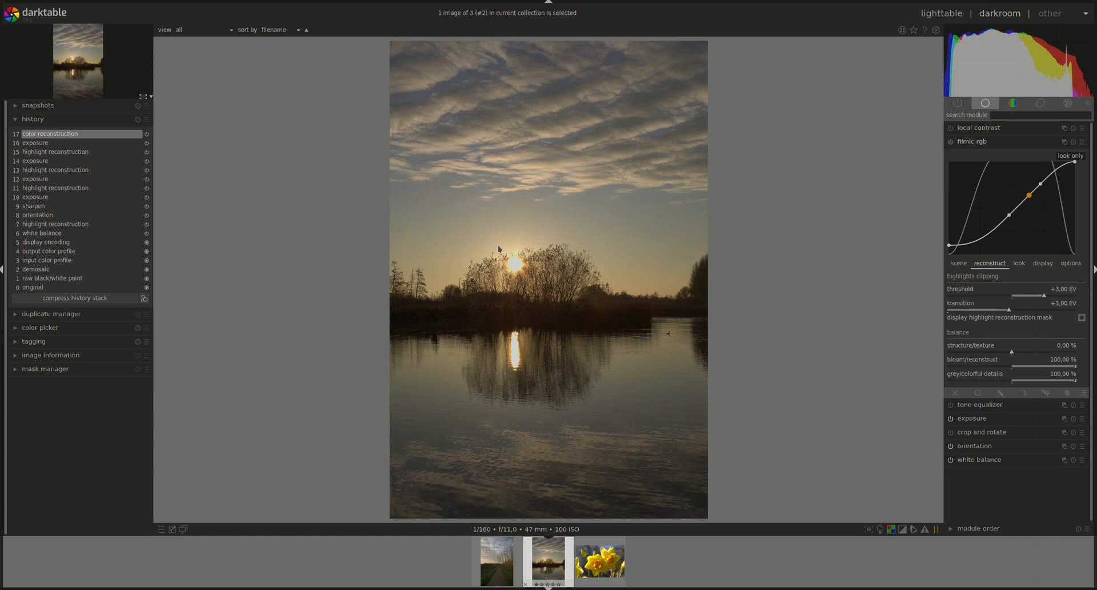
{"action": "mouse_move", "coordinate": [512, 282]}
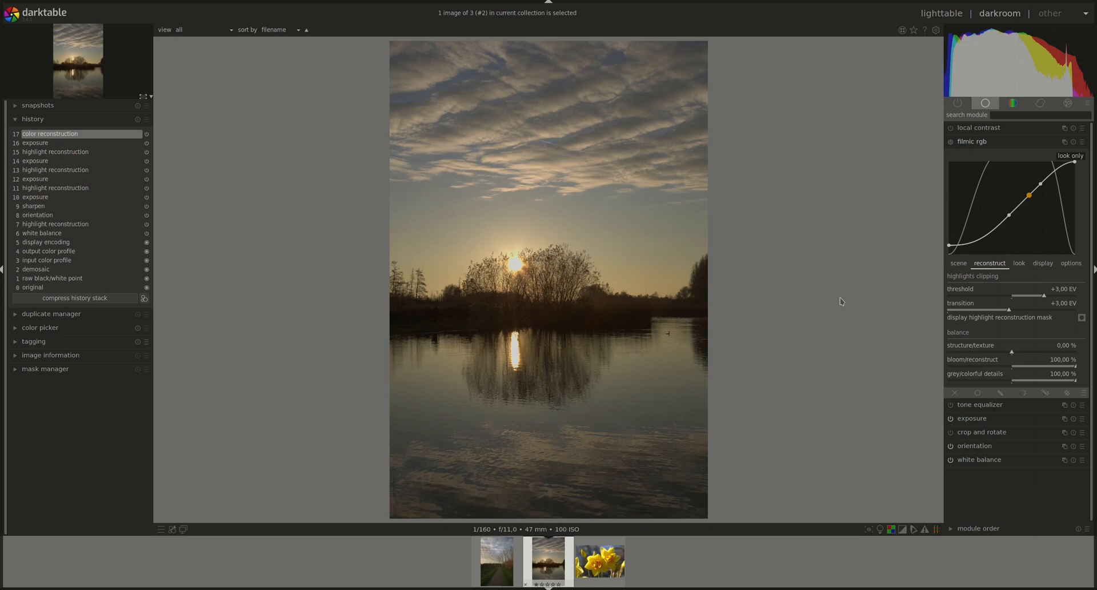
{"action": "mouse_move", "coordinate": [972, 291]}
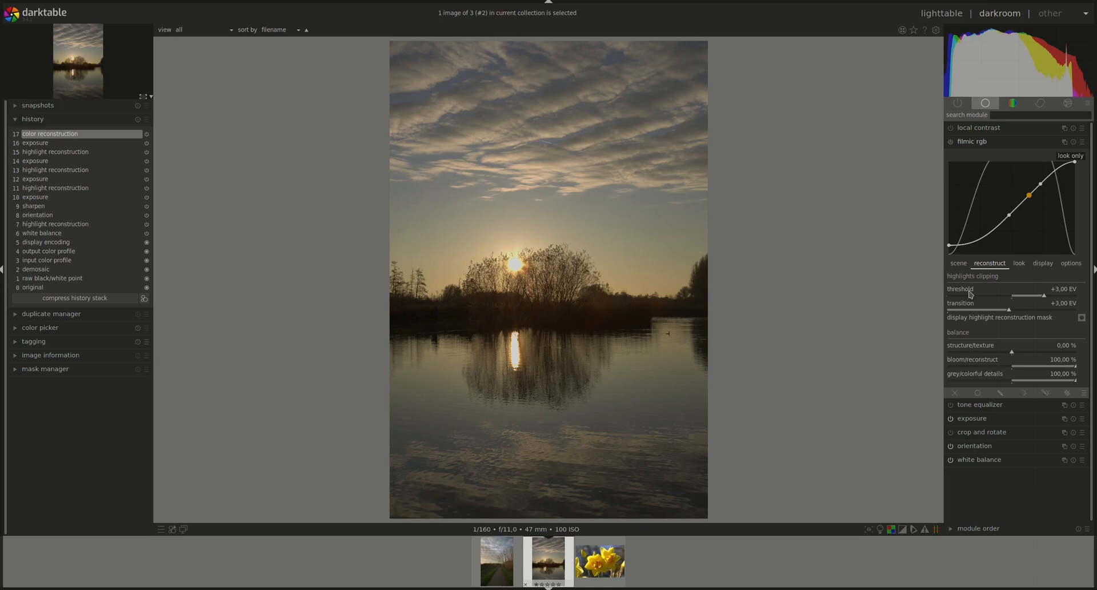
{"action": "mouse_move", "coordinate": [974, 291]}
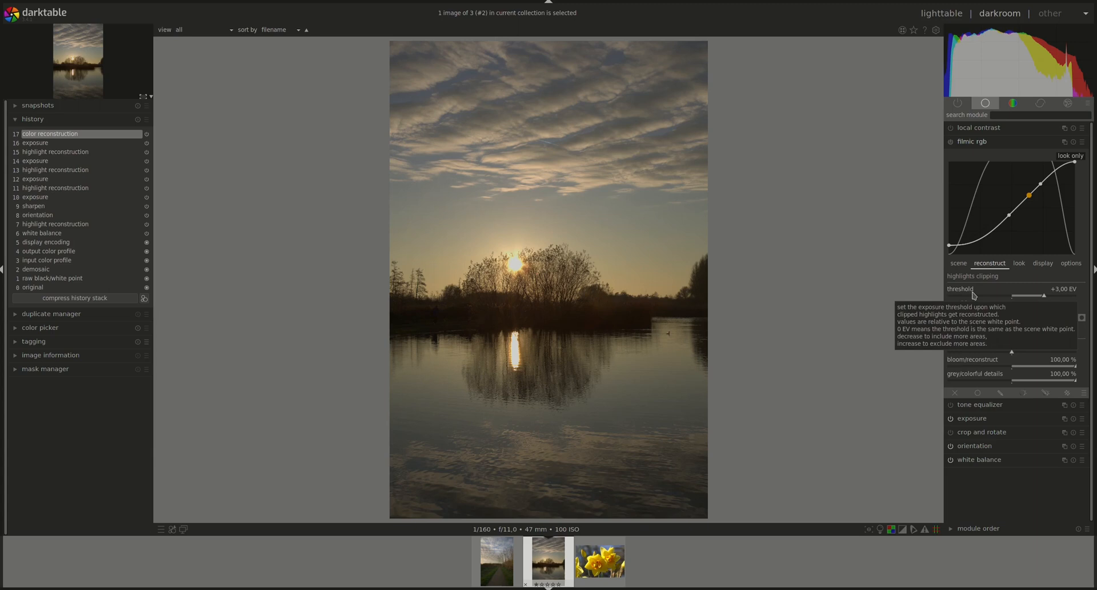
{"action": "mouse_move", "coordinate": [1042, 298]}
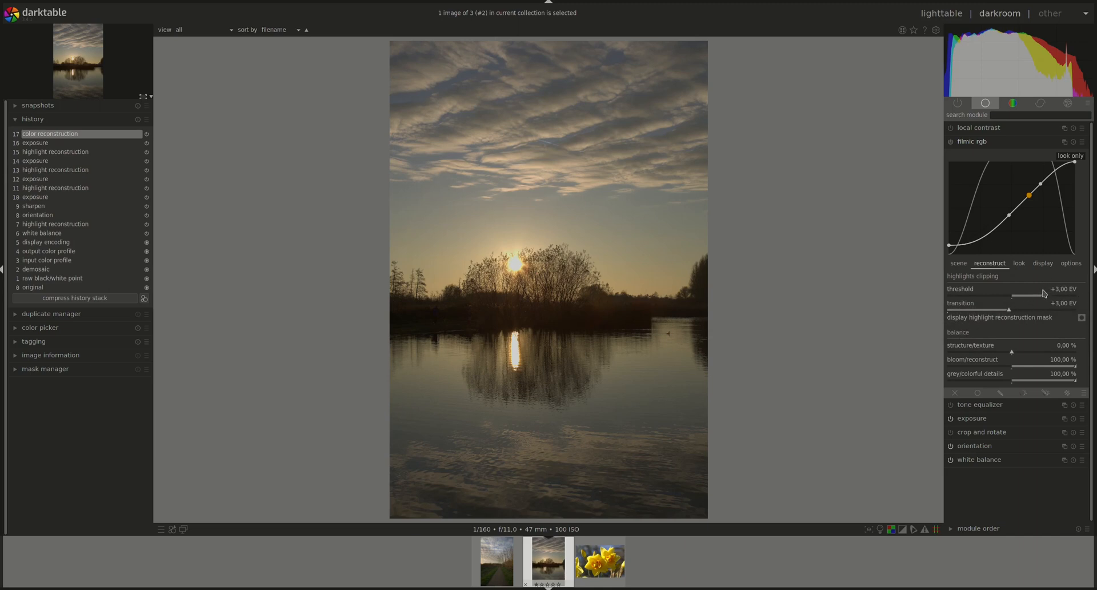
{"action": "mouse_move", "coordinate": [1010, 288]}
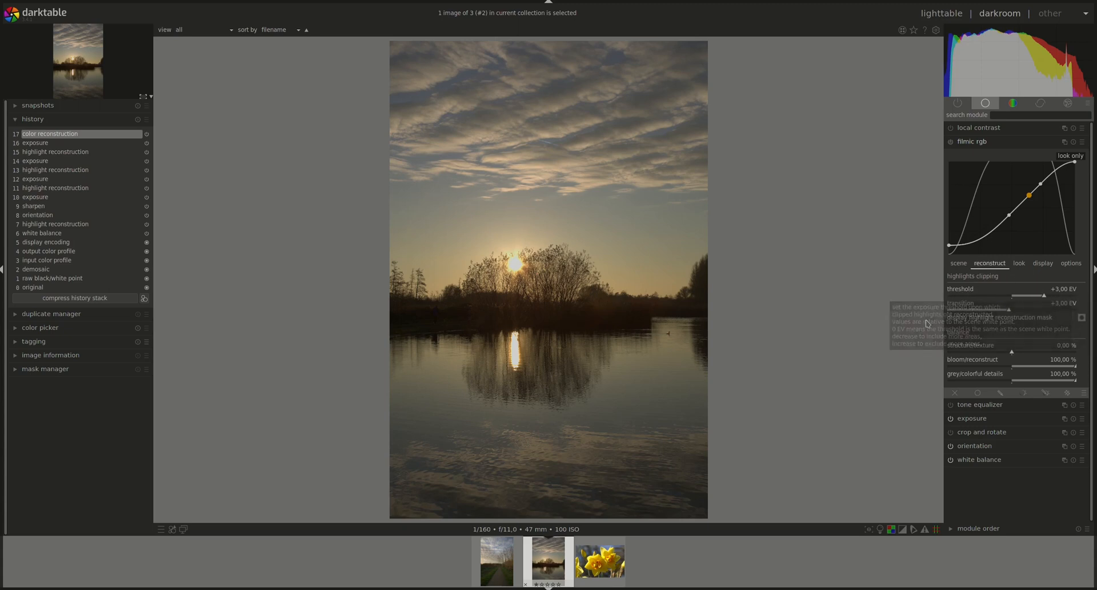
{"action": "mouse_move", "coordinate": [1045, 299]}
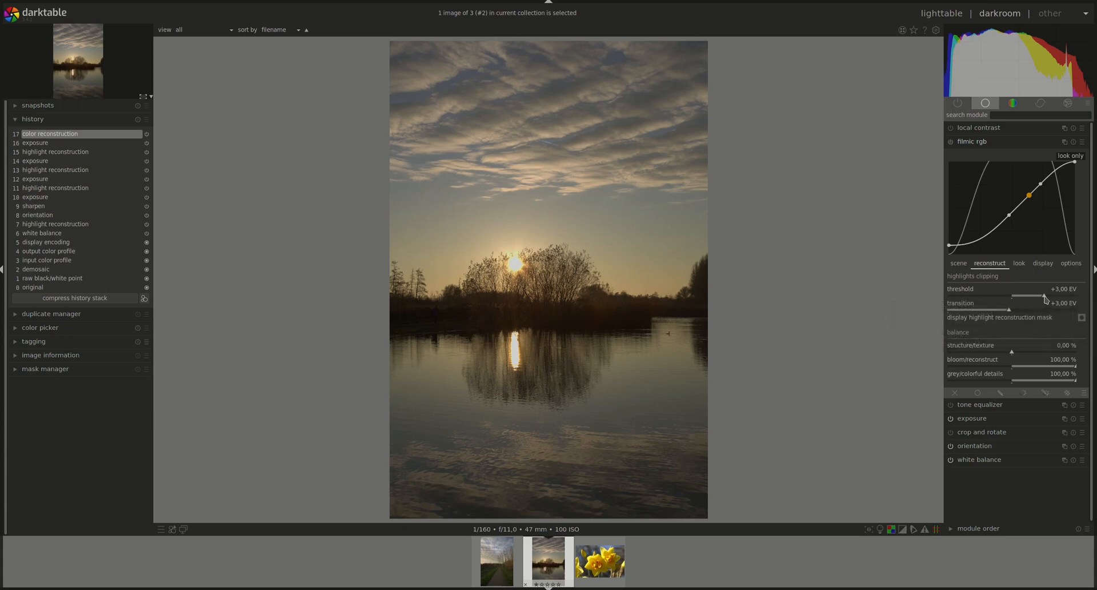
{"action": "mouse_move", "coordinate": [993, 297]}
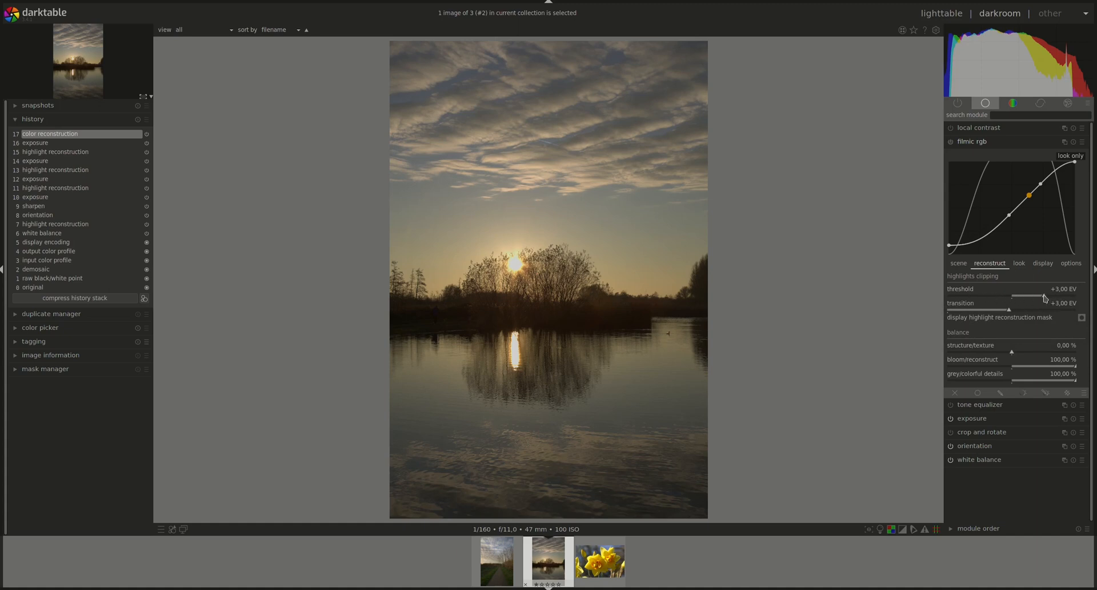
{"action": "mouse_move", "coordinate": [1014, 298]}
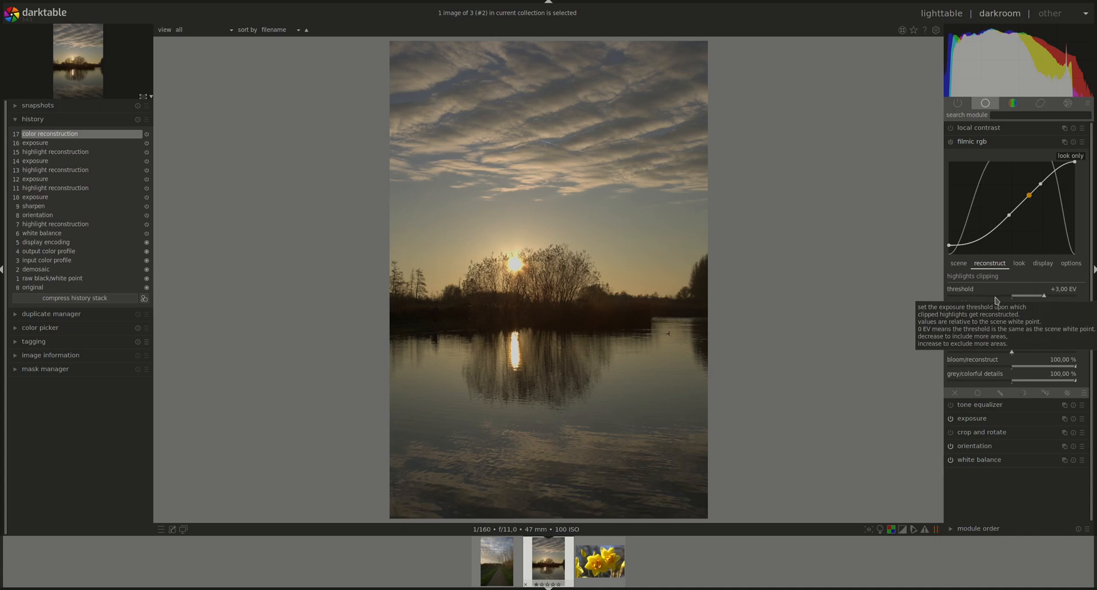
{"action": "mouse_move", "coordinate": [994, 303]}
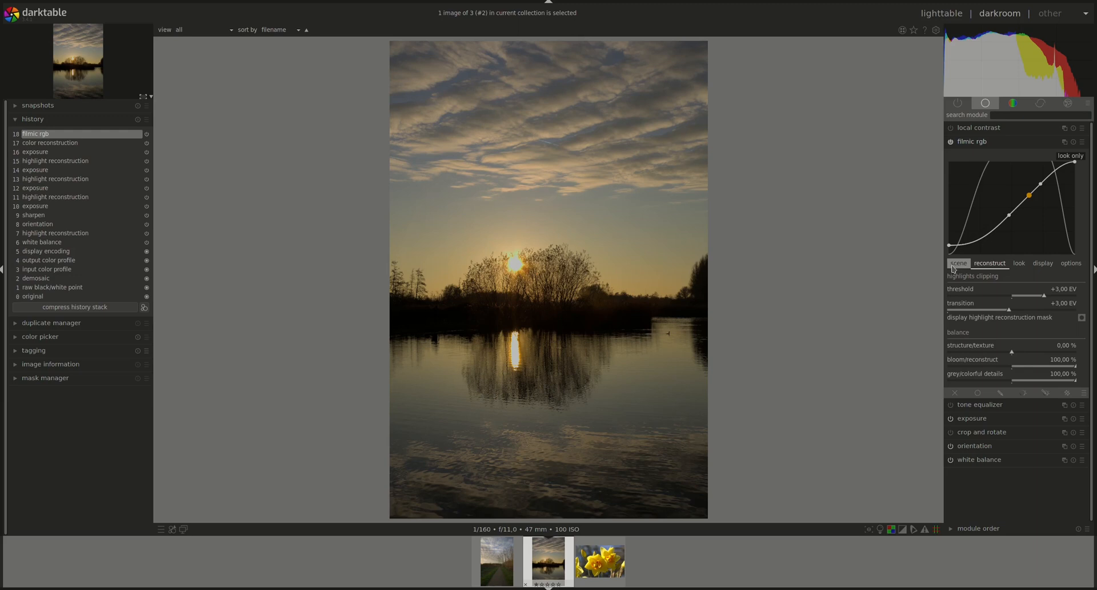
- Check filmic's scene exposure at white +2.94 EV and black -7.75 EV, then return to reconstruct
{"action": "left_click", "coordinate": [958, 263]}
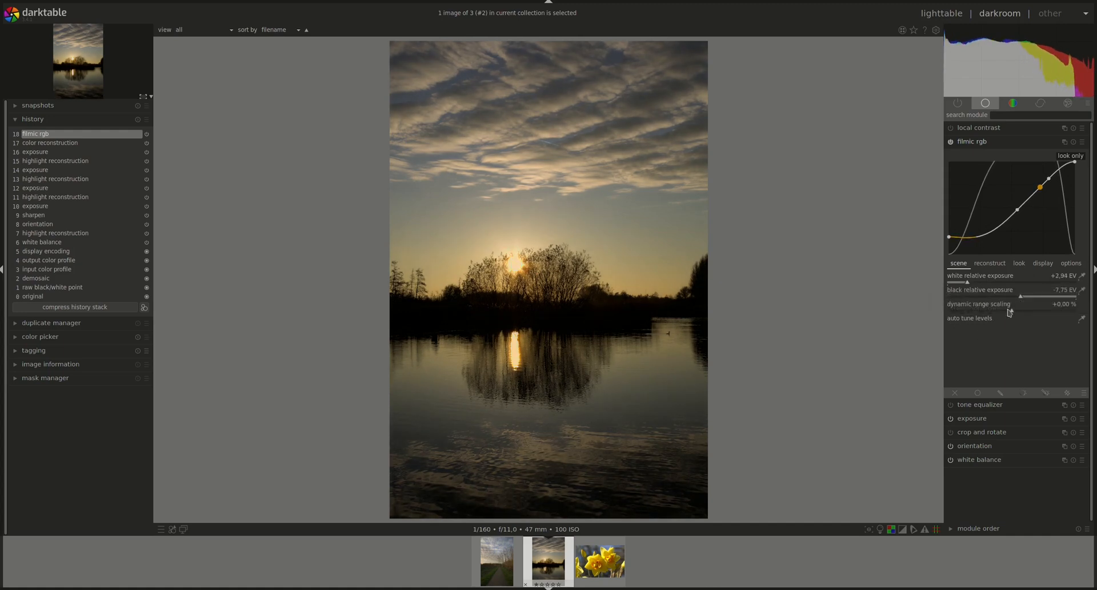
{"action": "left_click", "coordinate": [990, 263]}
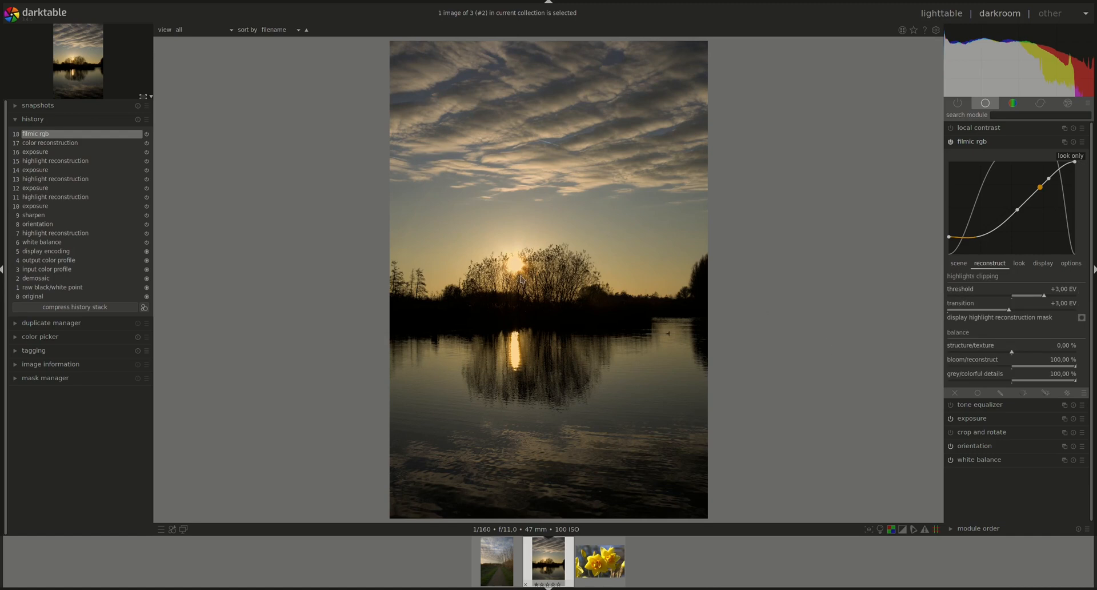
{"action": "mouse_move", "coordinate": [519, 305]}
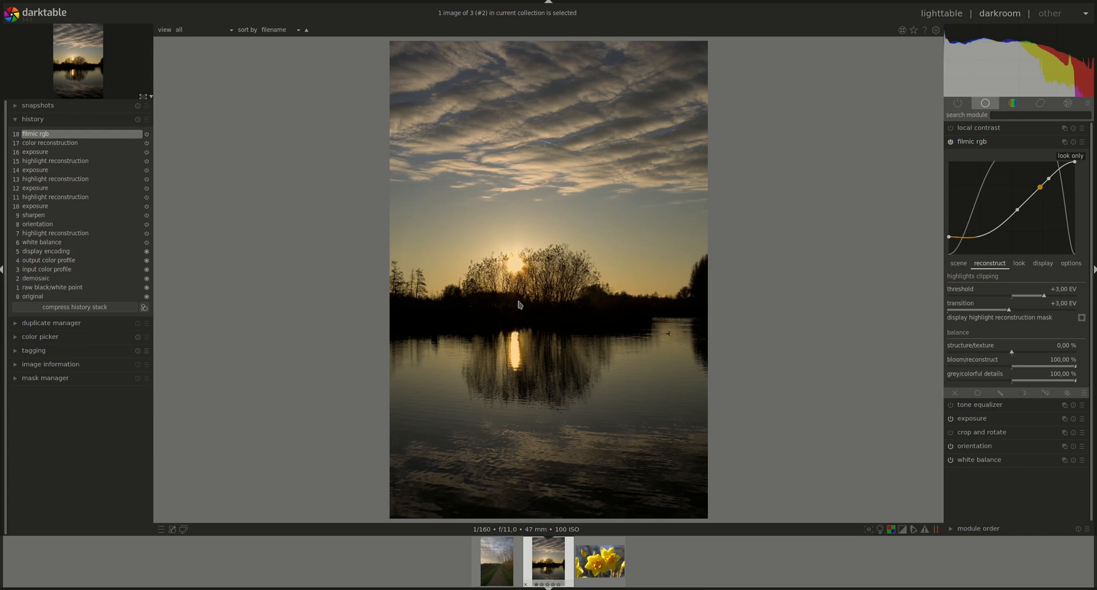
{"action": "mouse_move", "coordinate": [505, 287]}
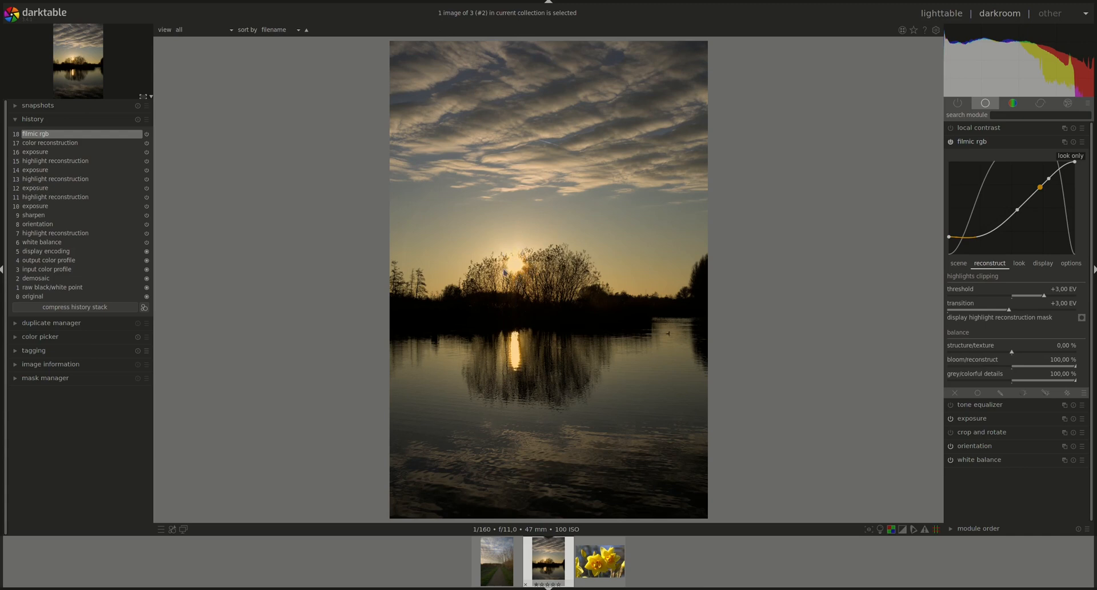
{"action": "mouse_move", "coordinate": [528, 359]}
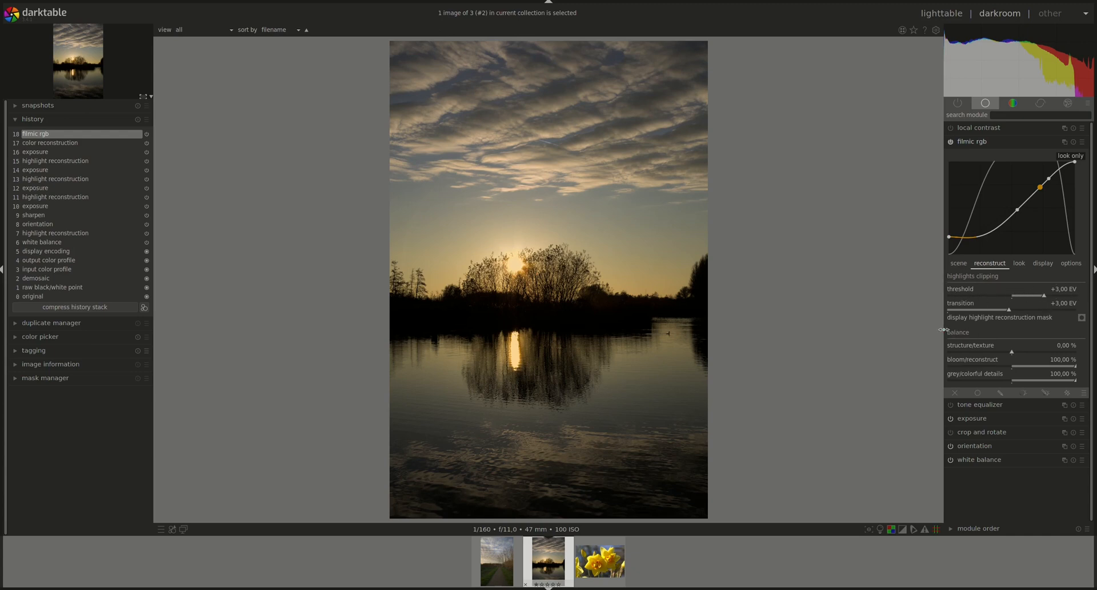
{"action": "mouse_move", "coordinate": [952, 325]}
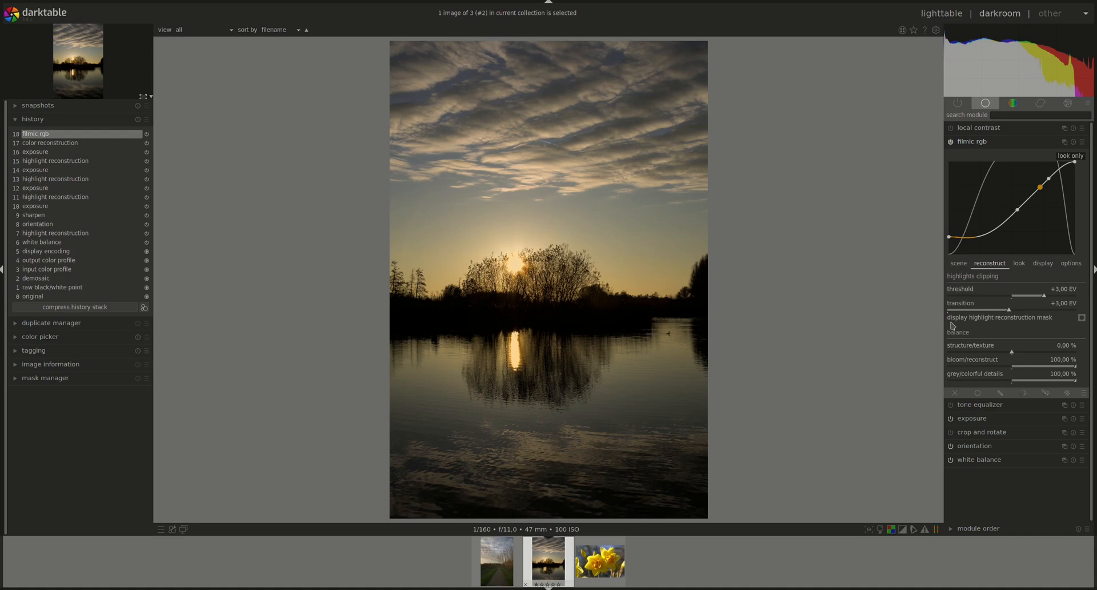
{"action": "mouse_move", "coordinate": [1045, 317]}
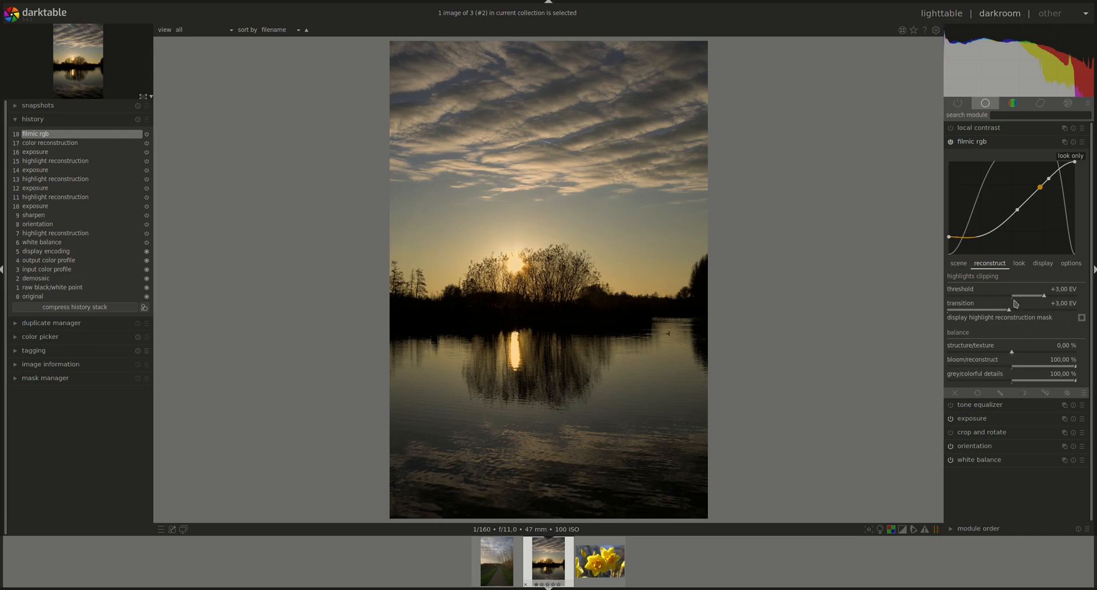
- Show the highlight reconstruction mask and lower the clipping threshold to about +0.22 EV
{"action": "left_click", "coordinate": [1081, 317]}
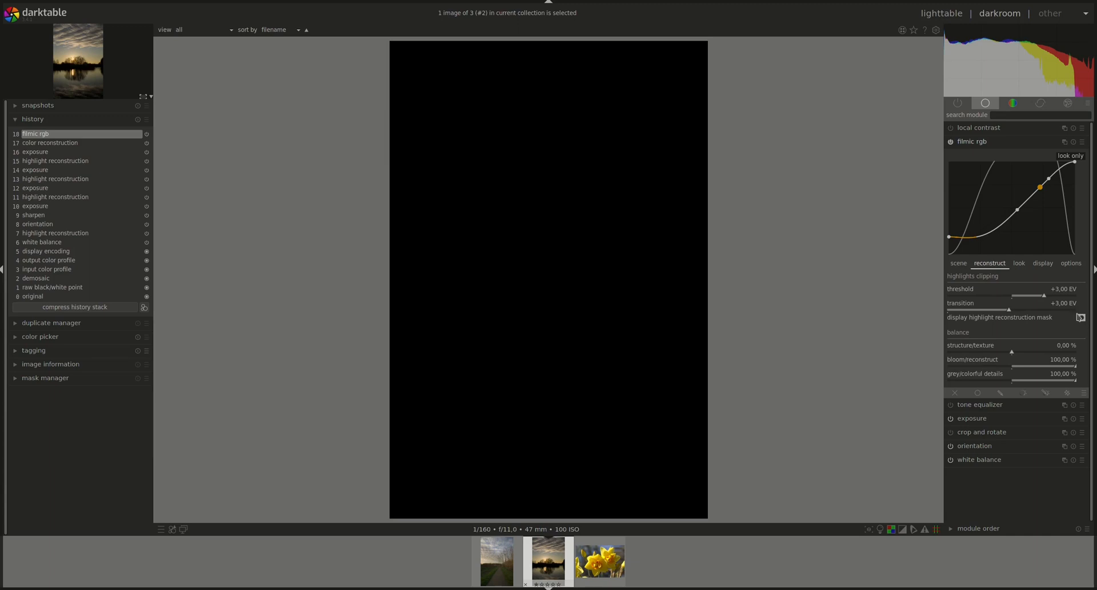
{"action": "left_click_drag", "start_coordinate": [1042, 295], "coordinate": [1039, 295]}
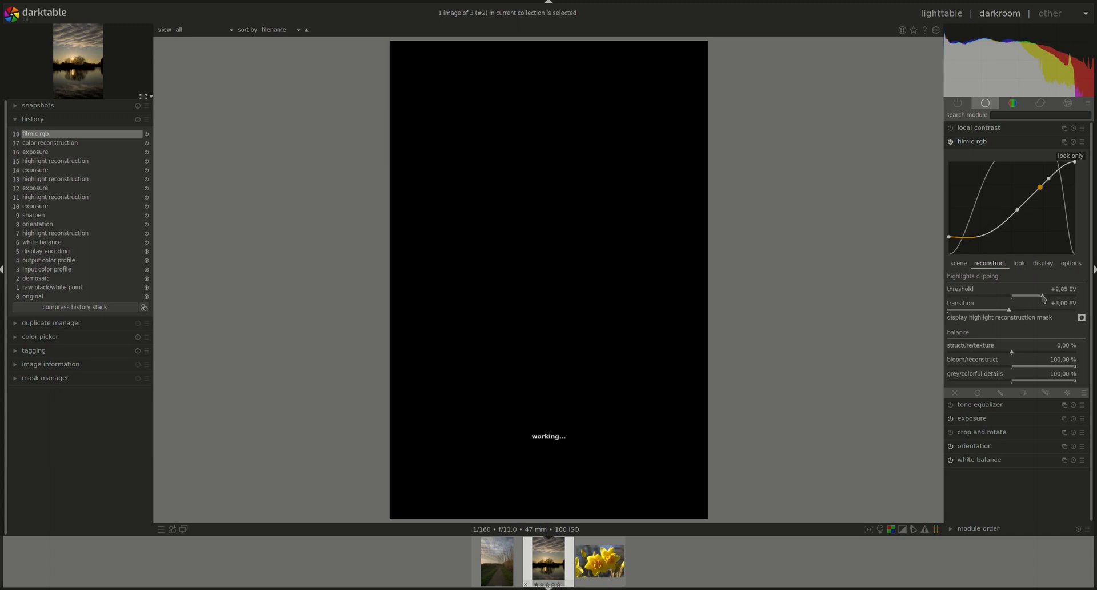
{"action": "left_click_drag", "start_coordinate": [1042, 295], "coordinate": [1028, 295]}
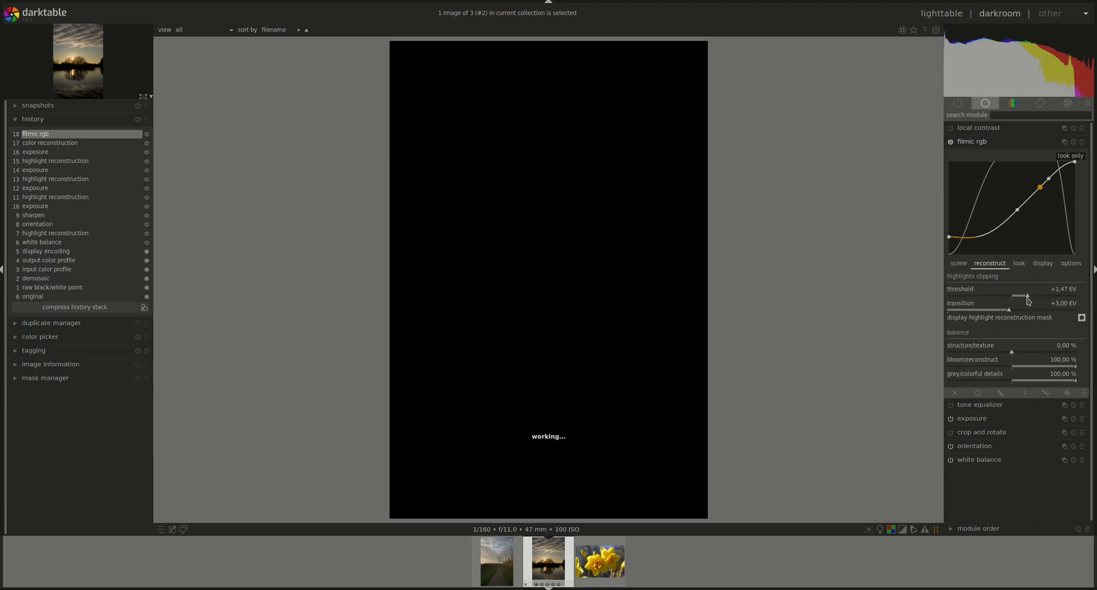
{"action": "left_click_drag", "start_coordinate": [1028, 296], "coordinate": [1016, 296]}
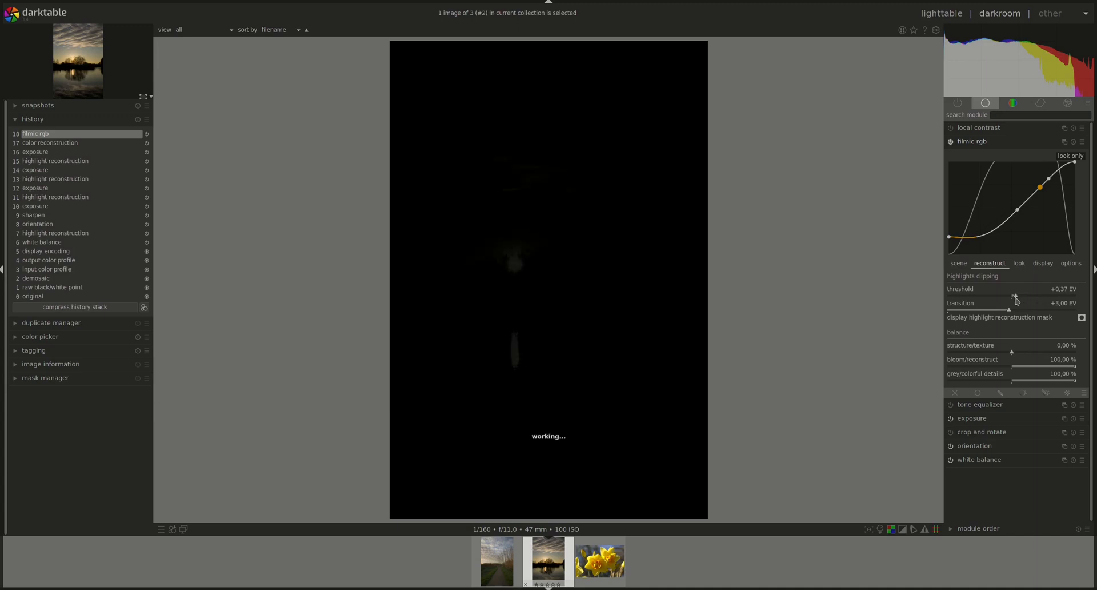
{"action": "left_click_drag", "start_coordinate": [1029, 288], "coordinate": [1014, 288]}
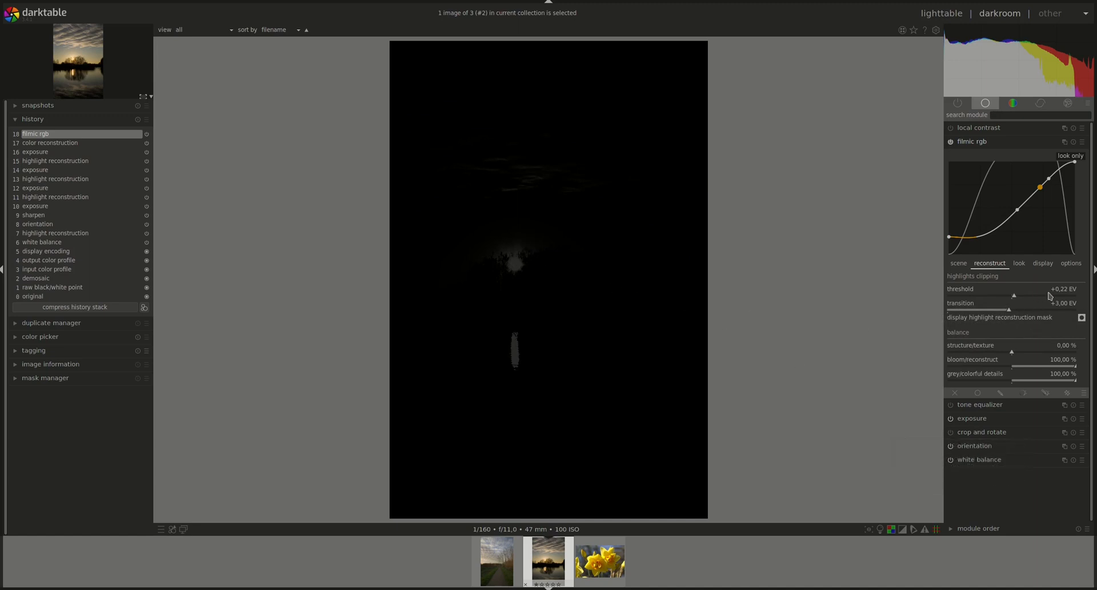
{"action": "mouse_move", "coordinate": [1050, 297]}
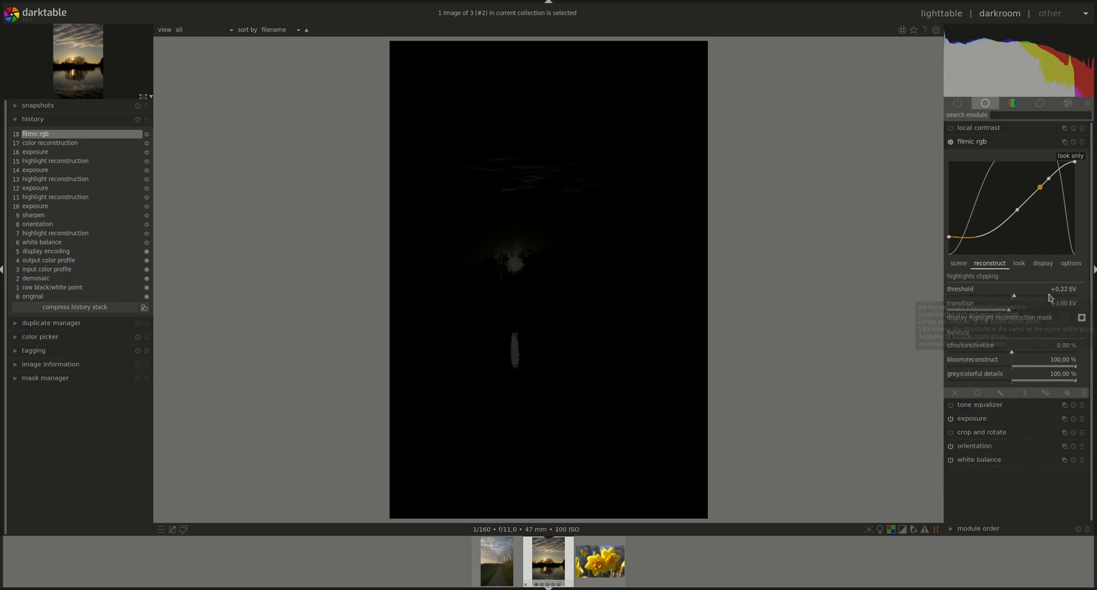
{"action": "mouse_move", "coordinate": [513, 306]}
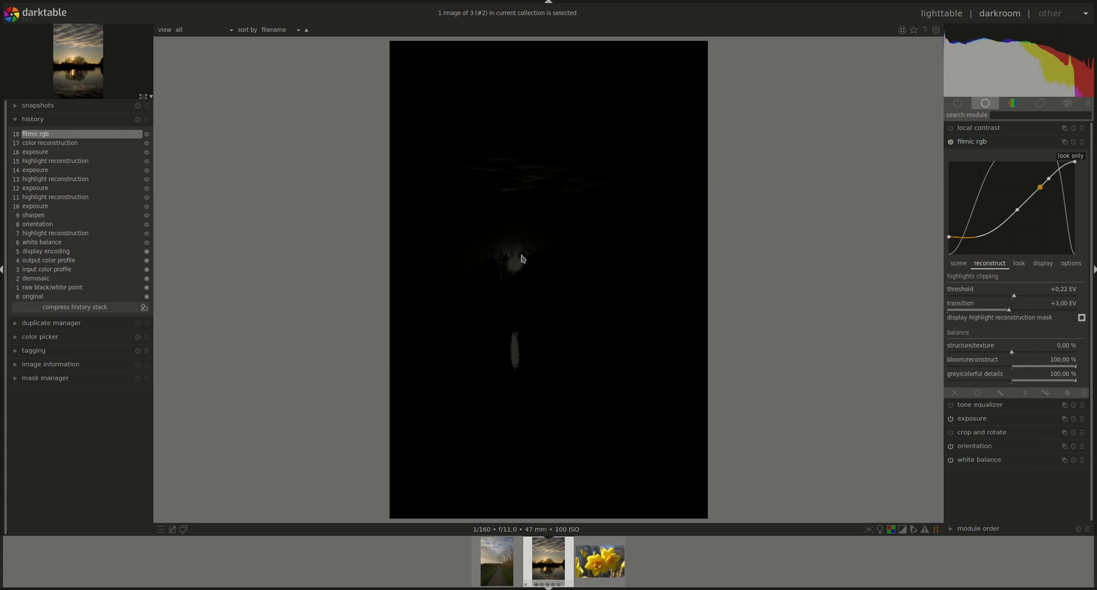
{"action": "mouse_move", "coordinate": [501, 263]}
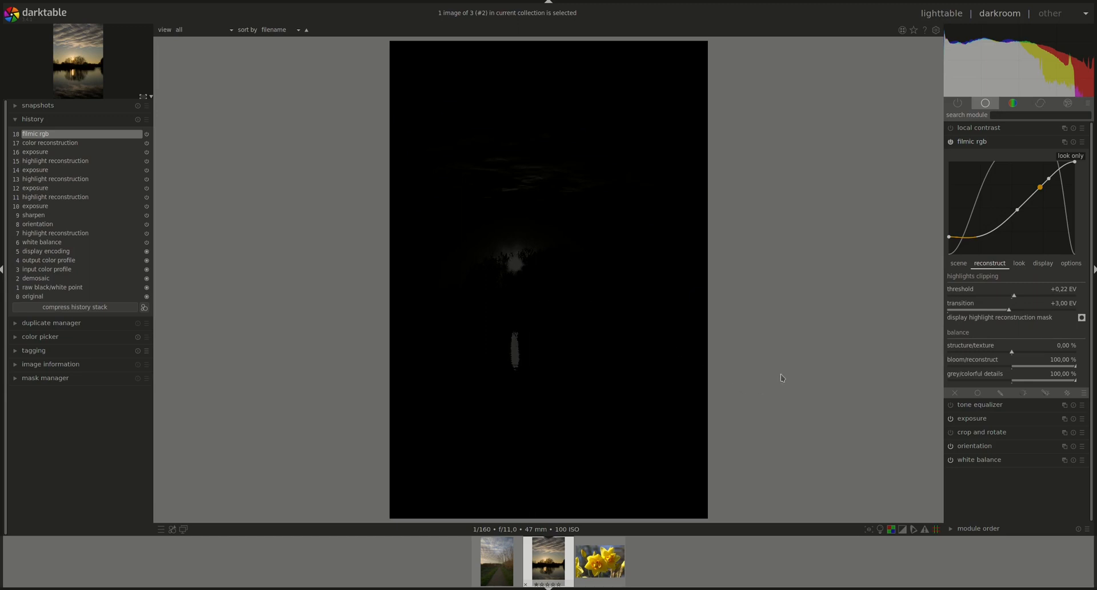
{"action": "mouse_move", "coordinate": [1022, 475]}
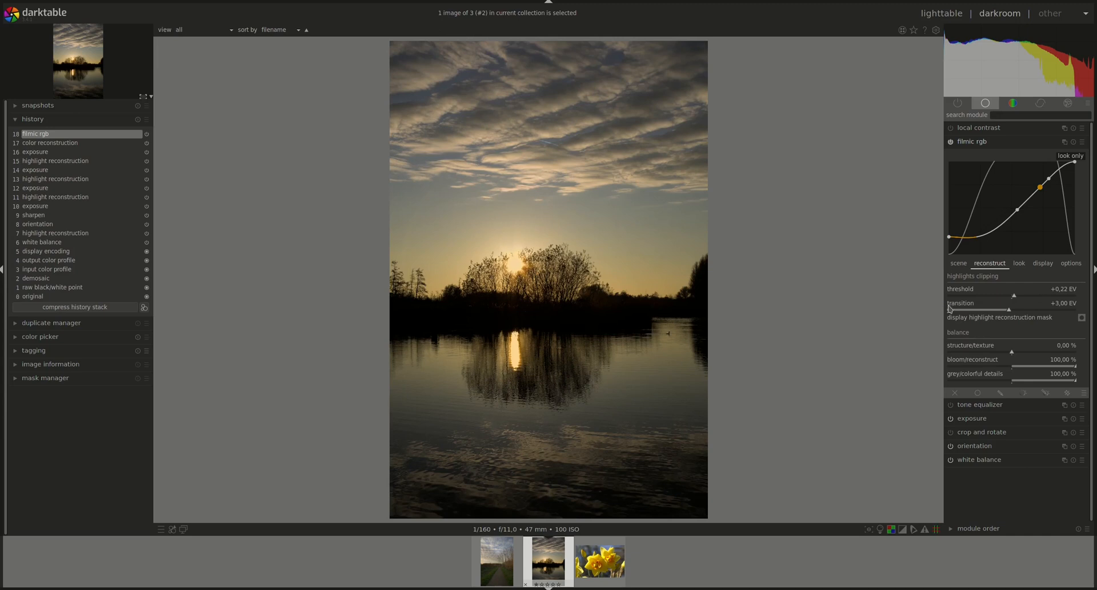
{"action": "mouse_move", "coordinate": [941, 303]}
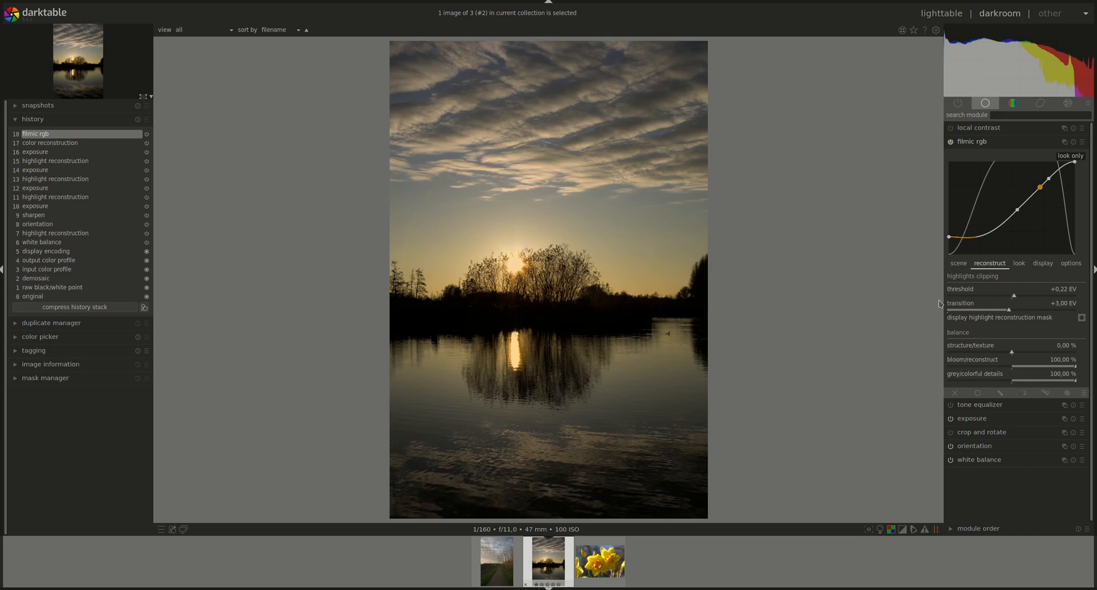
{"action": "mouse_move", "coordinate": [953, 319]}
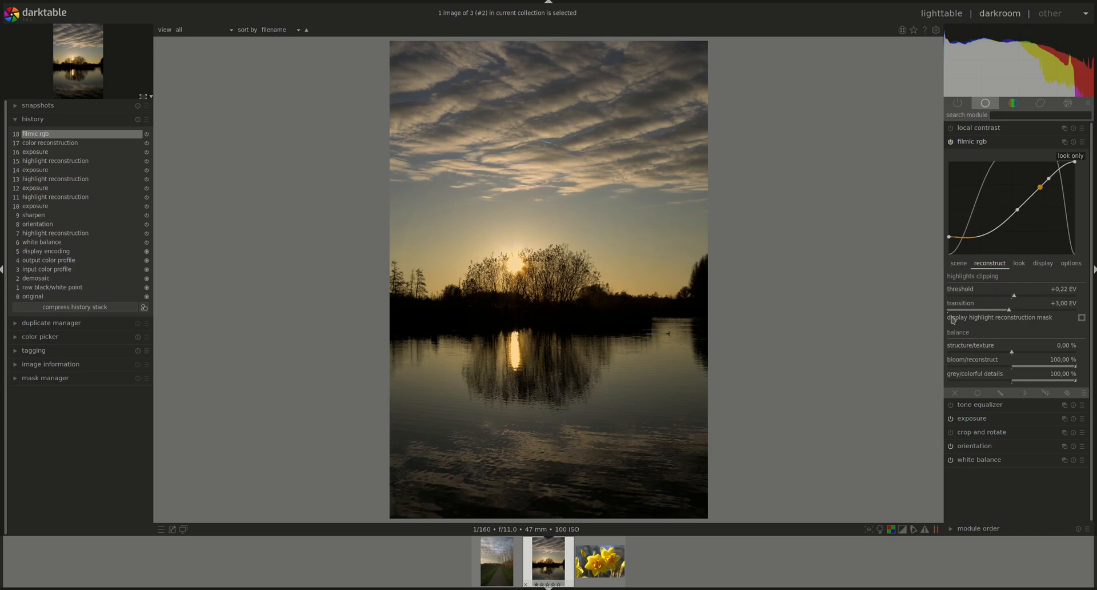
{"action": "mouse_move", "coordinate": [929, 303]}
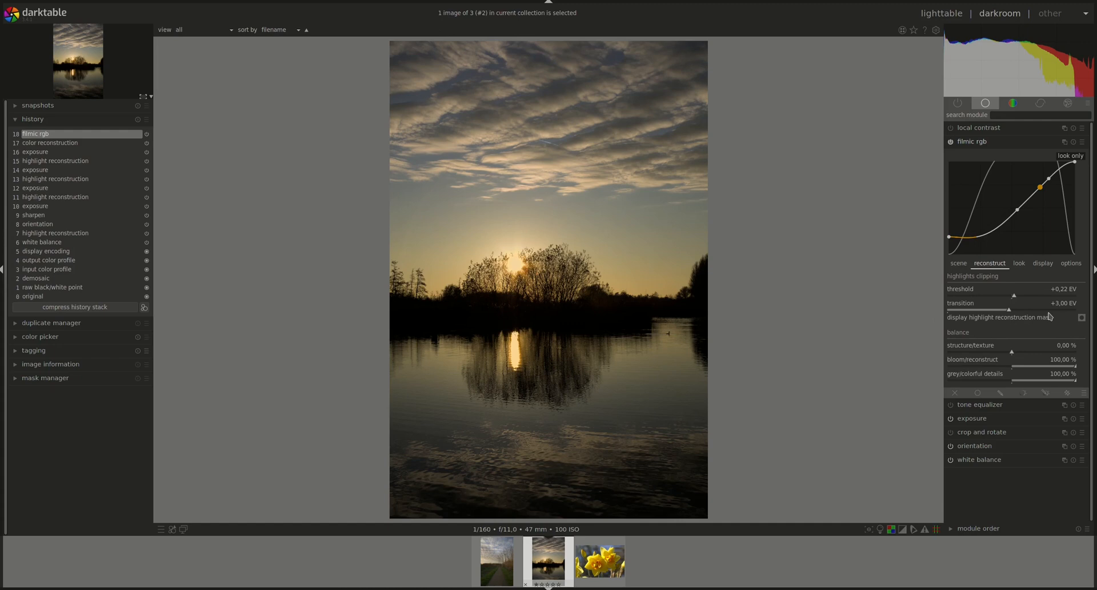
{"action": "mouse_move", "coordinate": [704, 249]}
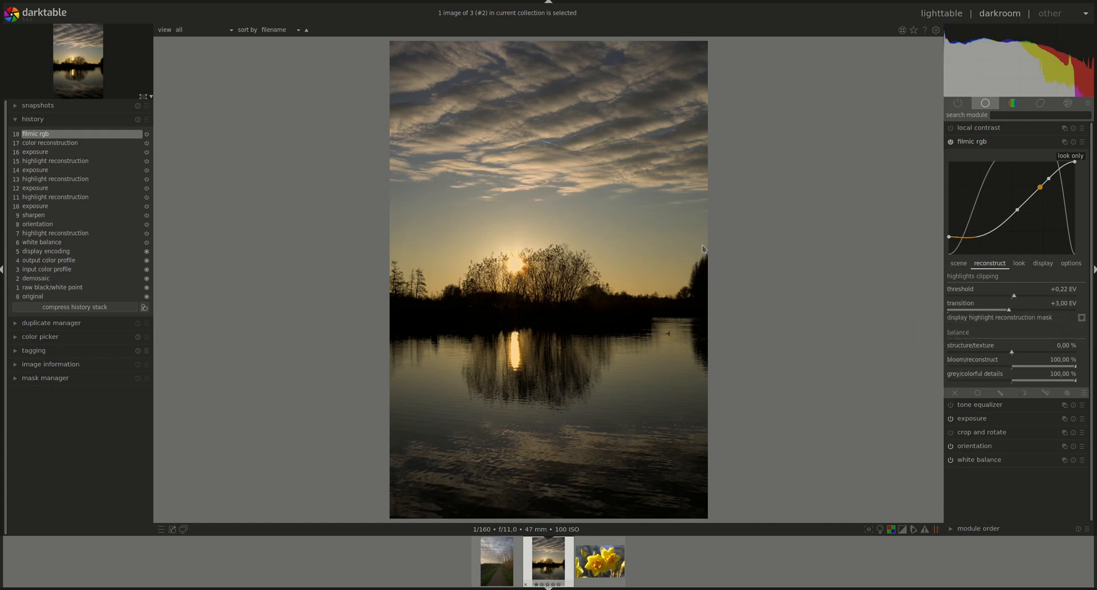
{"action": "mouse_move", "coordinate": [886, 292]}
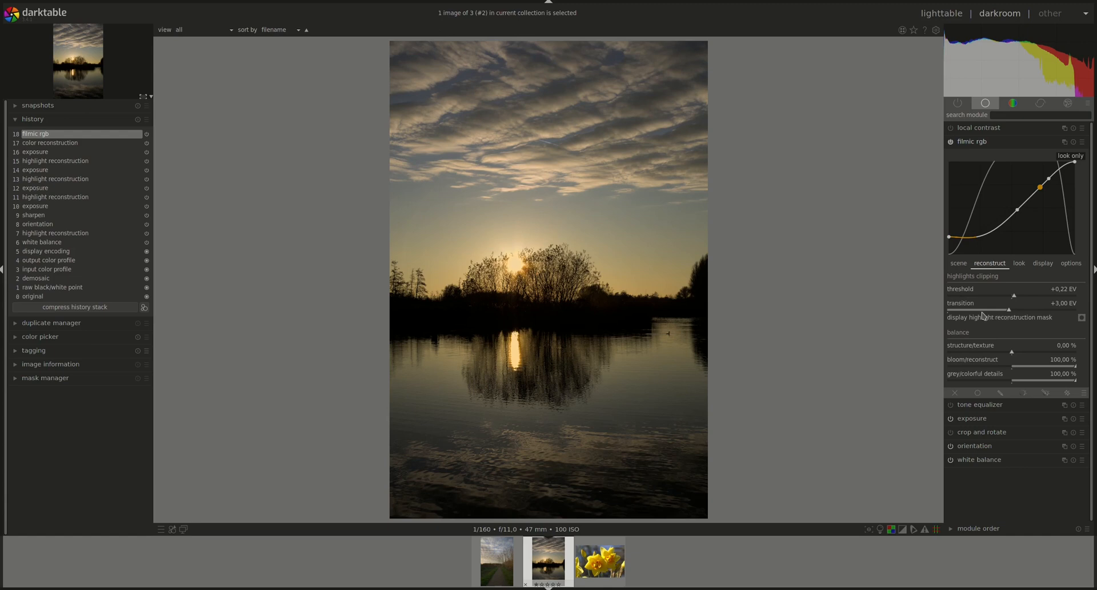
{"action": "mouse_move", "coordinate": [1009, 307]}
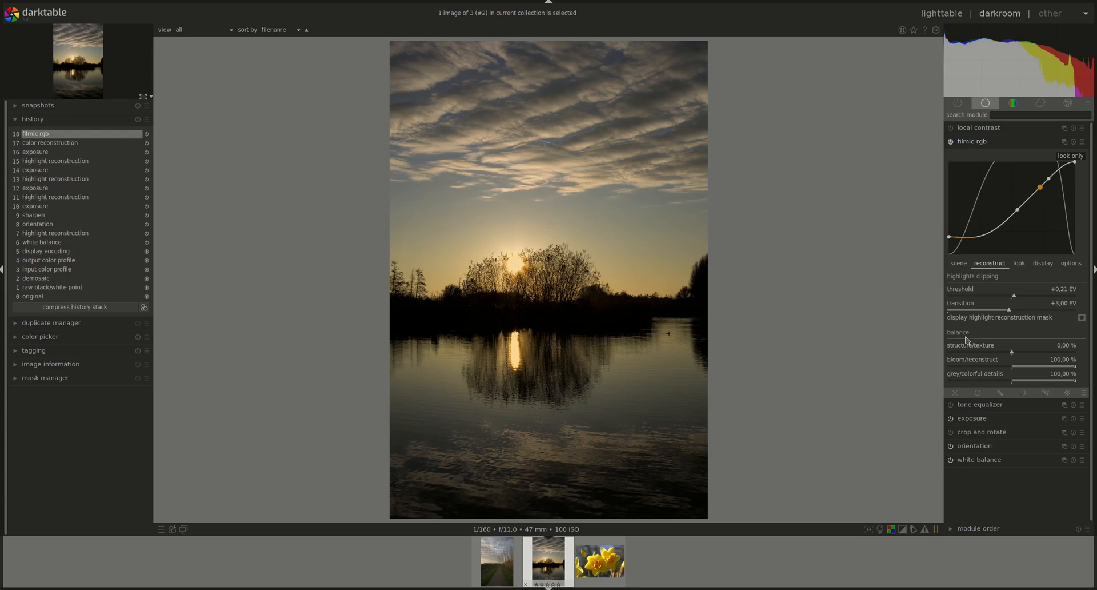
{"action": "mouse_move", "coordinate": [942, 375]}
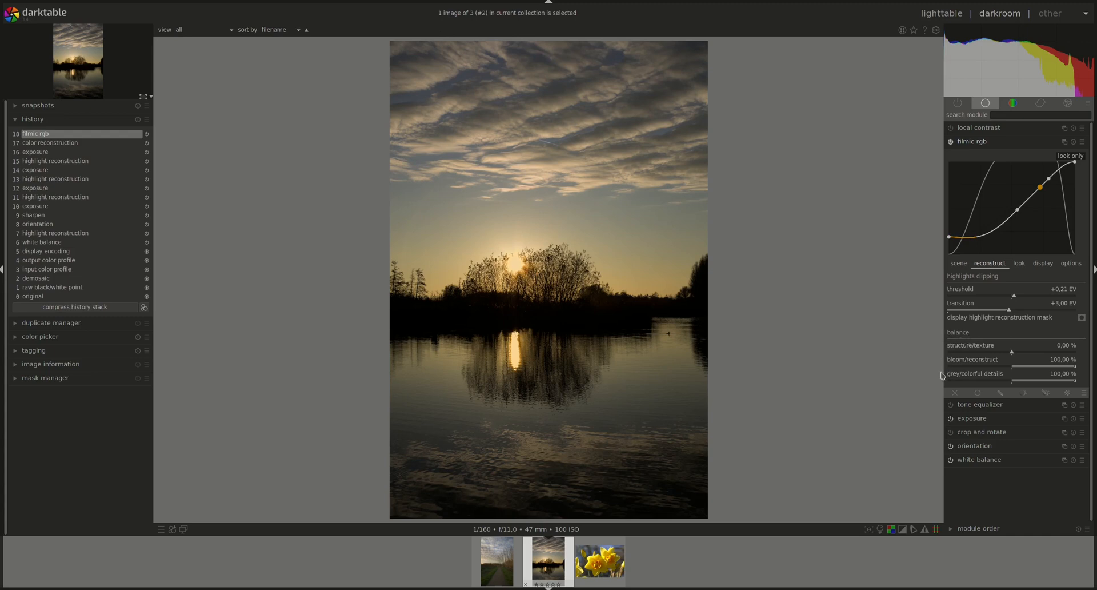
{"action": "mouse_move", "coordinate": [972, 348]}
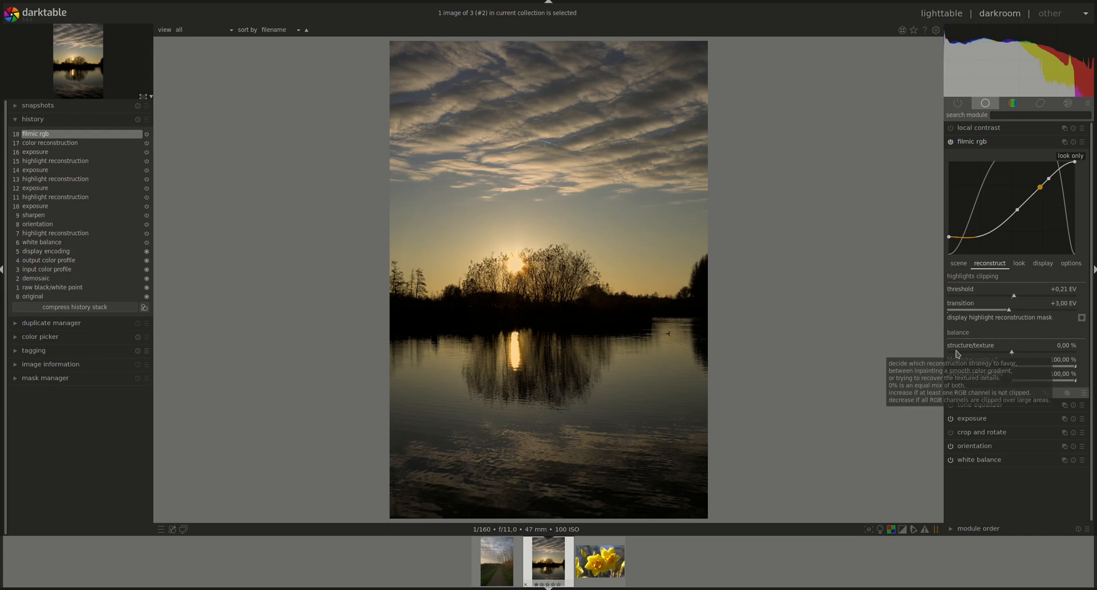
{"action": "mouse_move", "coordinate": [954, 354]}
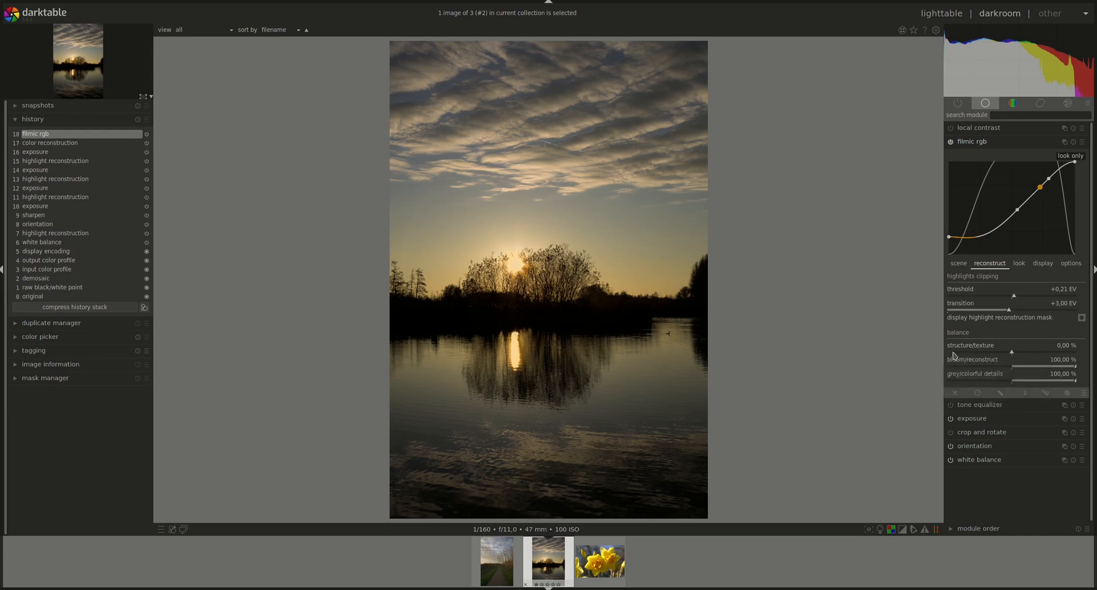
{"action": "mouse_move", "coordinate": [990, 353]}
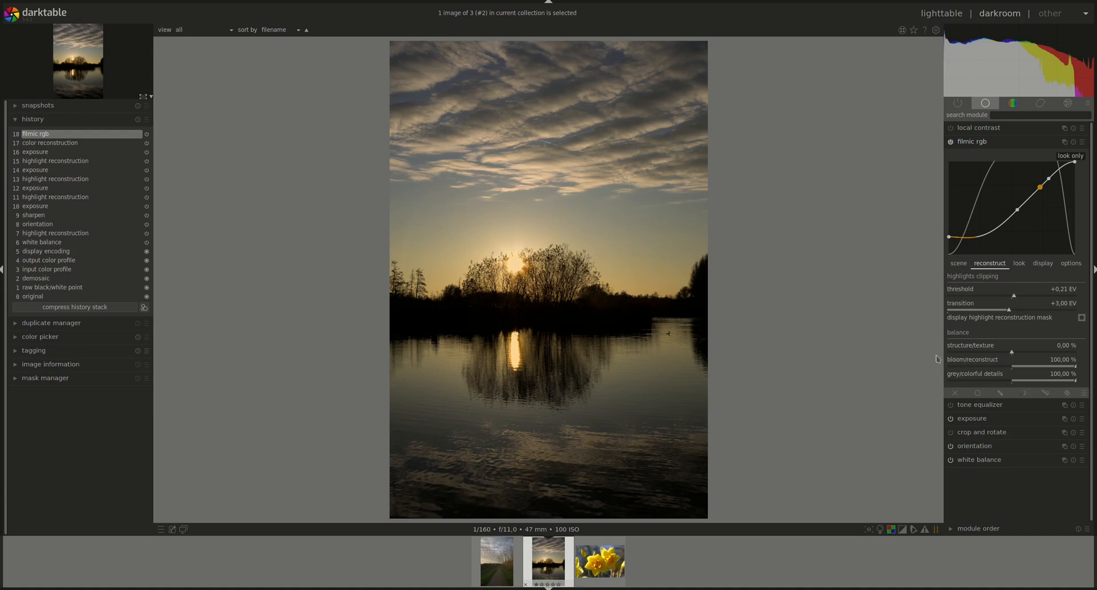
{"action": "mouse_move", "coordinate": [935, 349]}
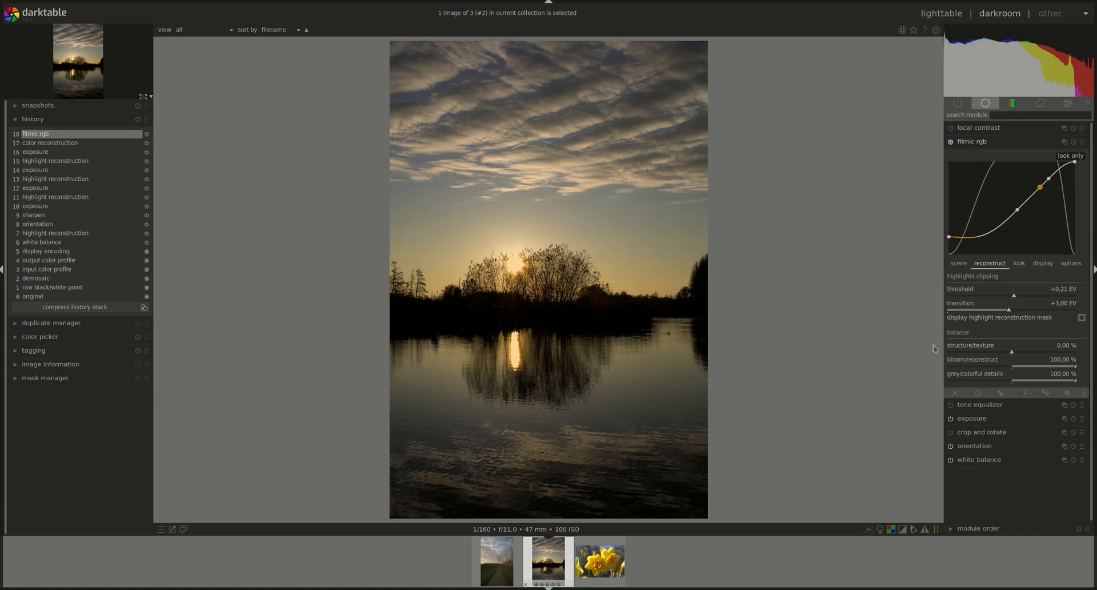
{"action": "mouse_move", "coordinate": [836, 333]}
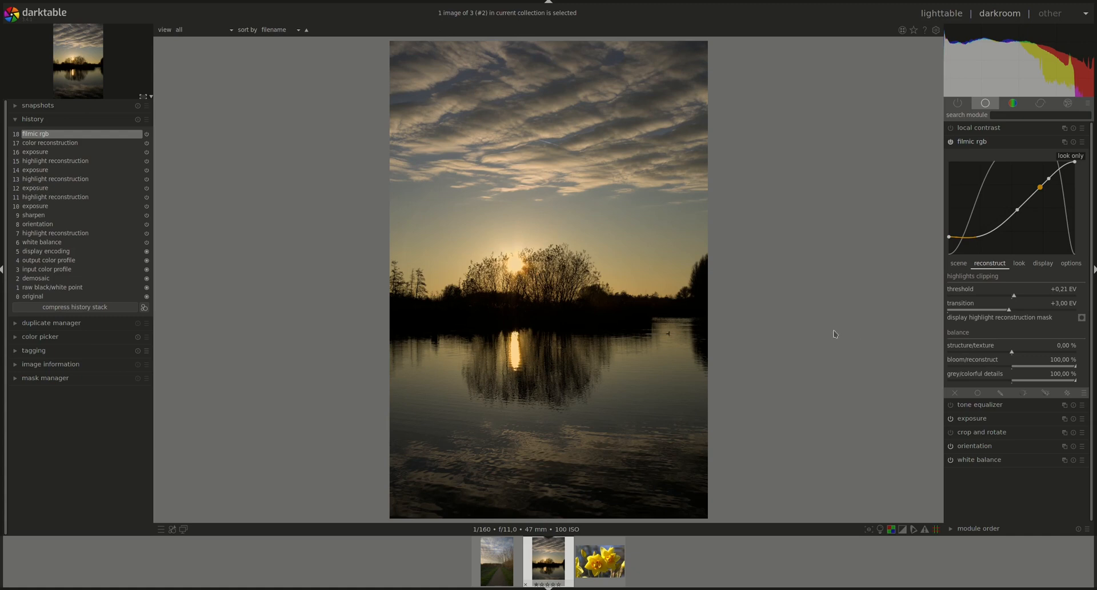
{"action": "mouse_move", "coordinate": [926, 337]}
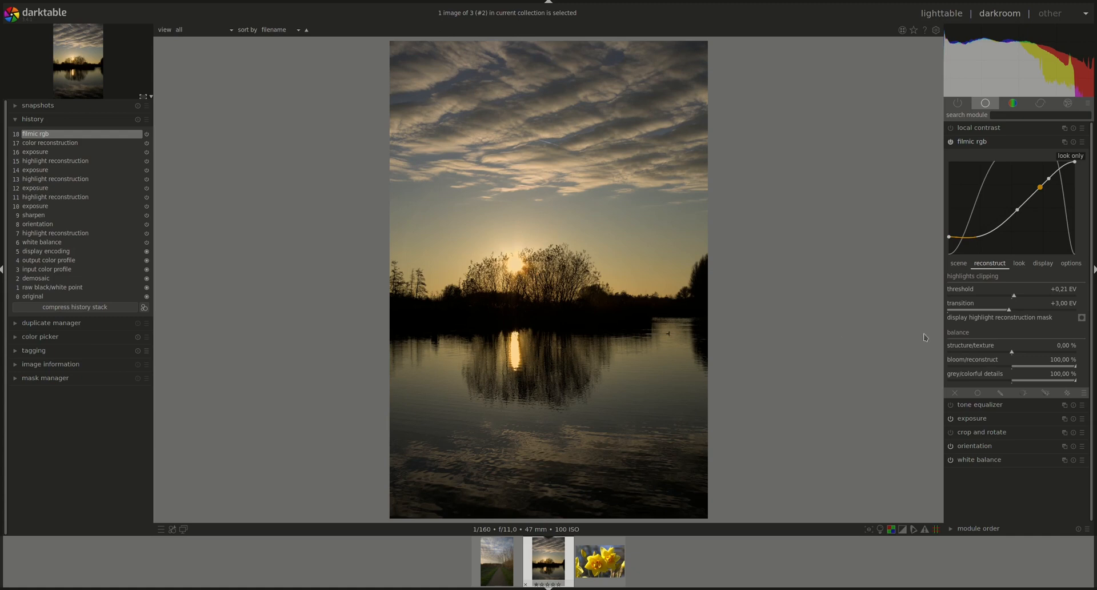
{"action": "mouse_move", "coordinate": [930, 354]}
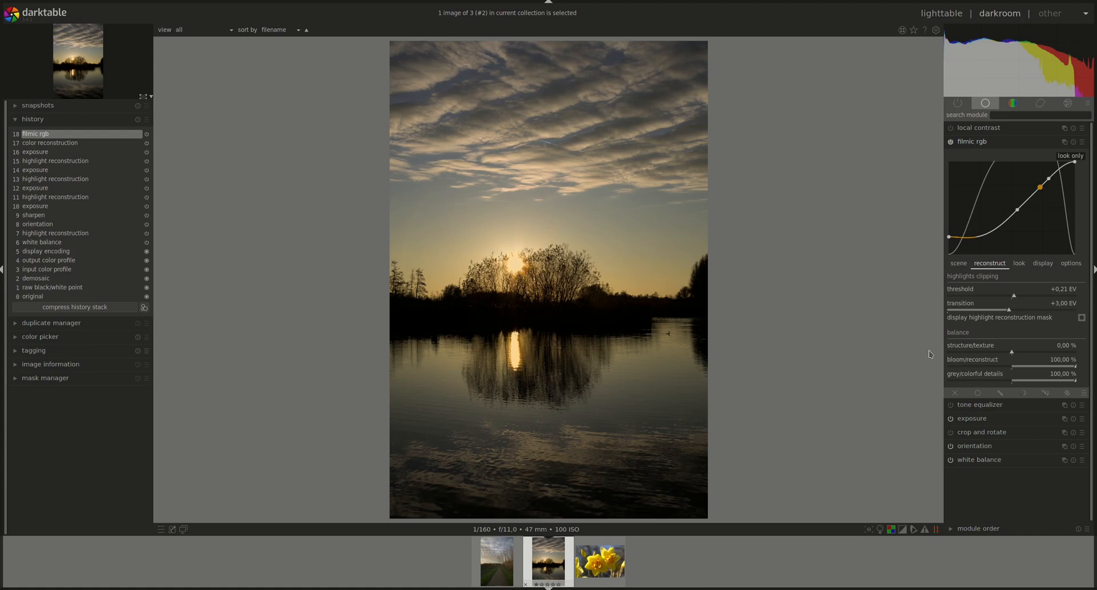
{"action": "mouse_move", "coordinate": [1022, 361]}
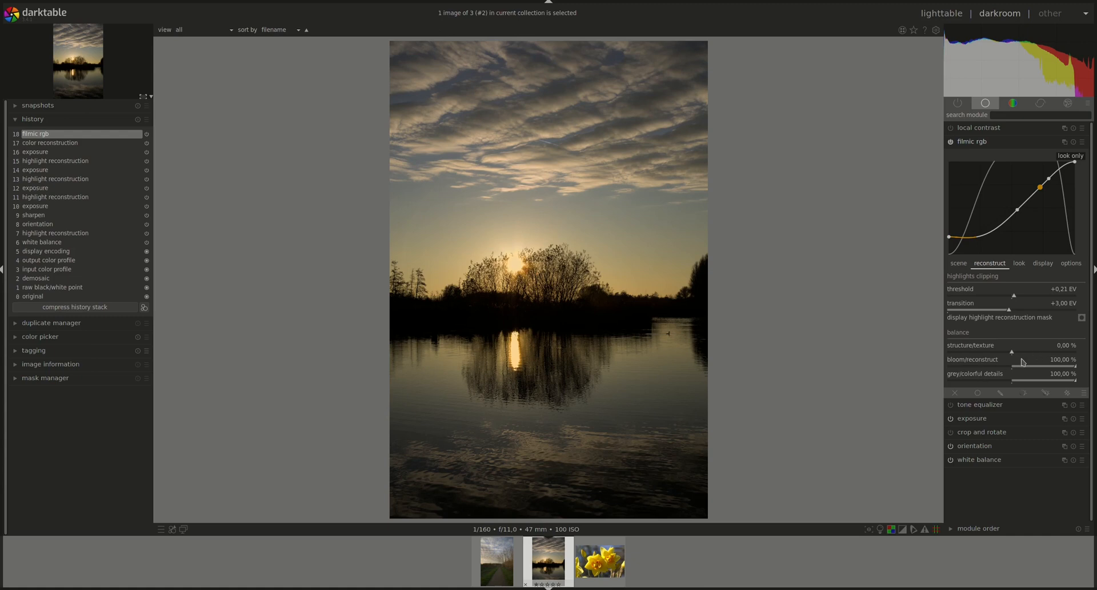
{"action": "mouse_move", "coordinate": [954, 374]}
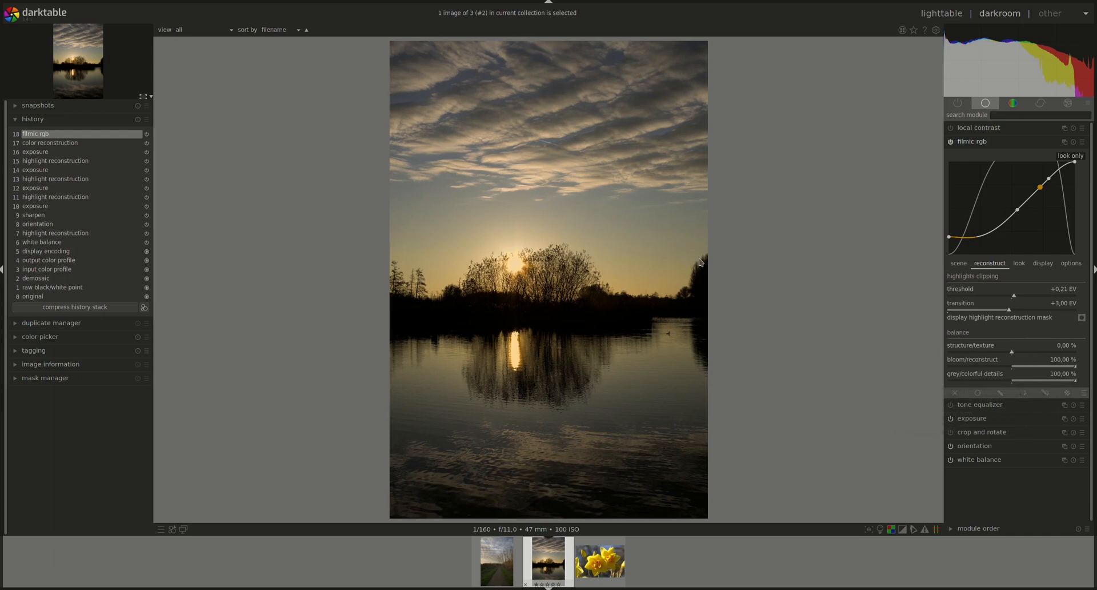
{"action": "mouse_move", "coordinate": [798, 323]}
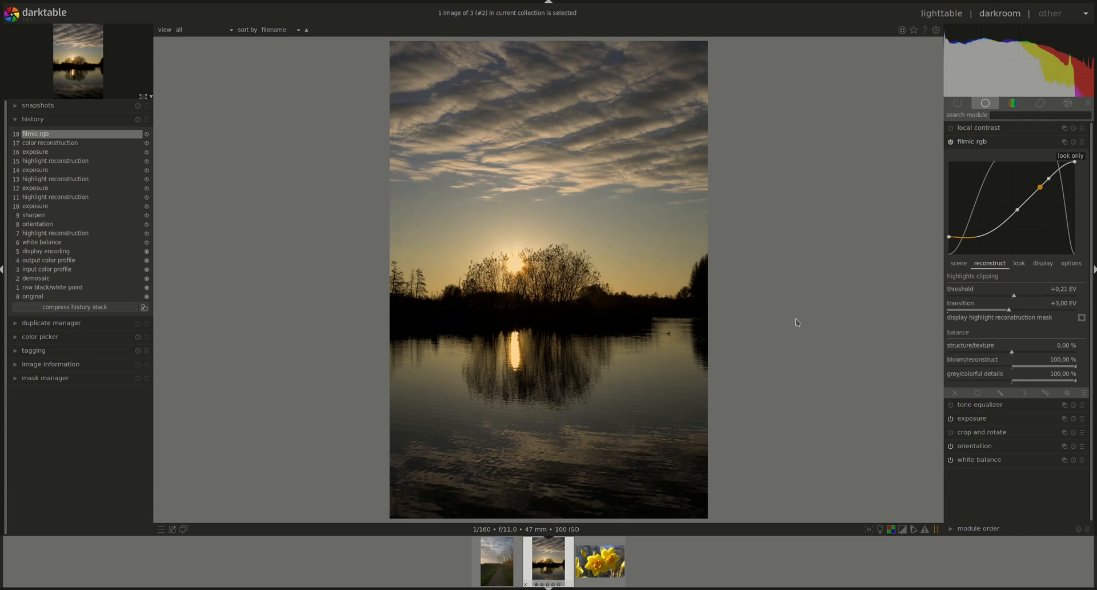
{"action": "mouse_move", "coordinate": [524, 271]}
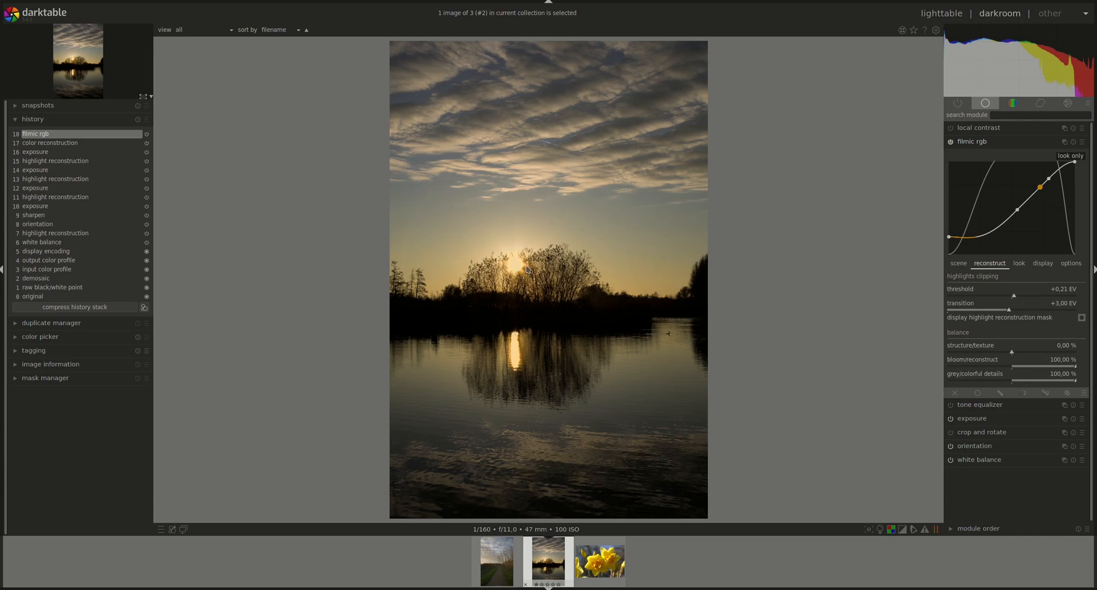
{"action": "mouse_move", "coordinate": [515, 264]}
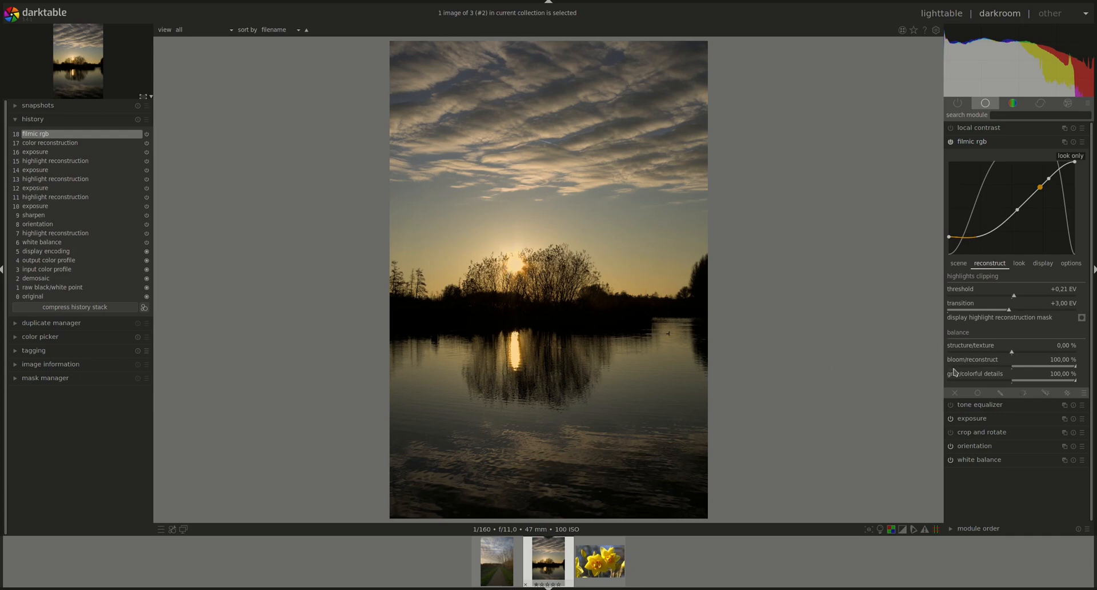
{"action": "mouse_move", "coordinate": [951, 354]}
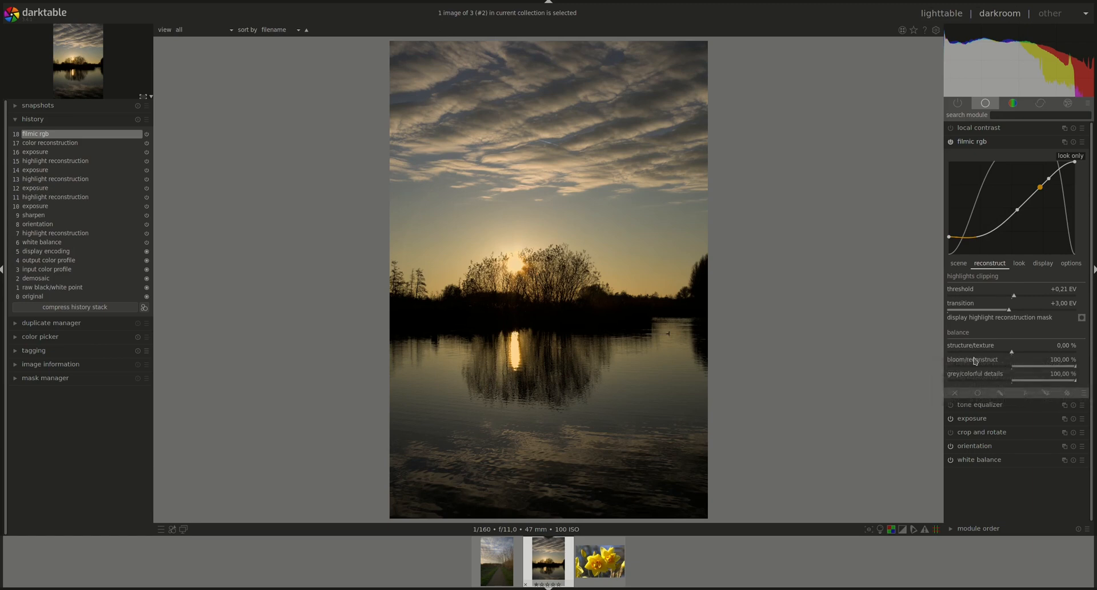
{"action": "mouse_move", "coordinate": [1013, 354]}
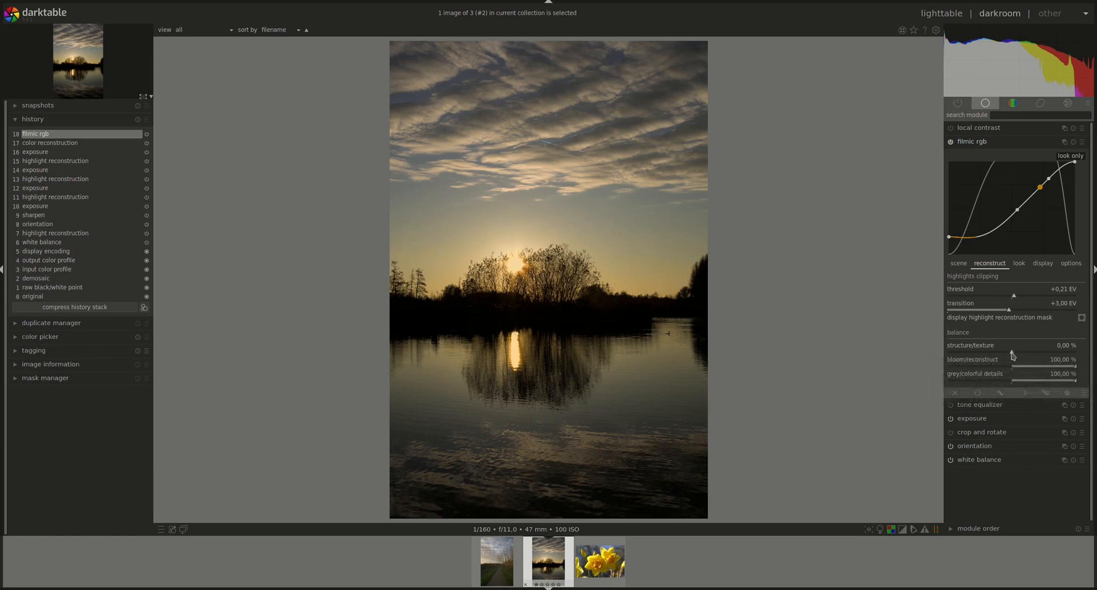
{"action": "left_click_drag", "start_coordinate": [1012, 352], "coordinate": [959, 352]}
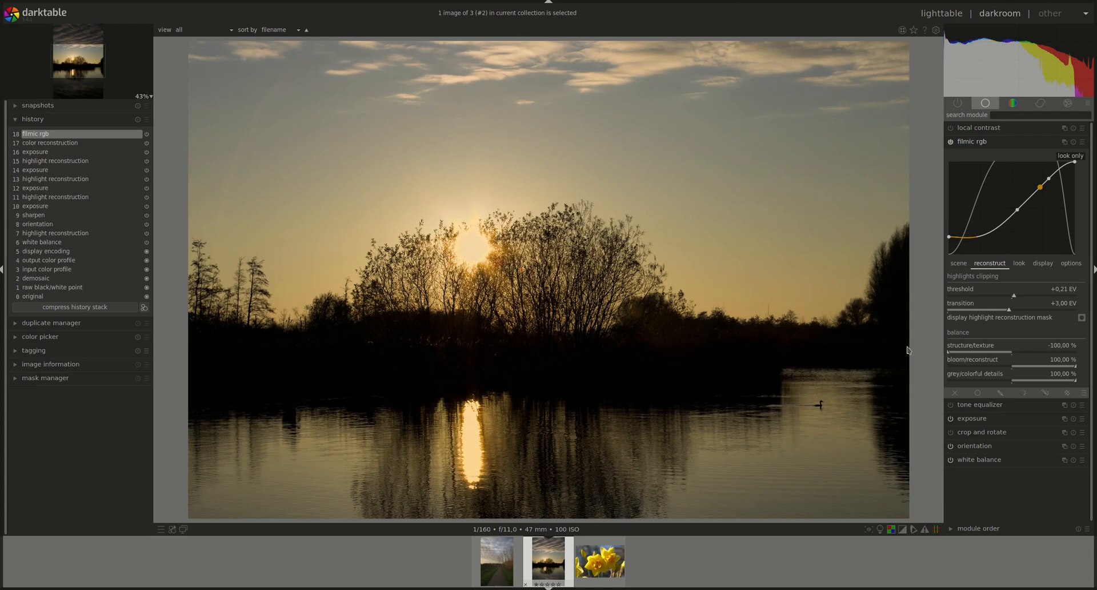
{"action": "mouse_move", "coordinate": [474, 251]}
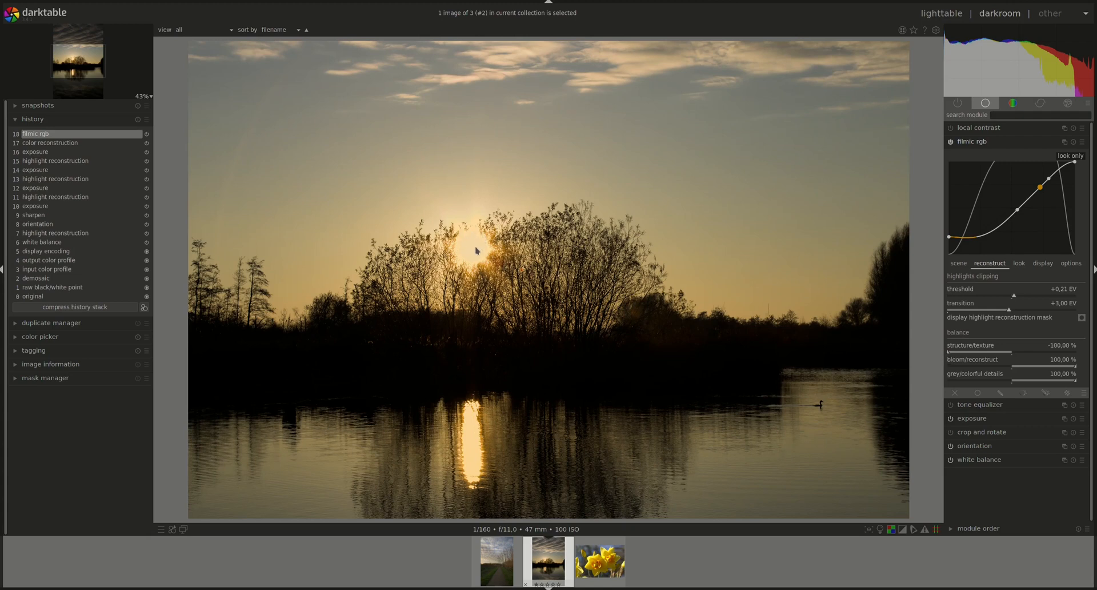
{"action": "left_click_drag", "start_coordinate": [957, 352], "coordinate": [966, 352]}
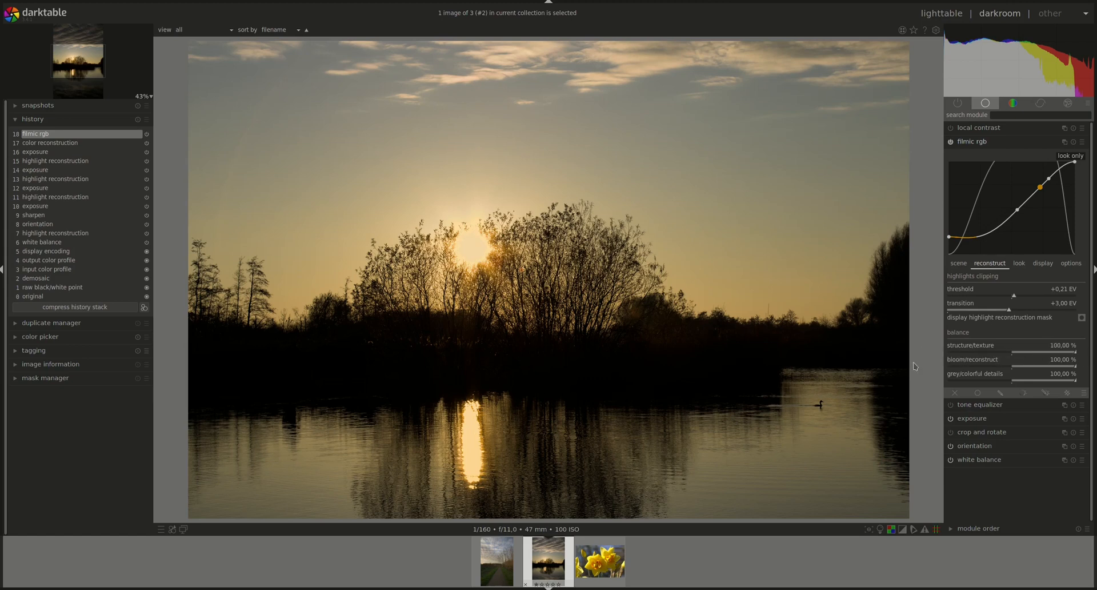
{"action": "mouse_move", "coordinate": [464, 256]}
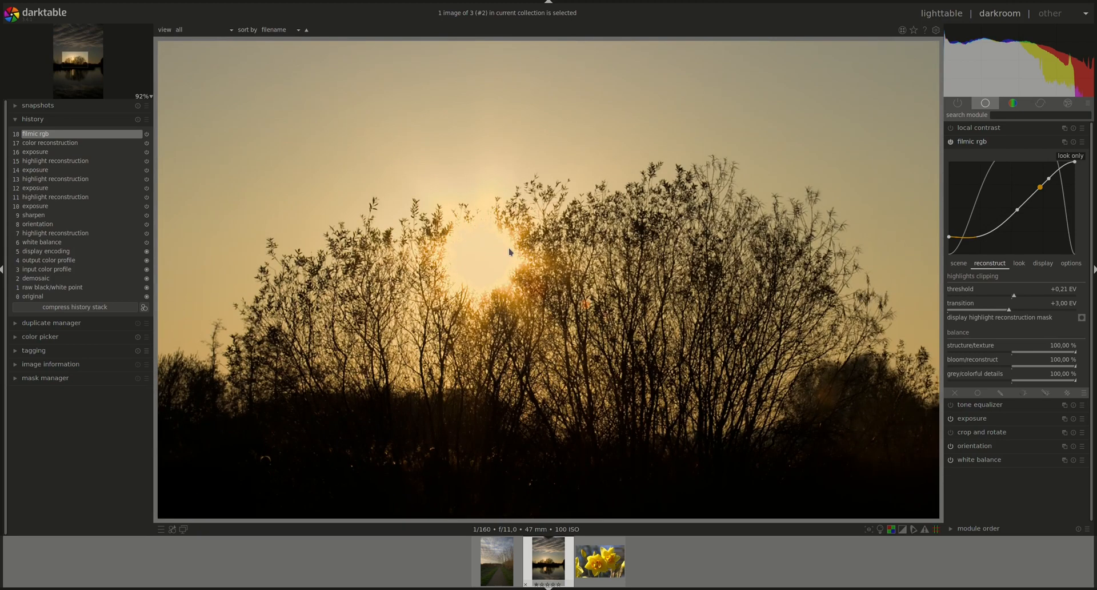
{"action": "mouse_move", "coordinate": [488, 223]}
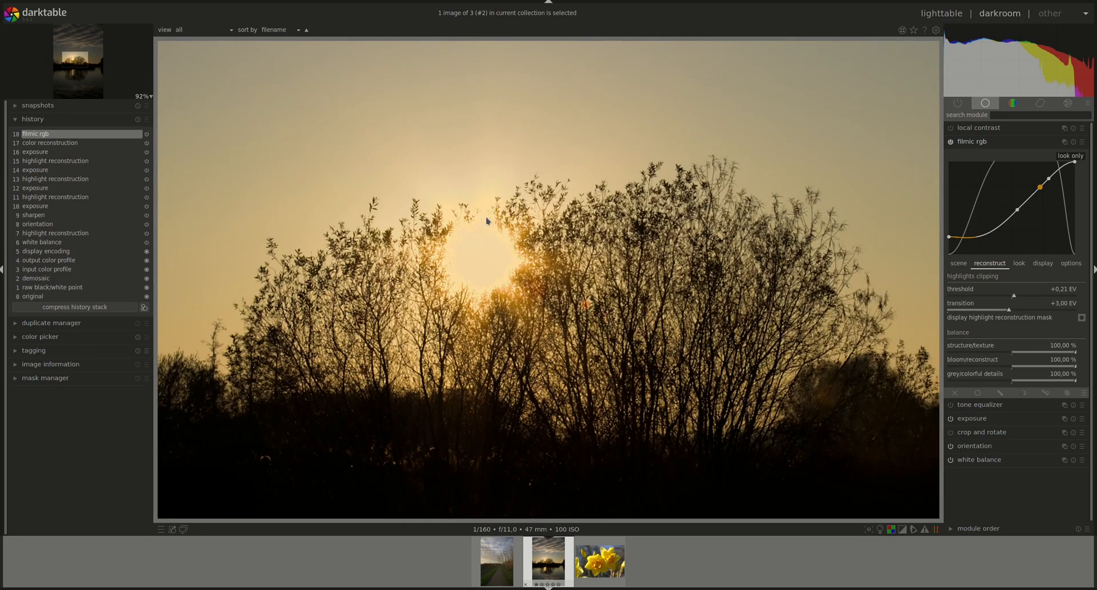
{"action": "mouse_move", "coordinate": [503, 313]}
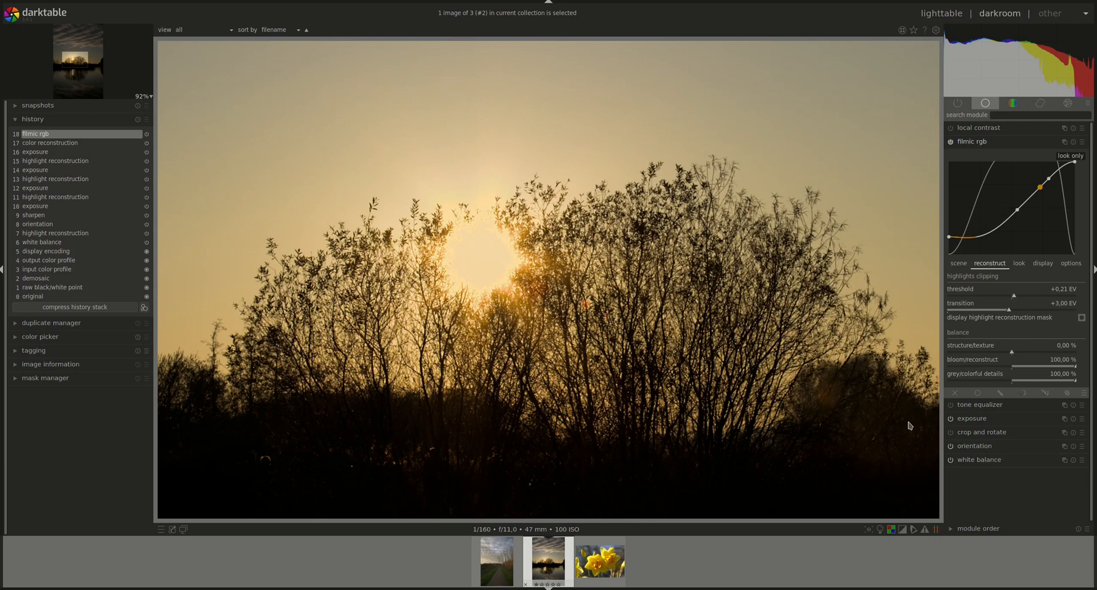
{"action": "mouse_move", "coordinate": [989, 275]}
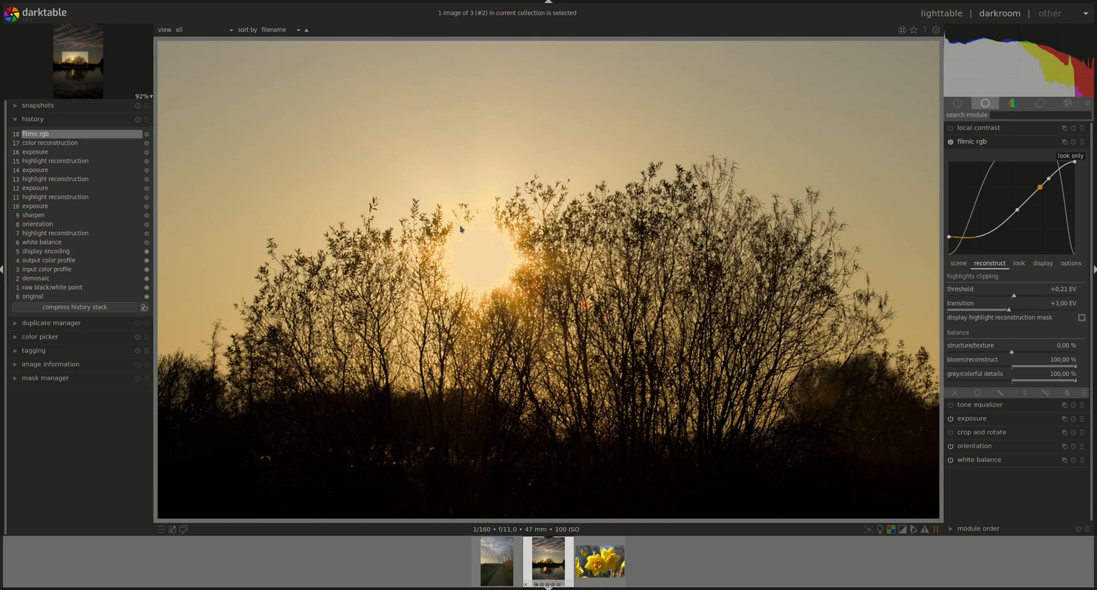
{"action": "mouse_move", "coordinate": [483, 231]}
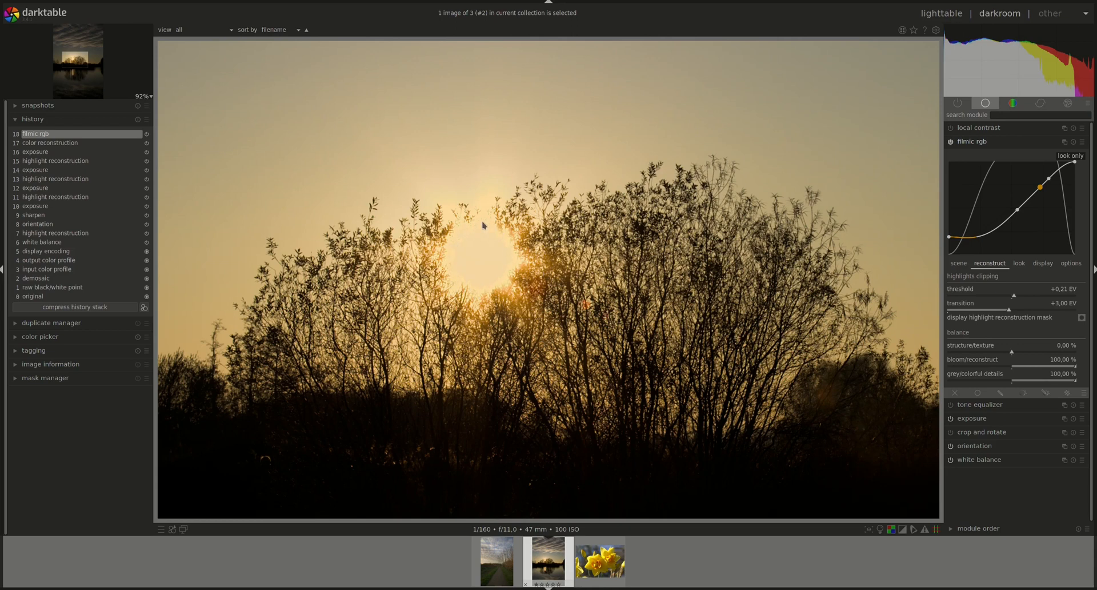
{"action": "mouse_move", "coordinate": [483, 298]}
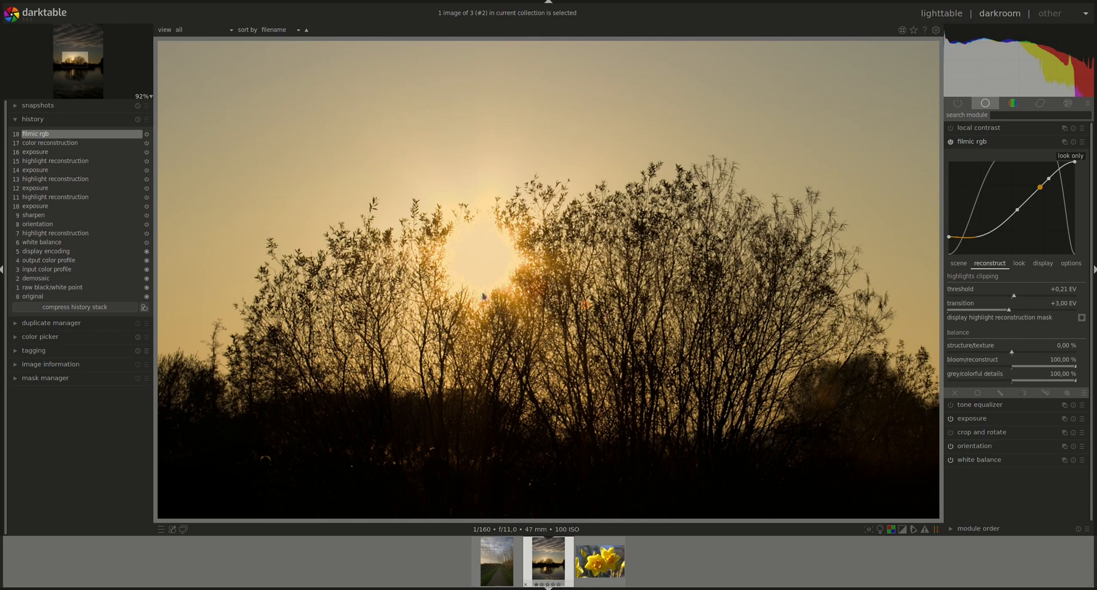
- Sweep structure/texture through about 42%, 100%, near 0% and -66%, then reset it to 0%
{"action": "left_click_drag", "start_coordinate": [1030, 351], "coordinate": [1040, 351]}
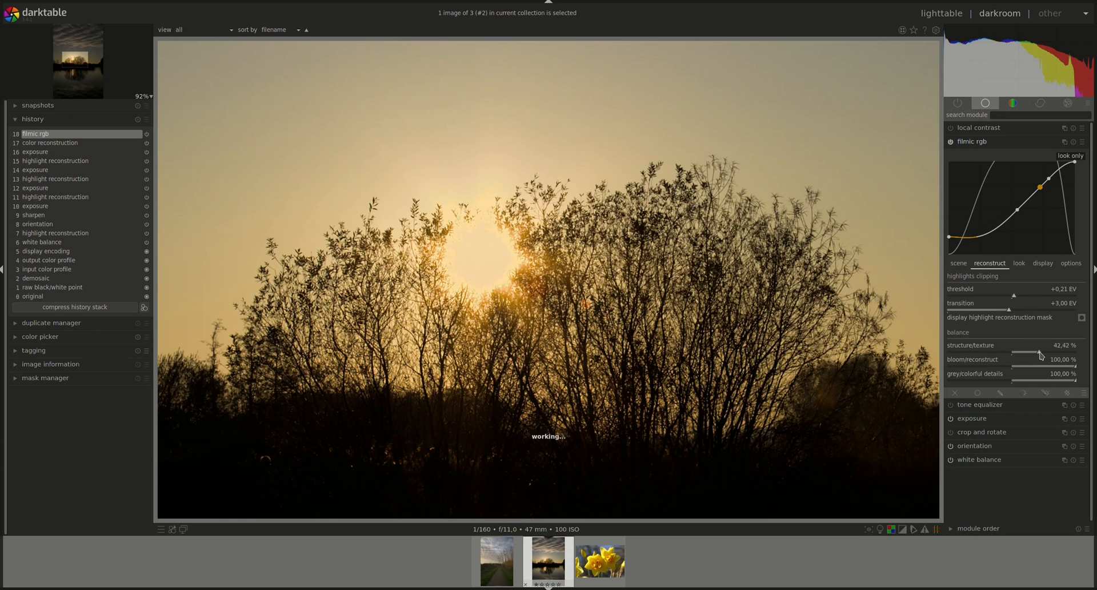
{"action": "left_click_drag", "start_coordinate": [1039, 345], "coordinate": [1067, 345]}
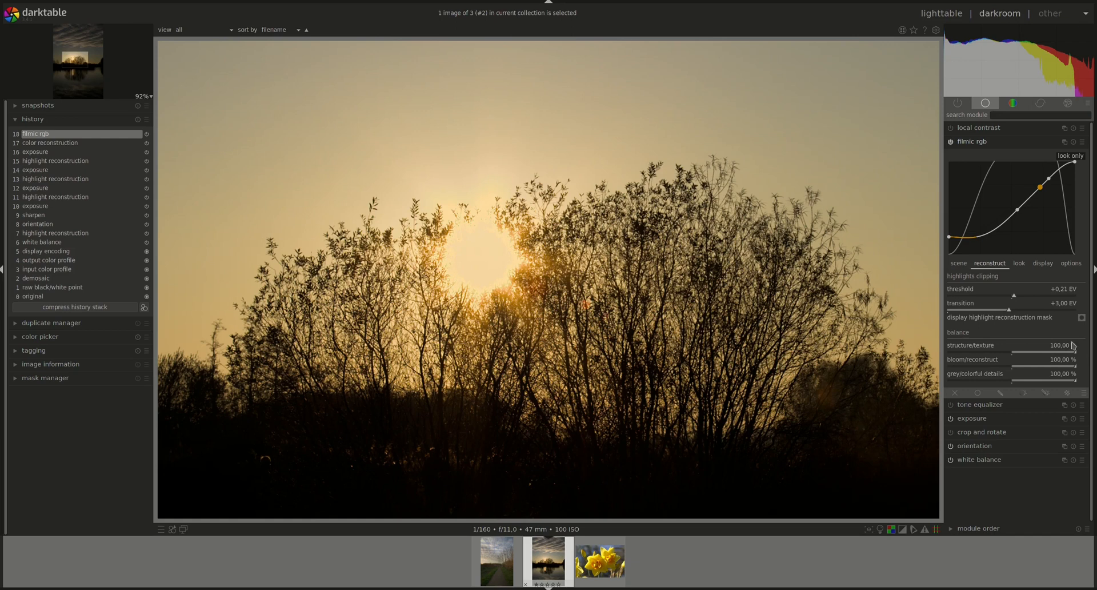
{"action": "mouse_move", "coordinate": [1077, 351]}
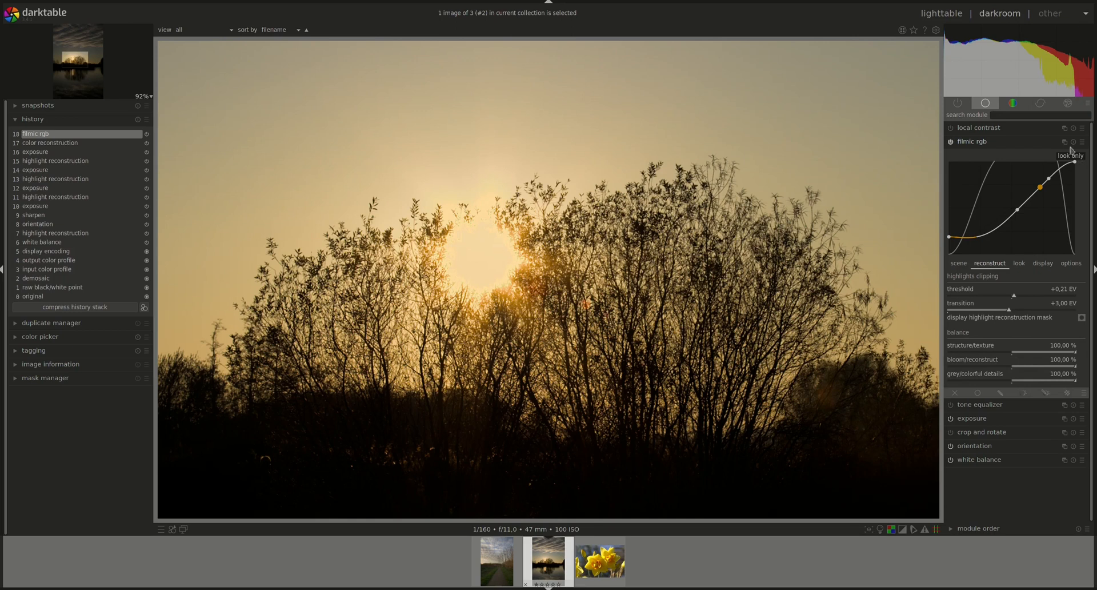
{"action": "mouse_move", "coordinate": [1042, 384]}
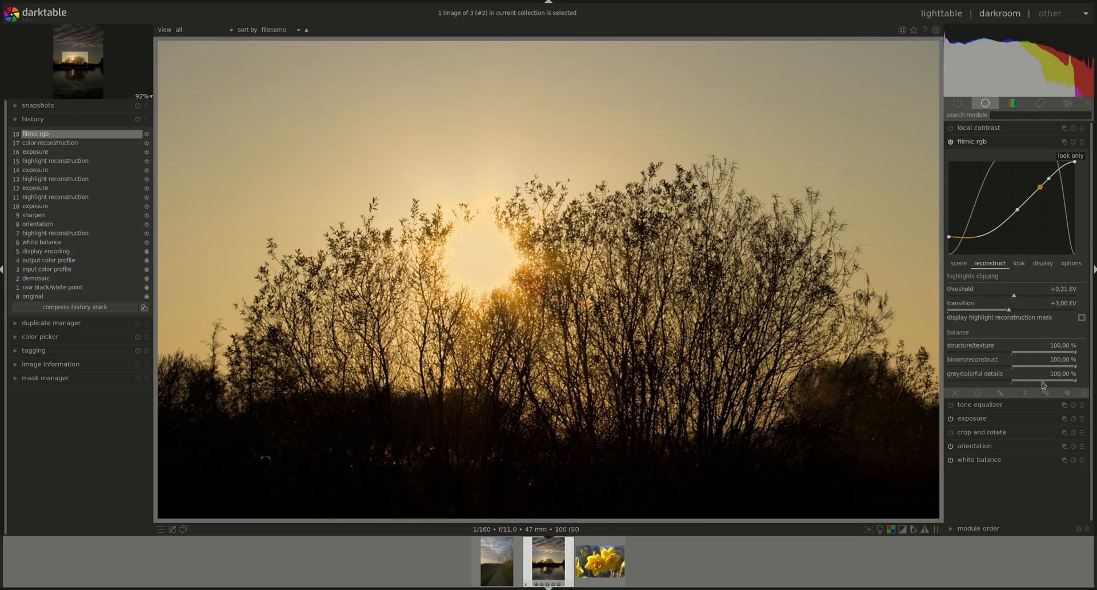
{"action": "left_click_drag", "start_coordinate": [1050, 351], "coordinate": [1012, 351]}
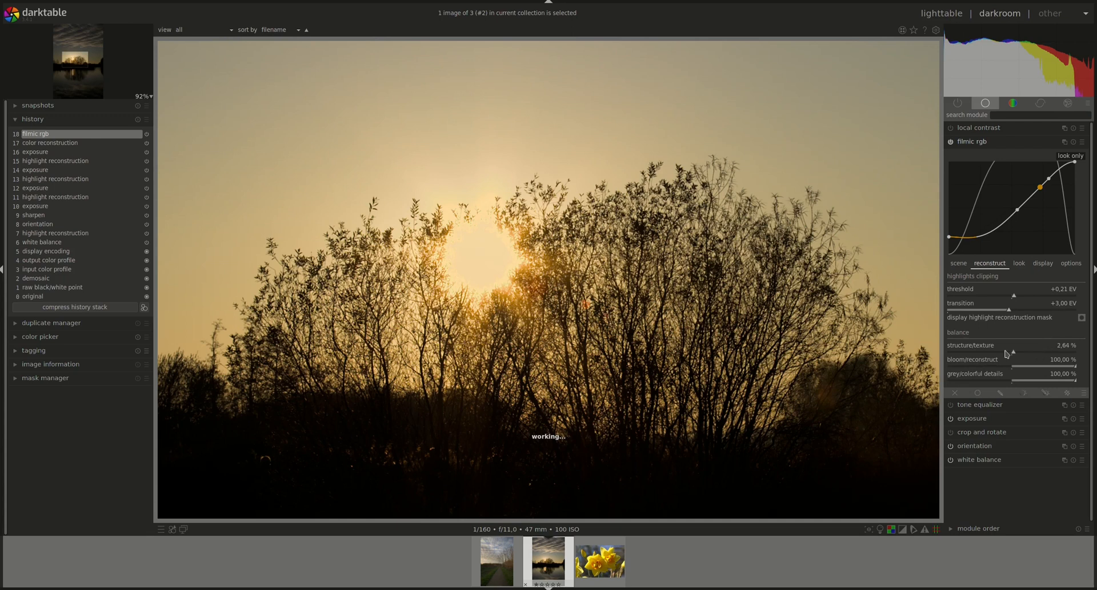
{"action": "left_click_drag", "start_coordinate": [1013, 351], "coordinate": [972, 351]}
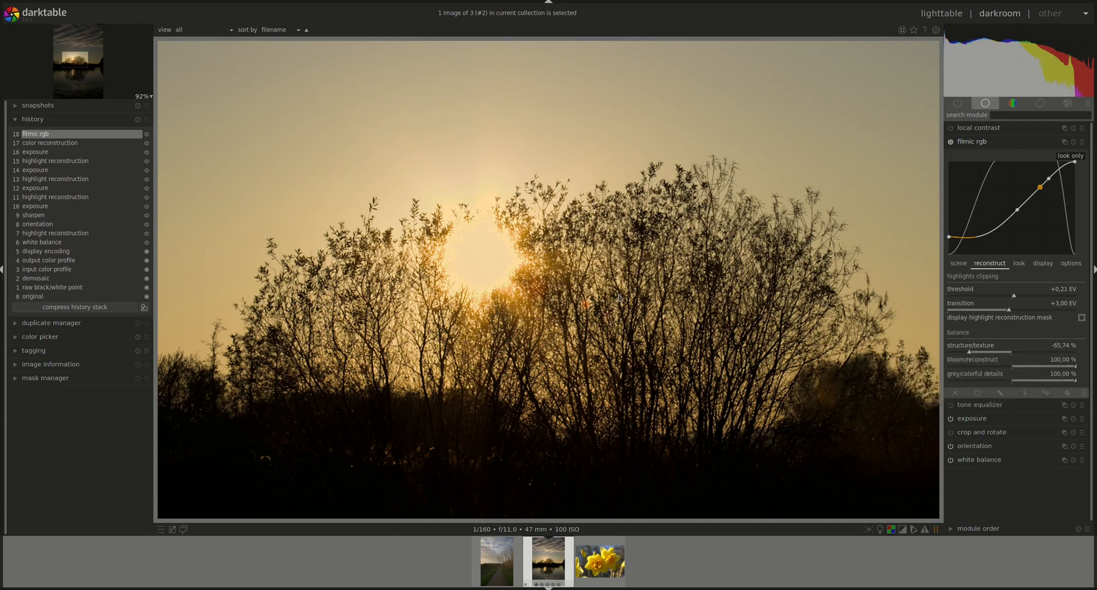
{"action": "double_click", "coordinate": [1011, 345]}
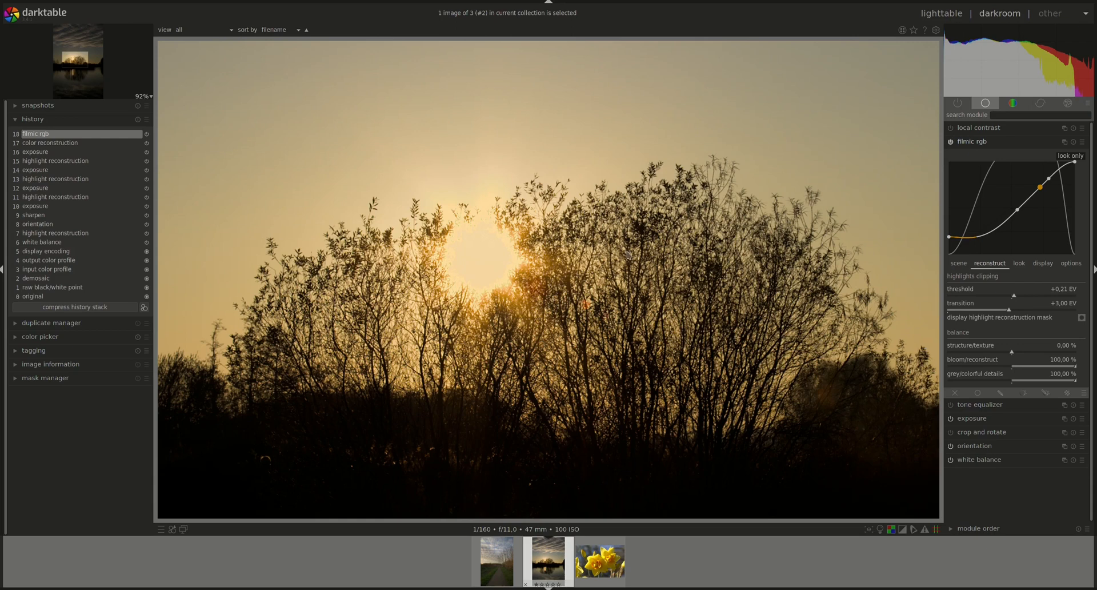
{"action": "mouse_move", "coordinate": [722, 322]}
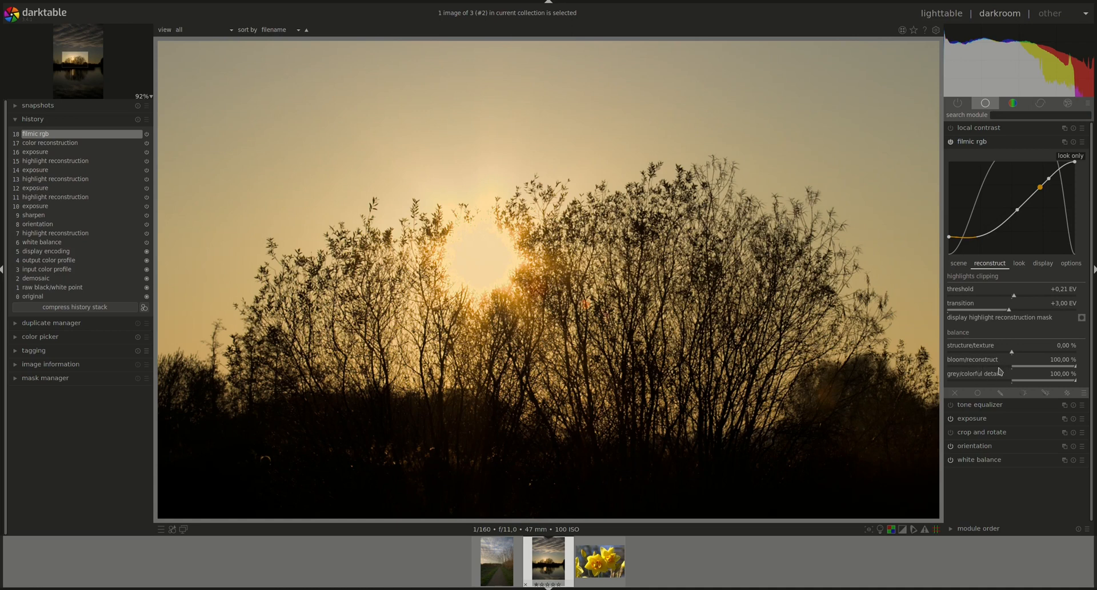
{"action": "mouse_move", "coordinate": [1086, 368]}
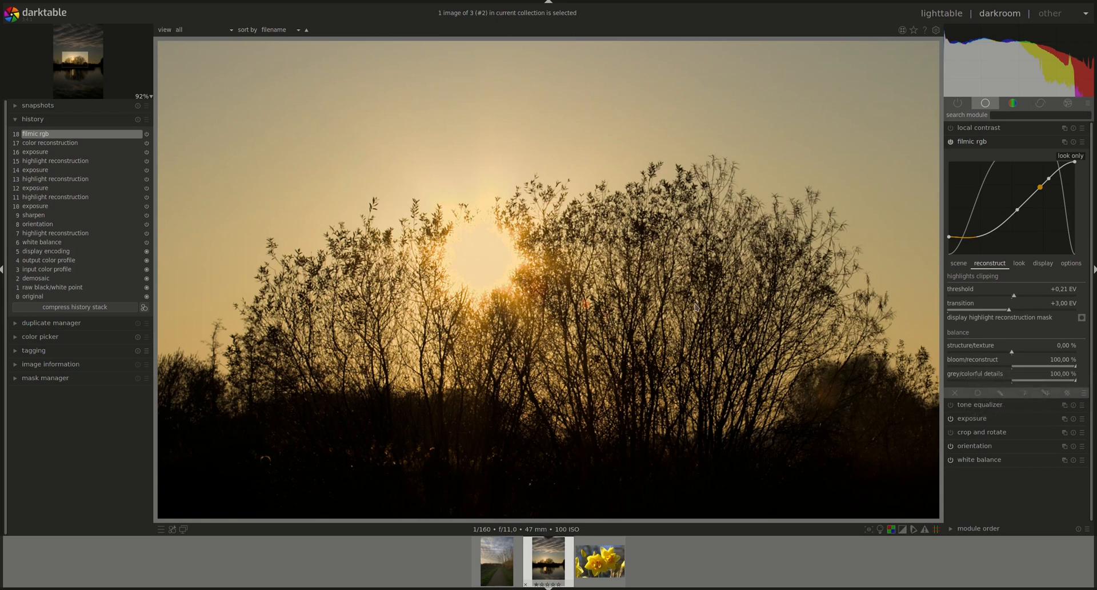
{"action": "mouse_move", "coordinate": [1007, 365]}
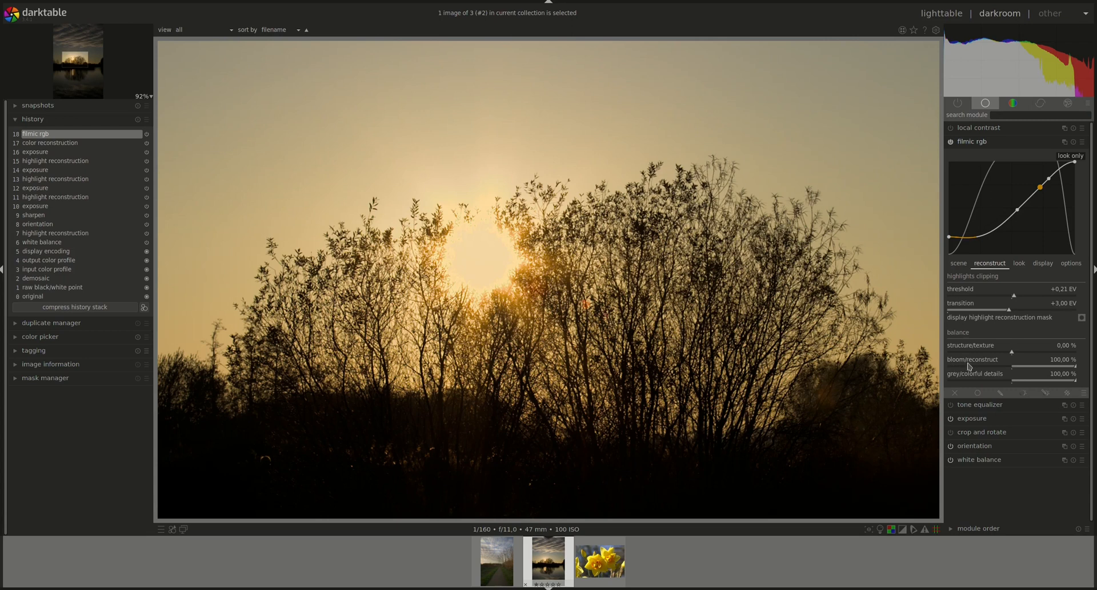
{"action": "mouse_move", "coordinate": [956, 368]}
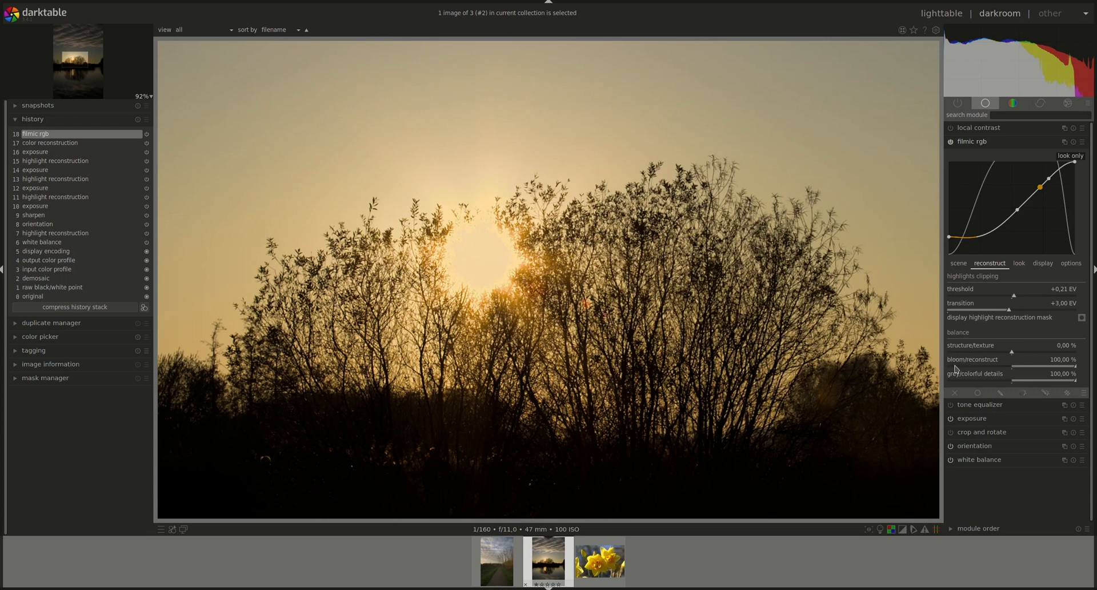
{"action": "mouse_move", "coordinate": [946, 365]}
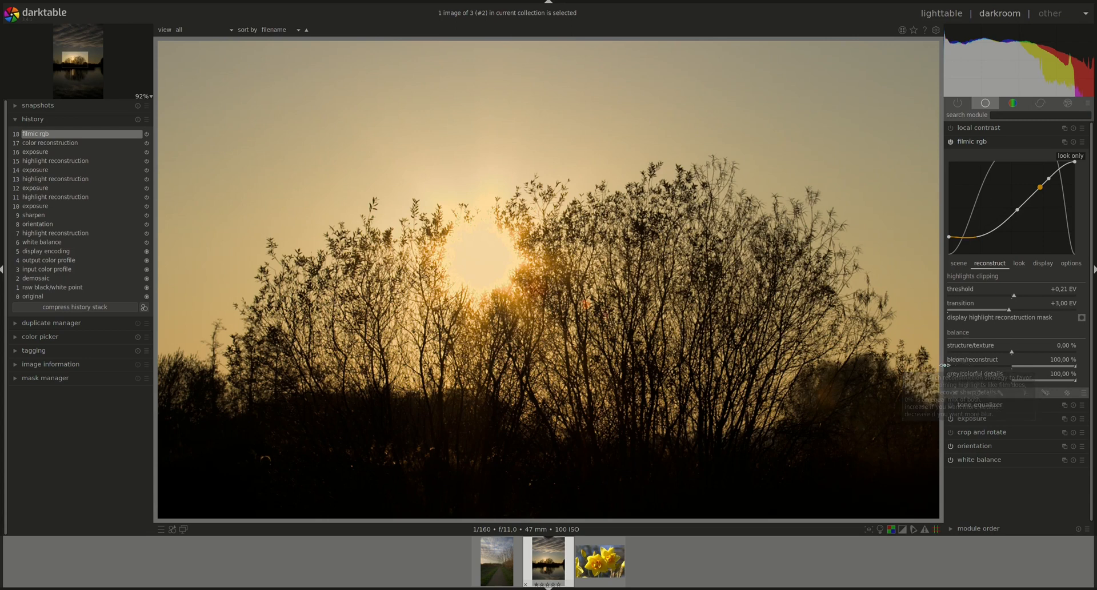
{"action": "mouse_move", "coordinate": [702, 270]}
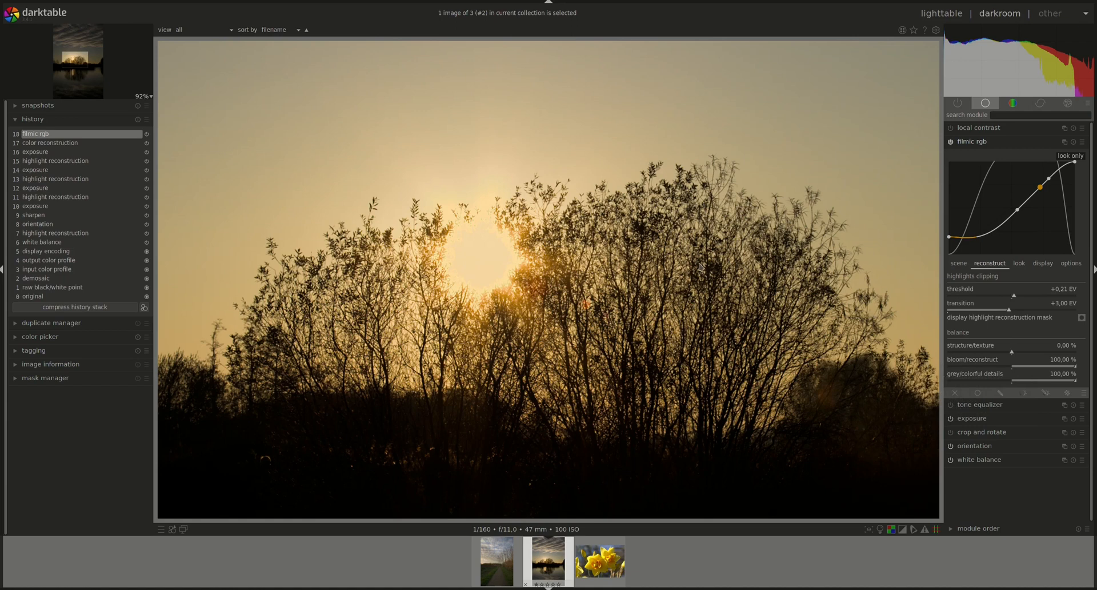
{"action": "mouse_move", "coordinate": [708, 271]}
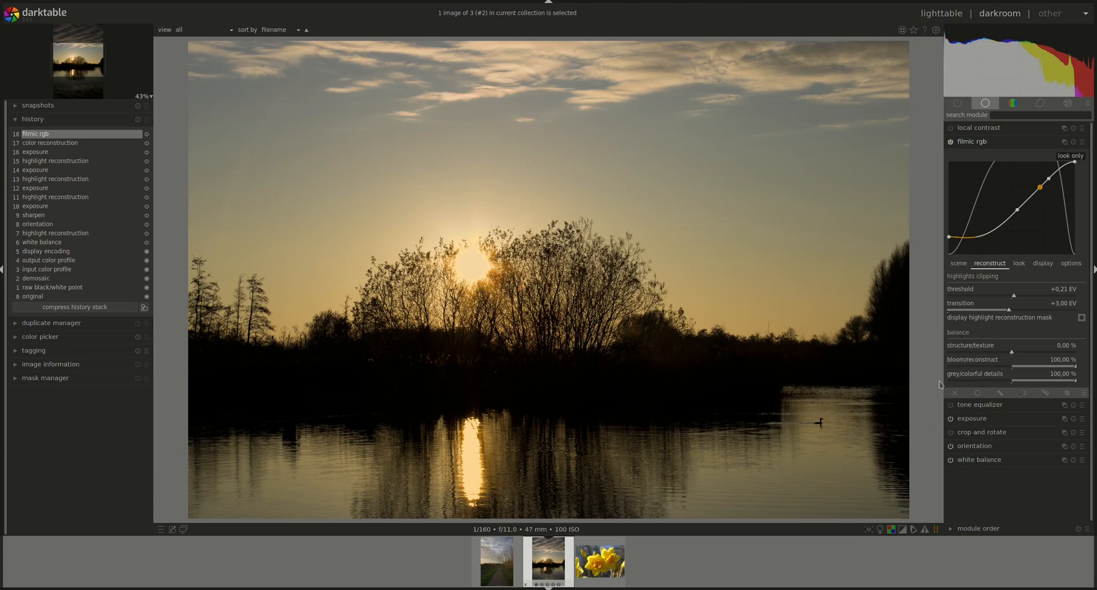
{"action": "mouse_move", "coordinate": [935, 378]}
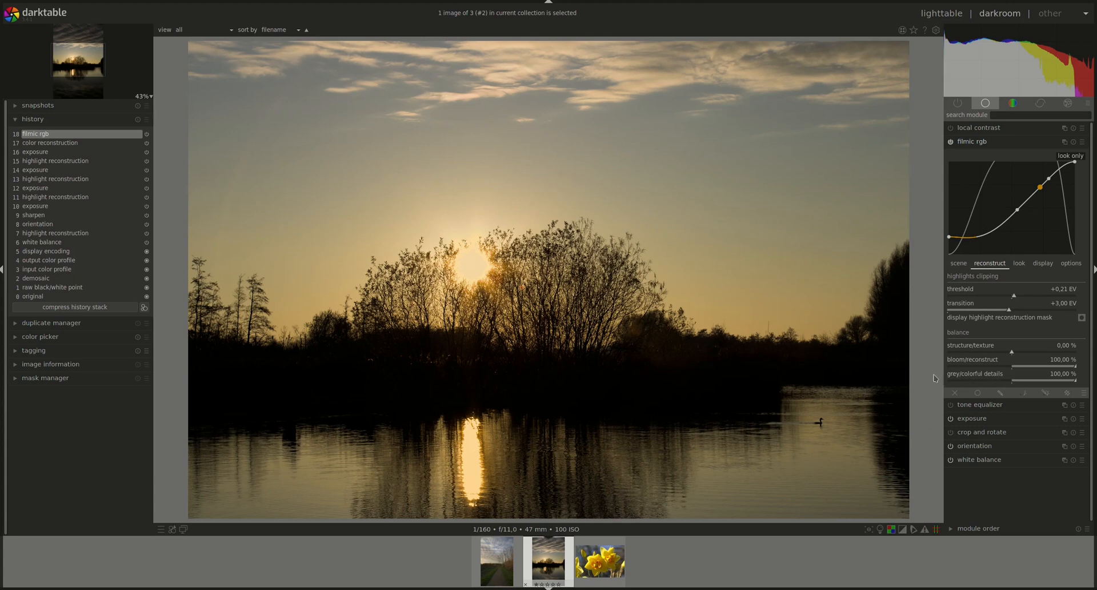
{"action": "mouse_move", "coordinate": [776, 364]}
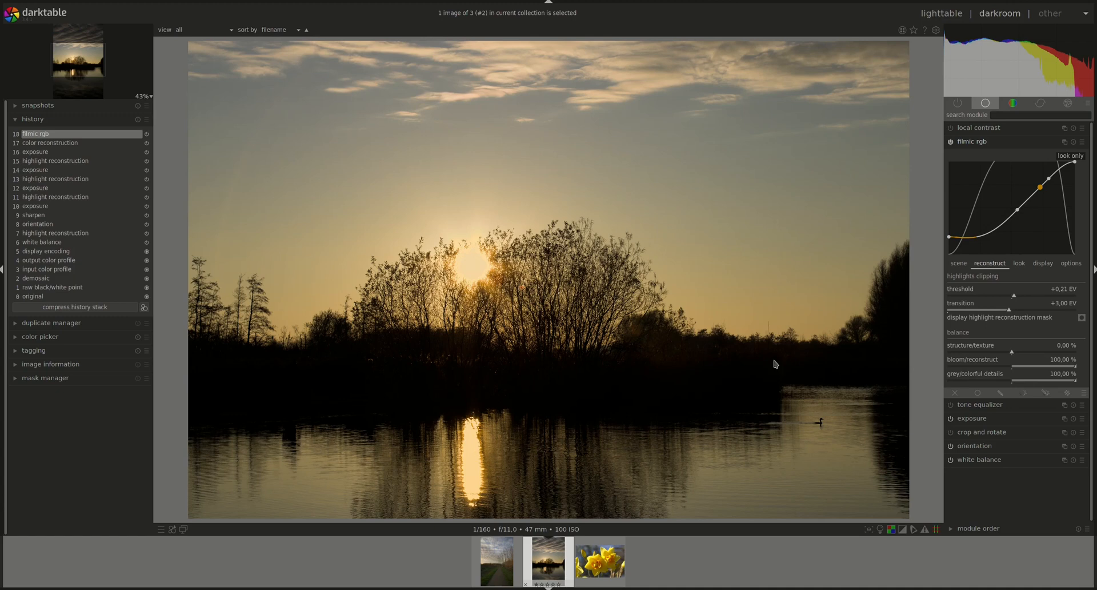
{"action": "mouse_move", "coordinate": [791, 333]}
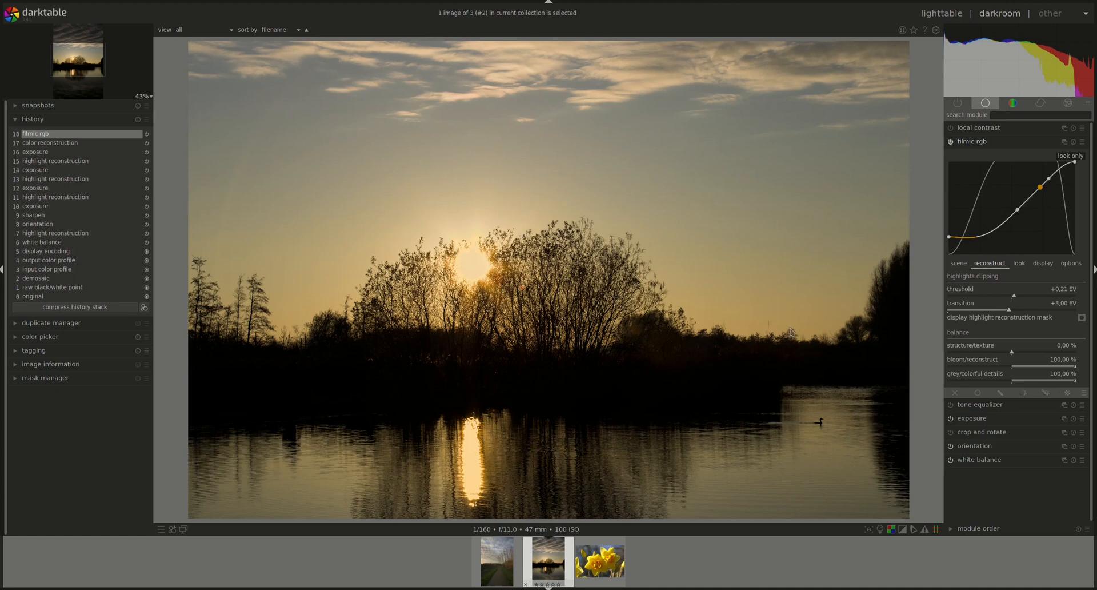
{"action": "mouse_move", "coordinate": [1074, 381]}
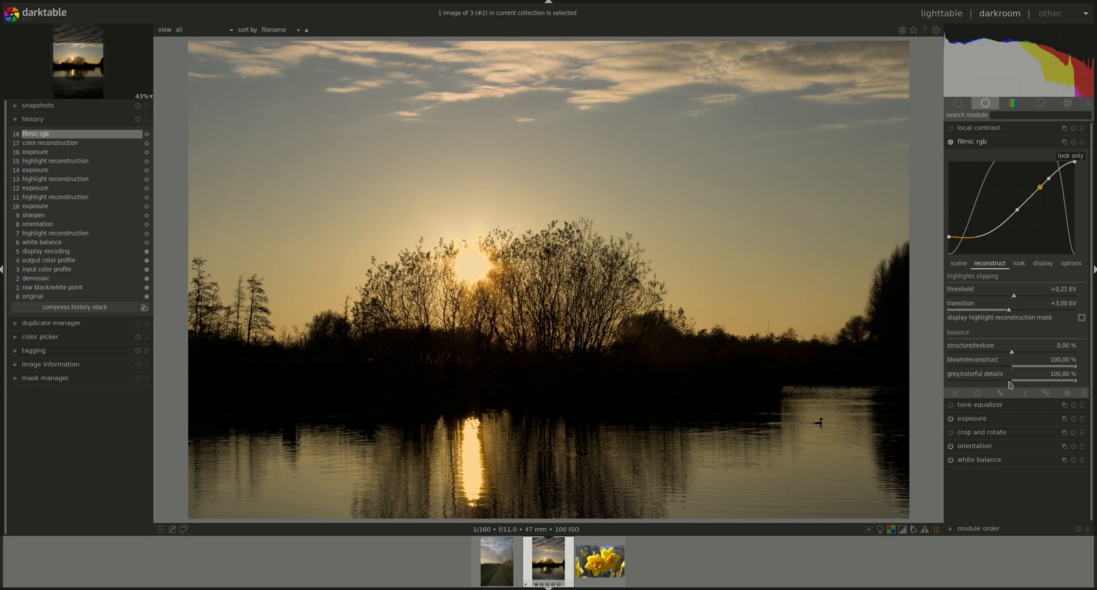
- Drag grey/colorful details down through about 88% and -36% to -100%
{"action": "left_click_drag", "start_coordinate": [1071, 380], "coordinate": [1065, 381]}
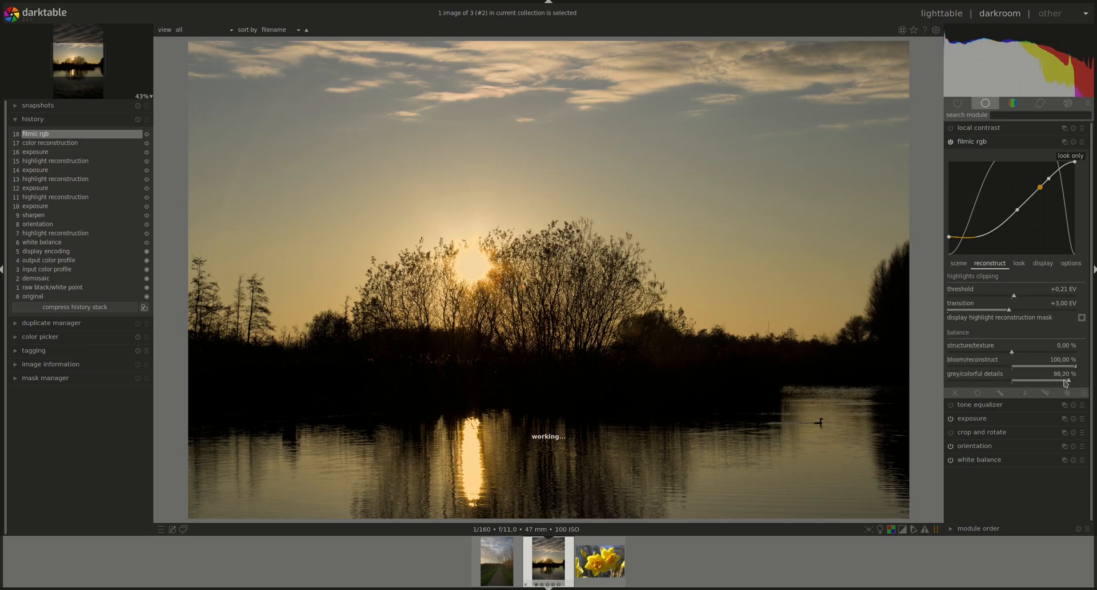
{"action": "left_click_drag", "start_coordinate": [1064, 379], "coordinate": [982, 380]}
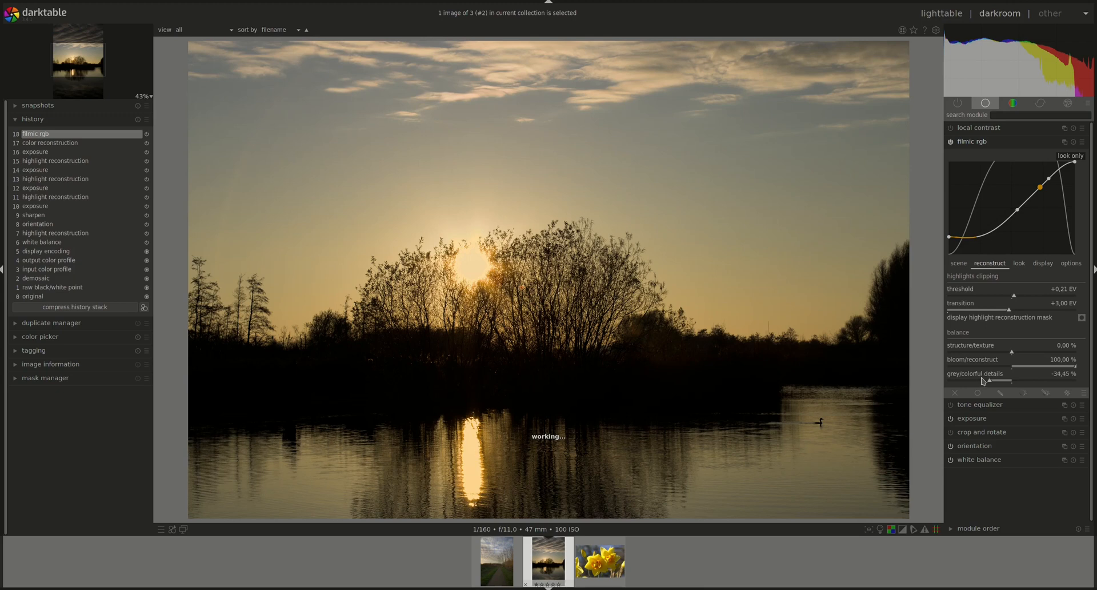
{"action": "left_click_drag", "start_coordinate": [987, 381], "coordinate": [966, 381]}
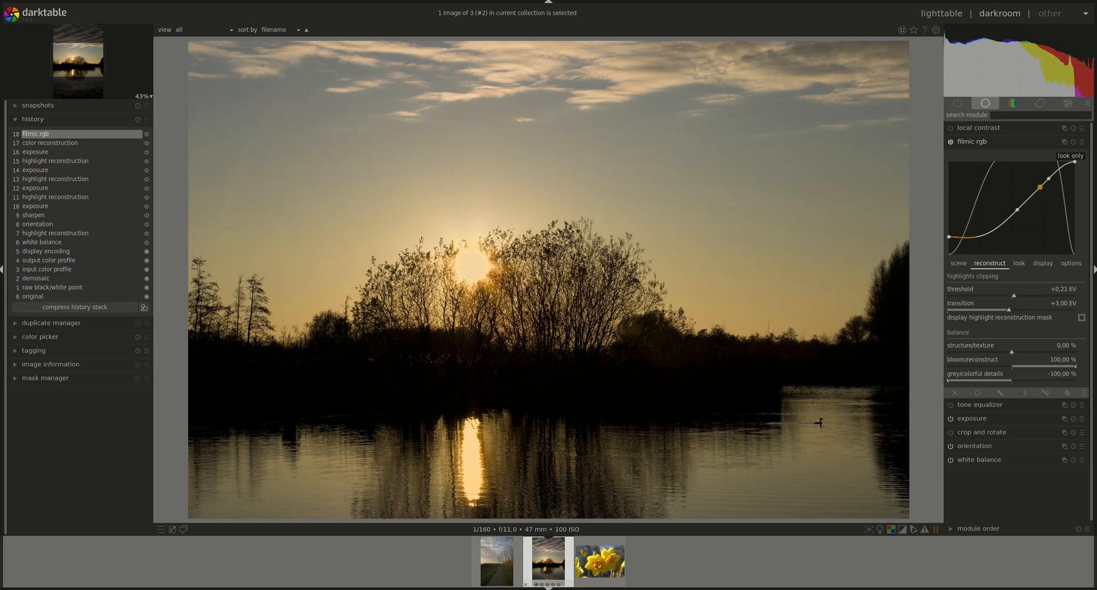